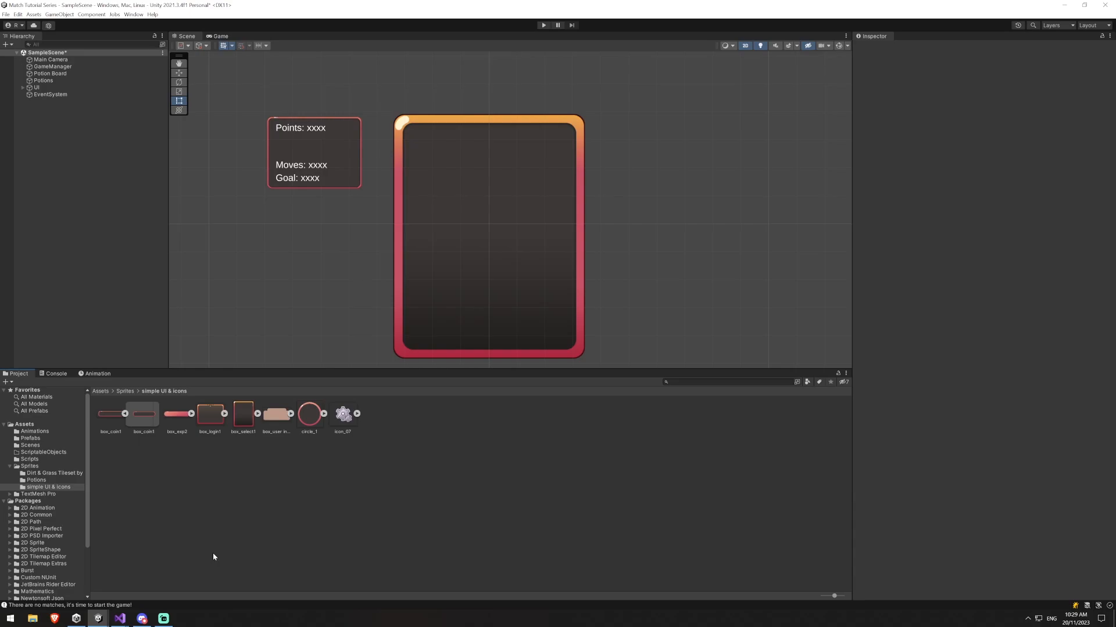
mouse_move(153, 578)
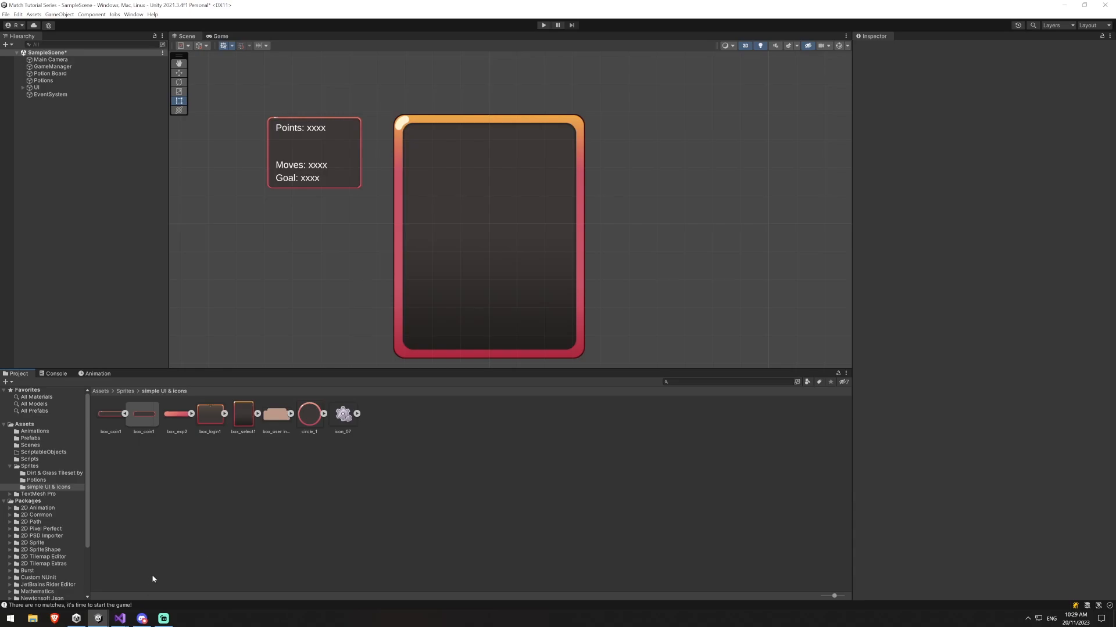
Highlight CheckBoard's _takeAction parameter and scroll through its uses down to the refill block
click(118, 618)
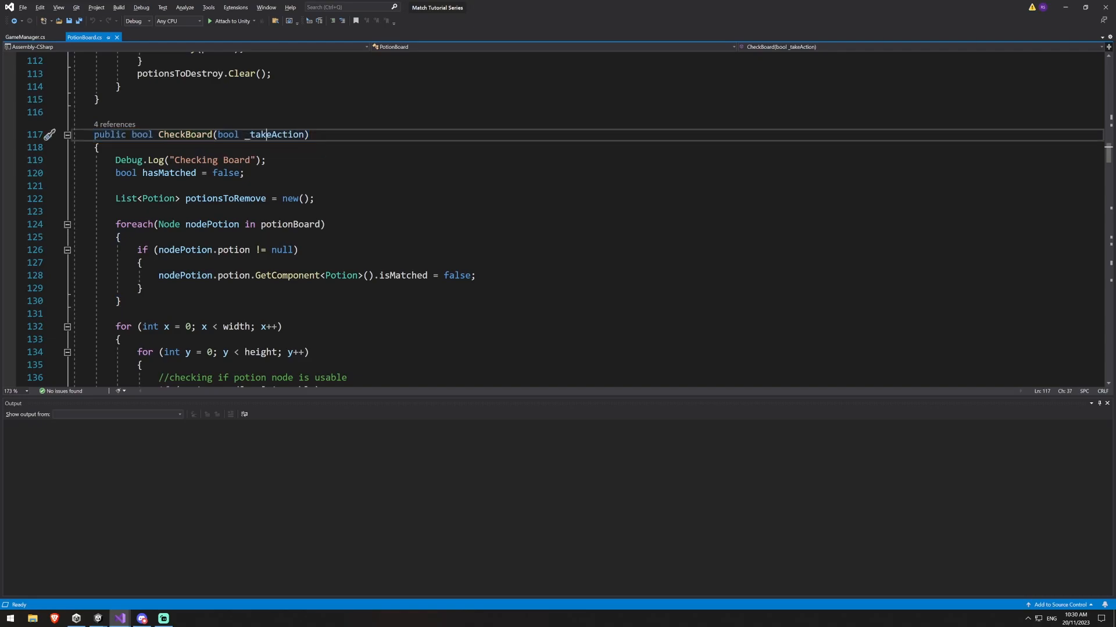
double_click(275, 135)
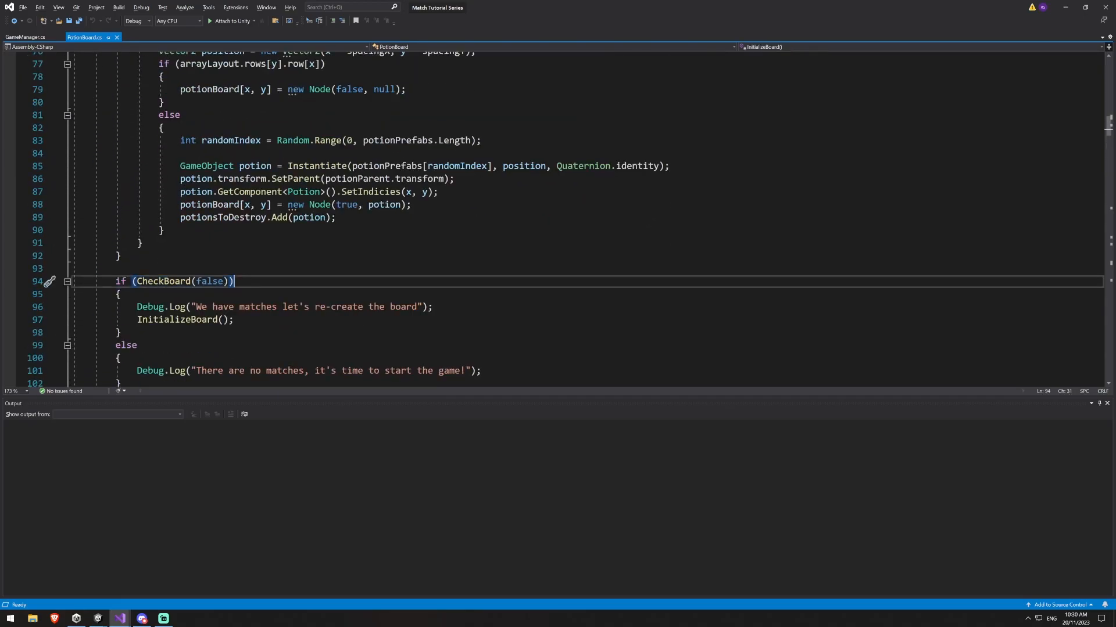
scroll(down, 3)
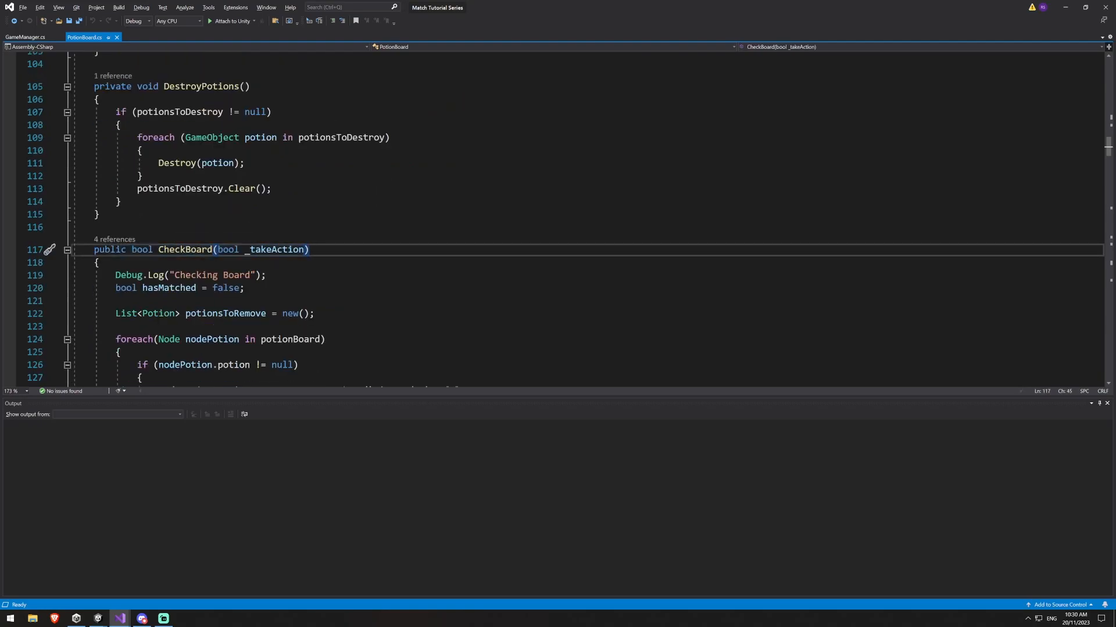
scroll(down, 3)
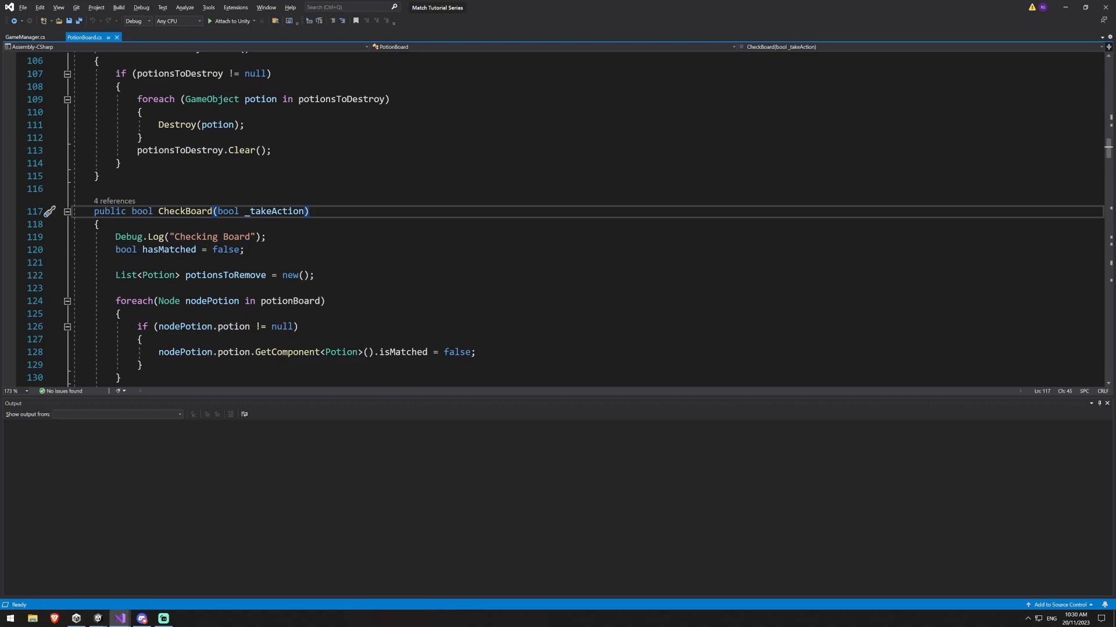
double_click(274, 212)
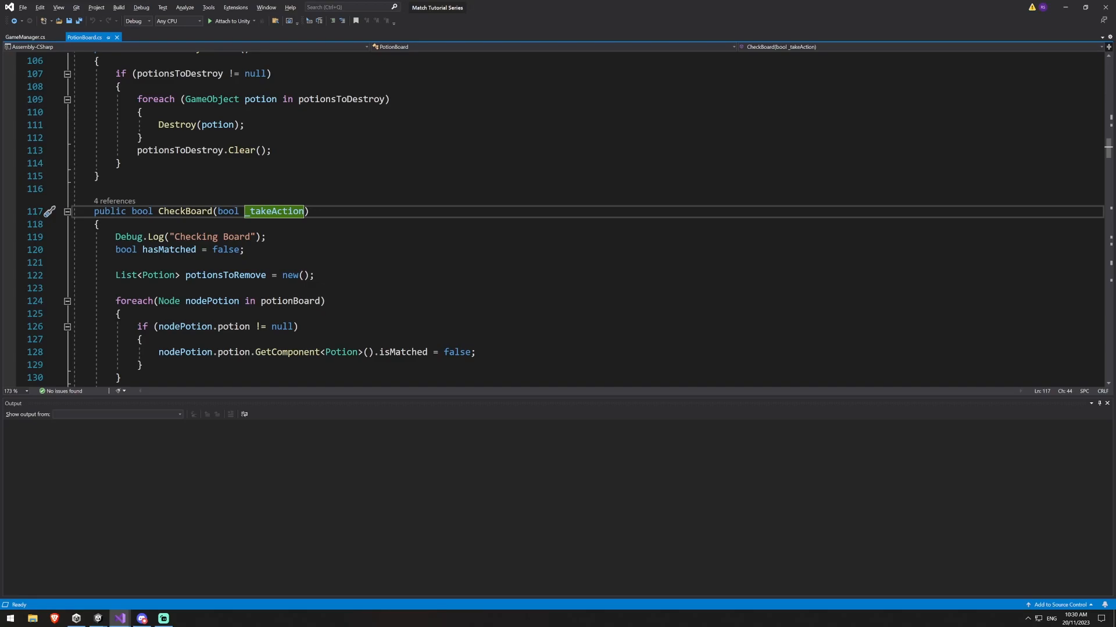
scroll(down, 3)
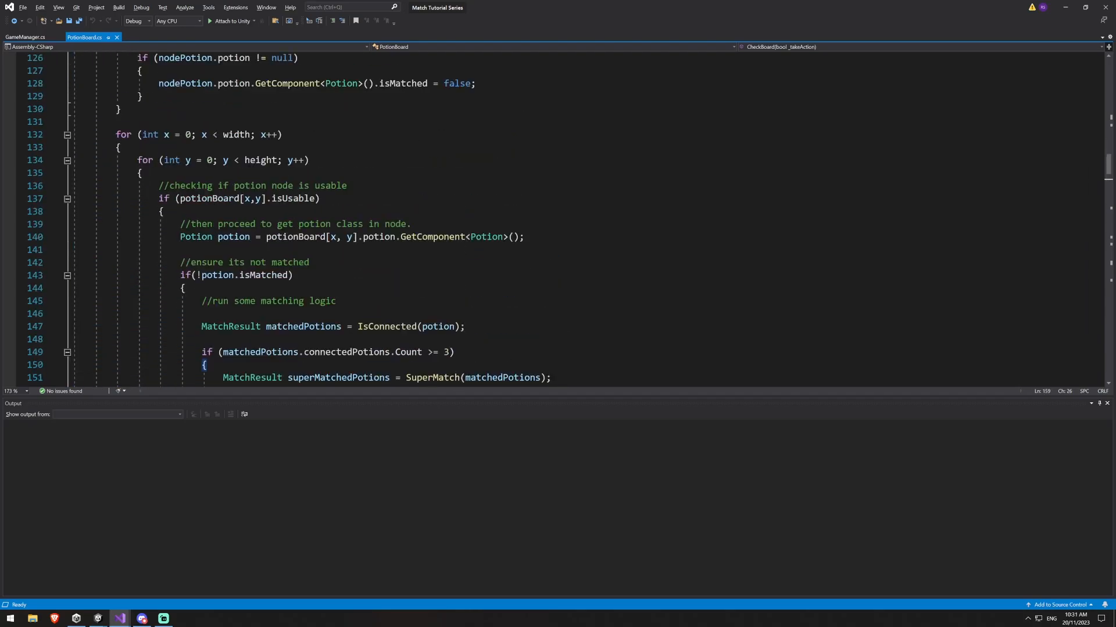
scroll(down, 3)
text(SelectPot)
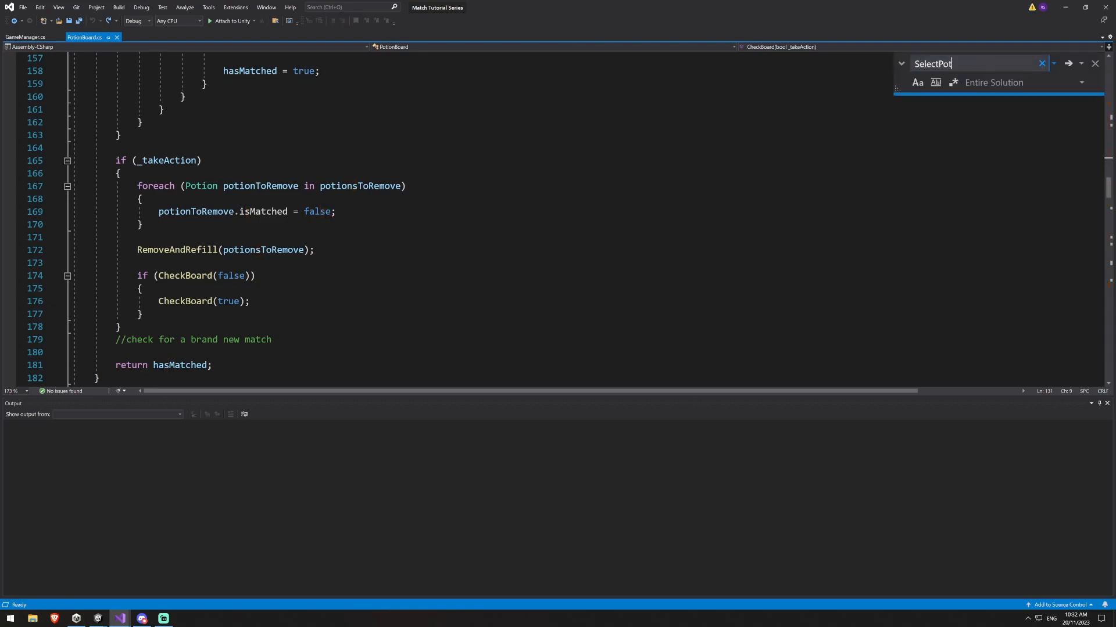
Follow SelectPotion to SwapPotion and down to ProcessMatches, placing the caret after the hasMatch line
key(Enter)
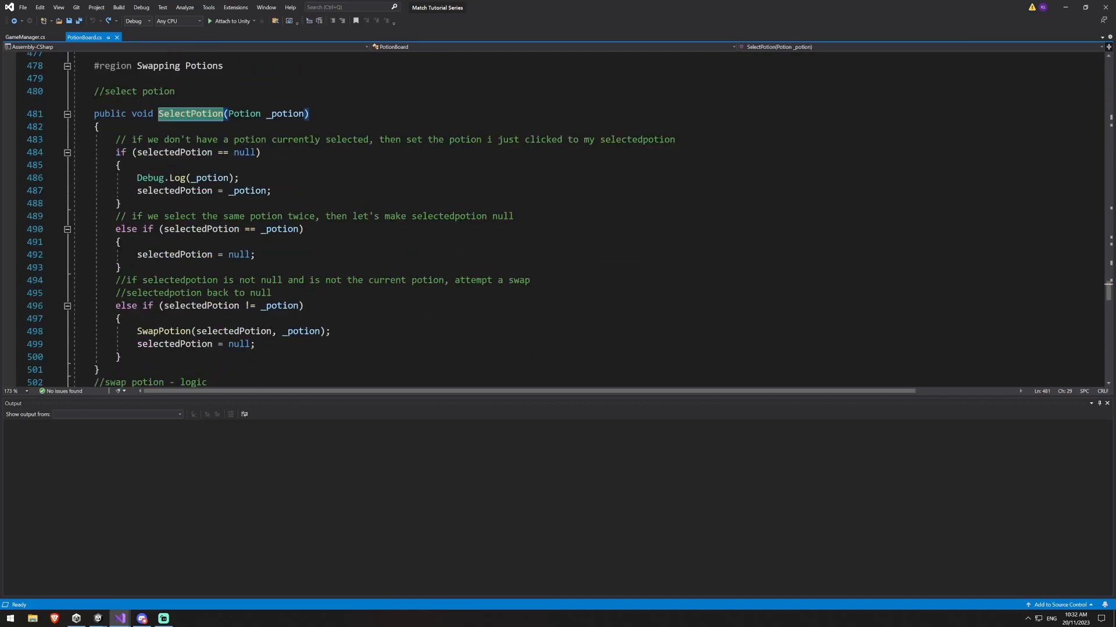
click(223, 191)
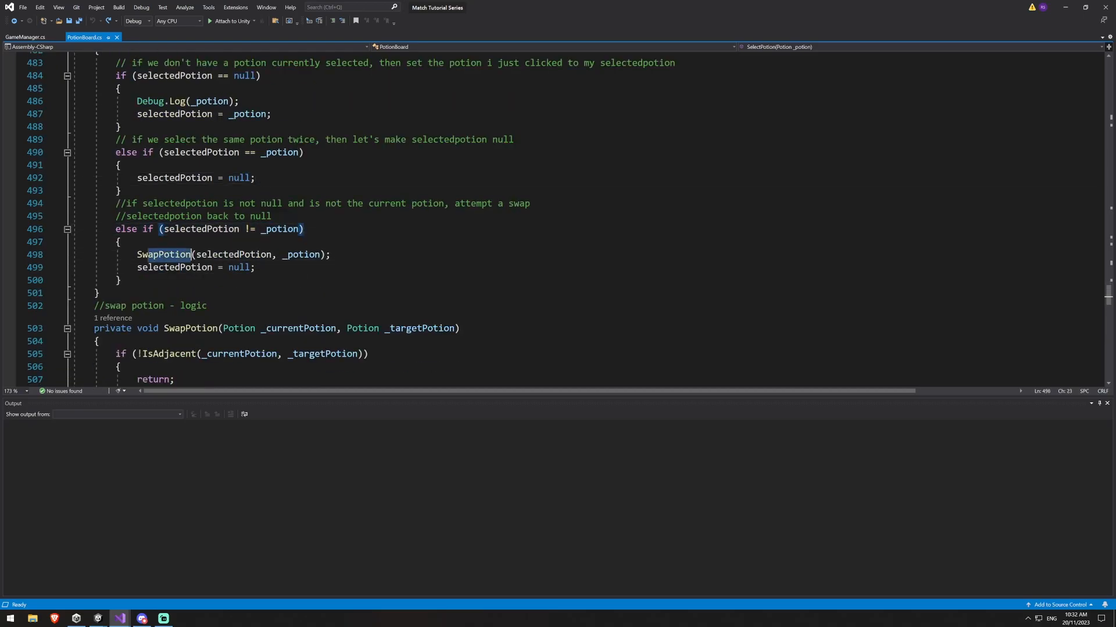
click(165, 255)
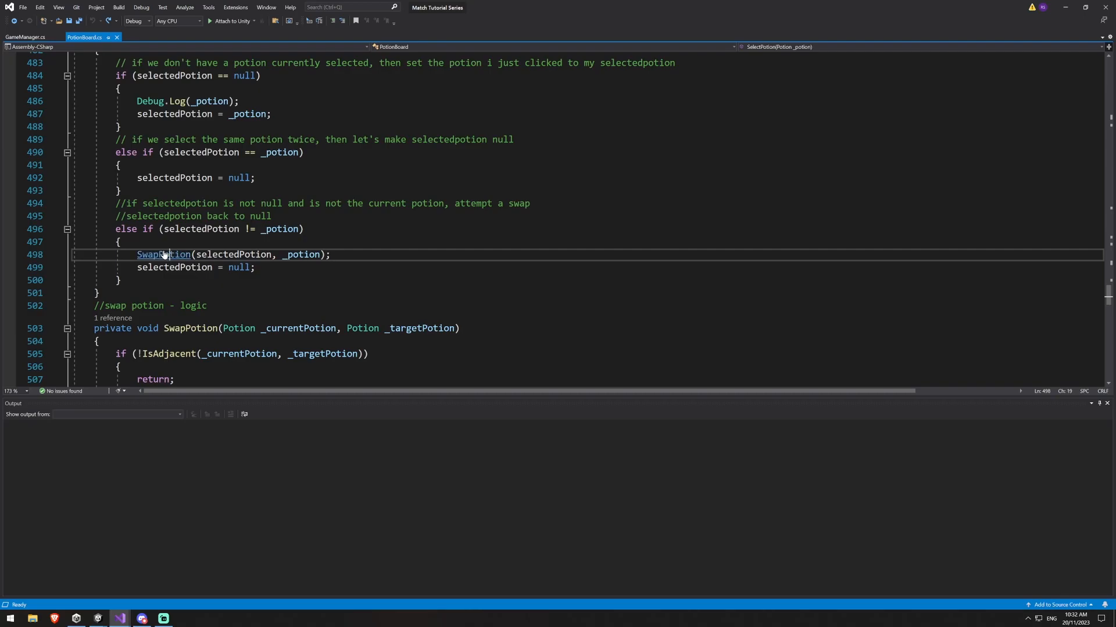
scroll(down, 3)
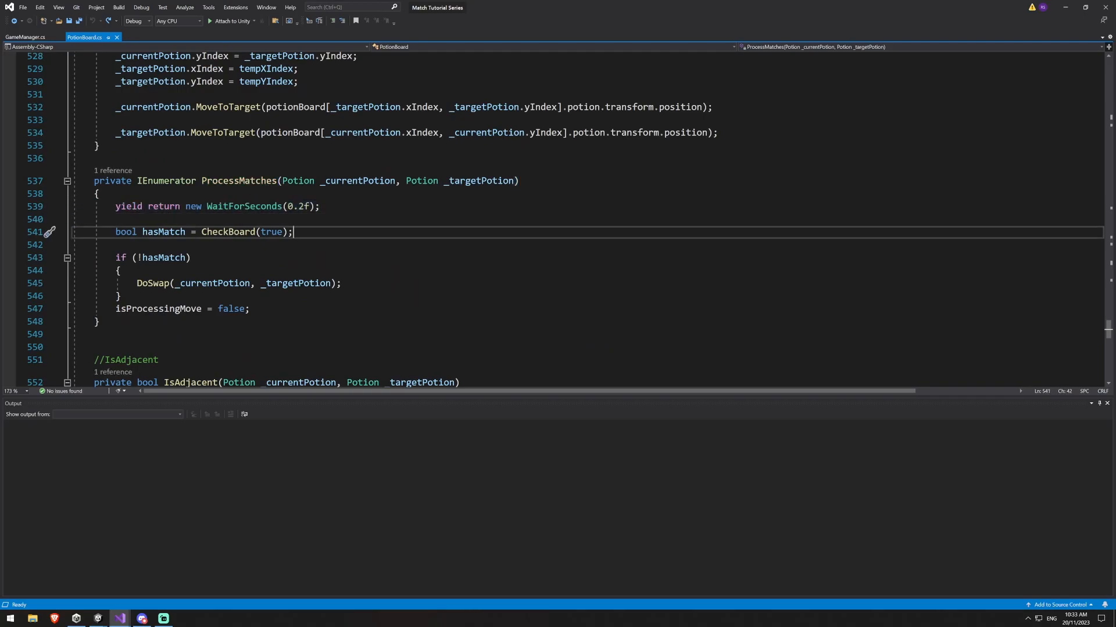
double_click(228, 231)
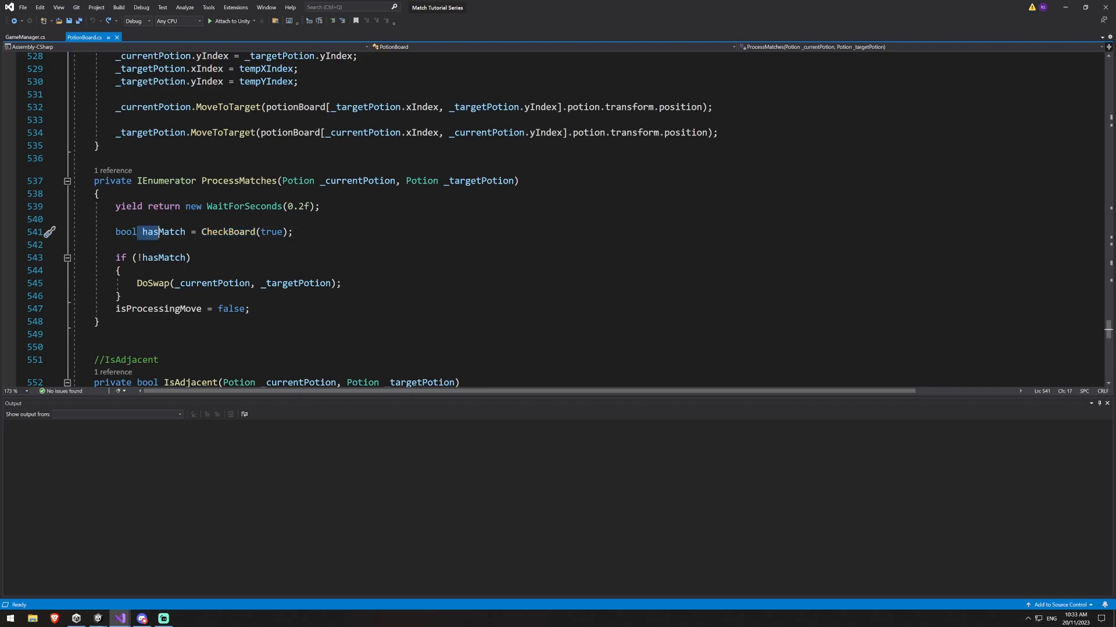
click(163, 257)
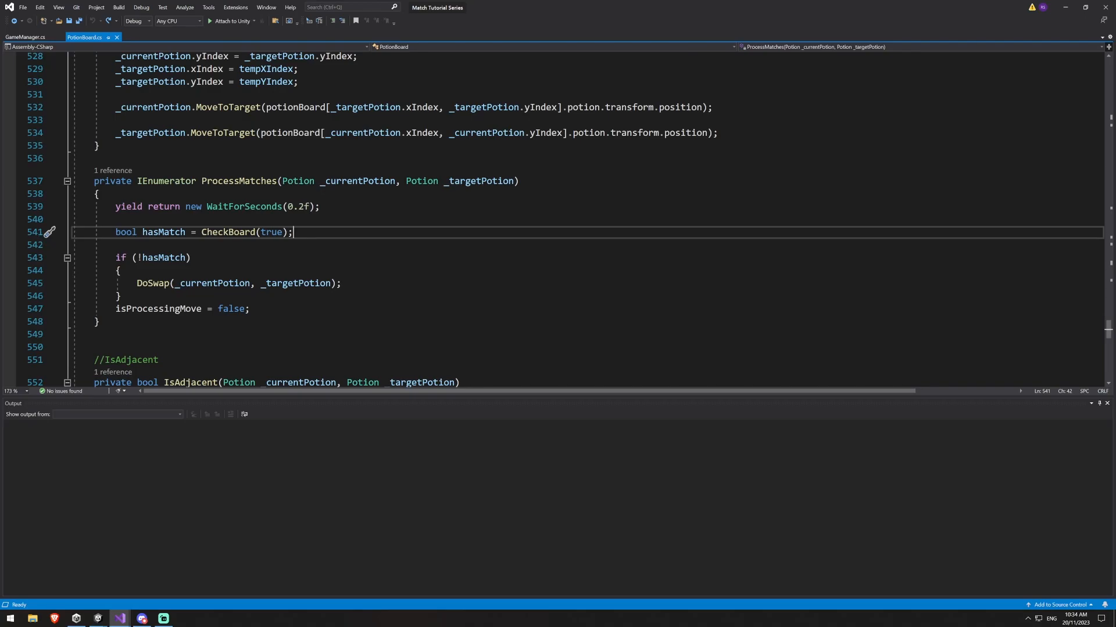
Write if (CheckBoard()) with a 'Start a coroutine that is going to process' comment and an else branch
text(if ()
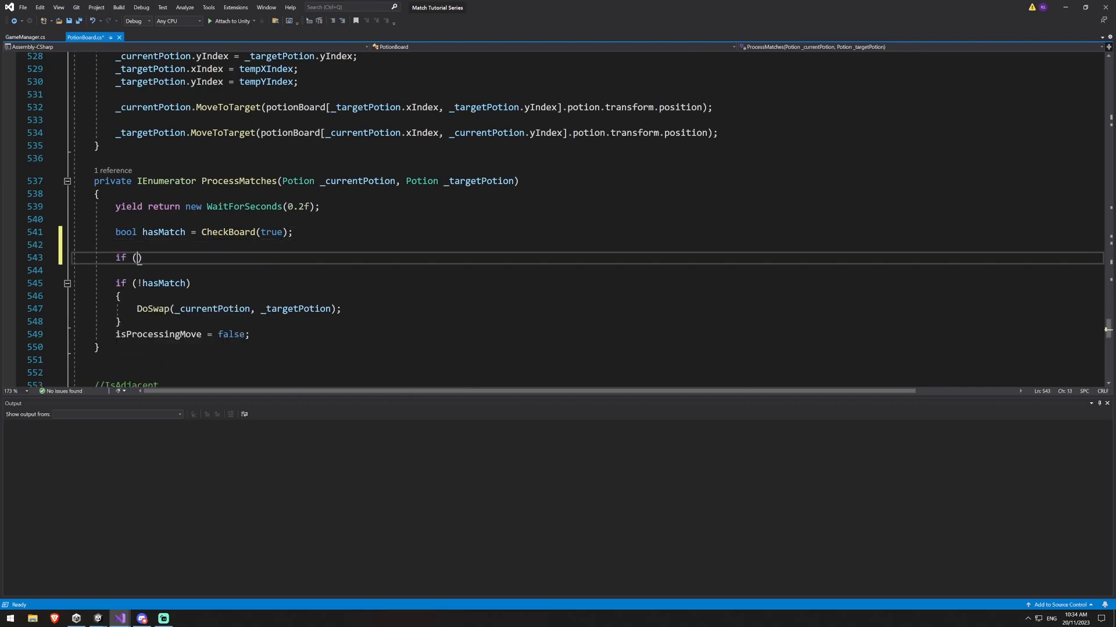
text(CheckBoard()
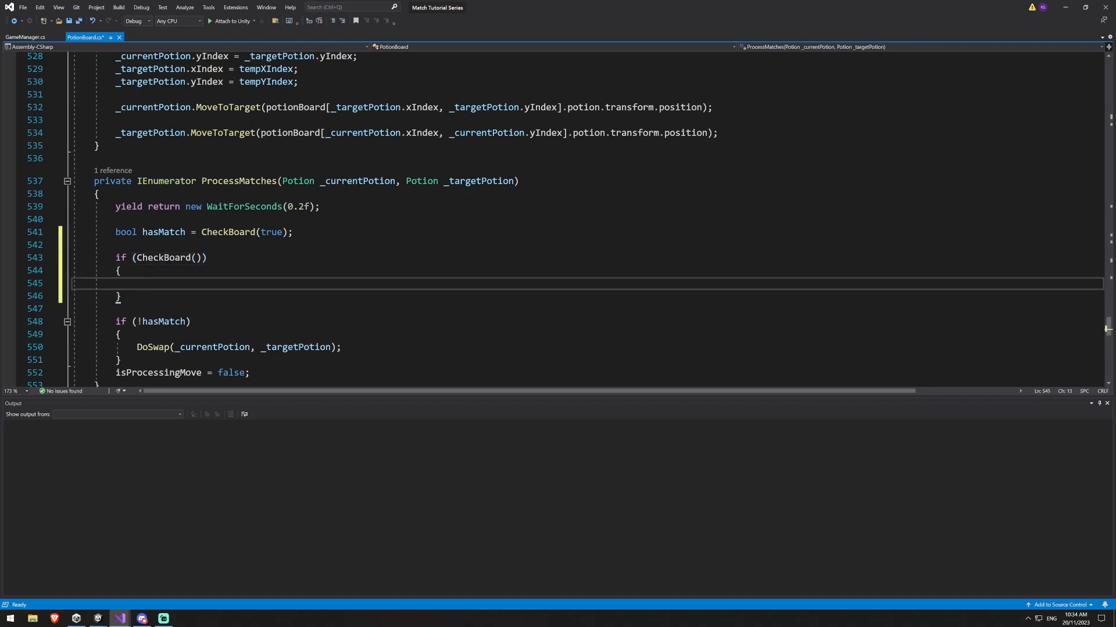
text(//Start a co)
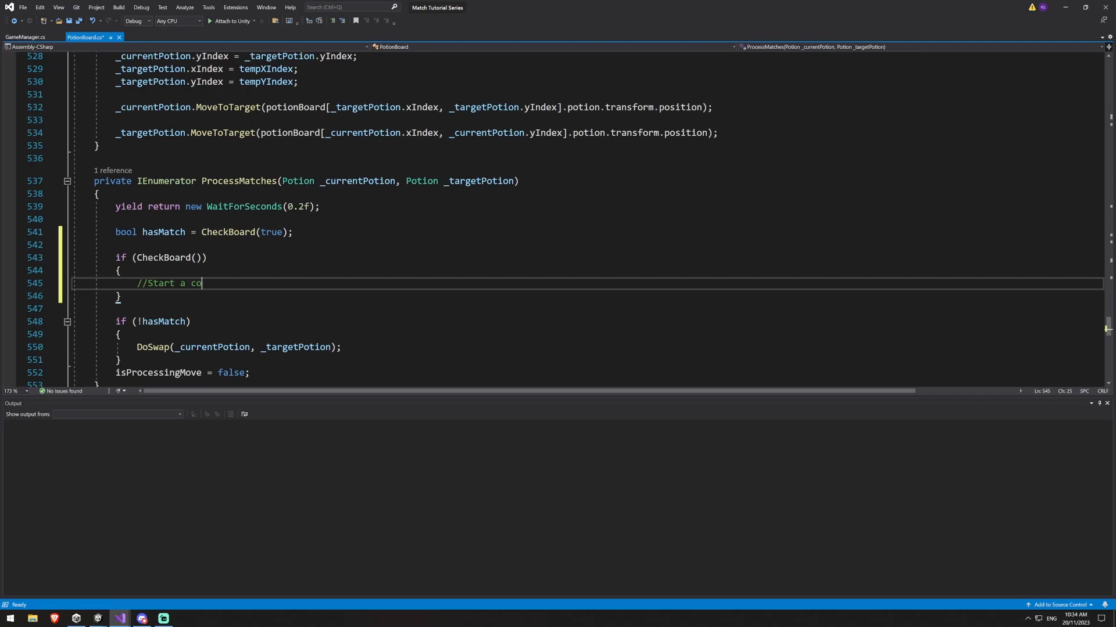
text(routine that is g)
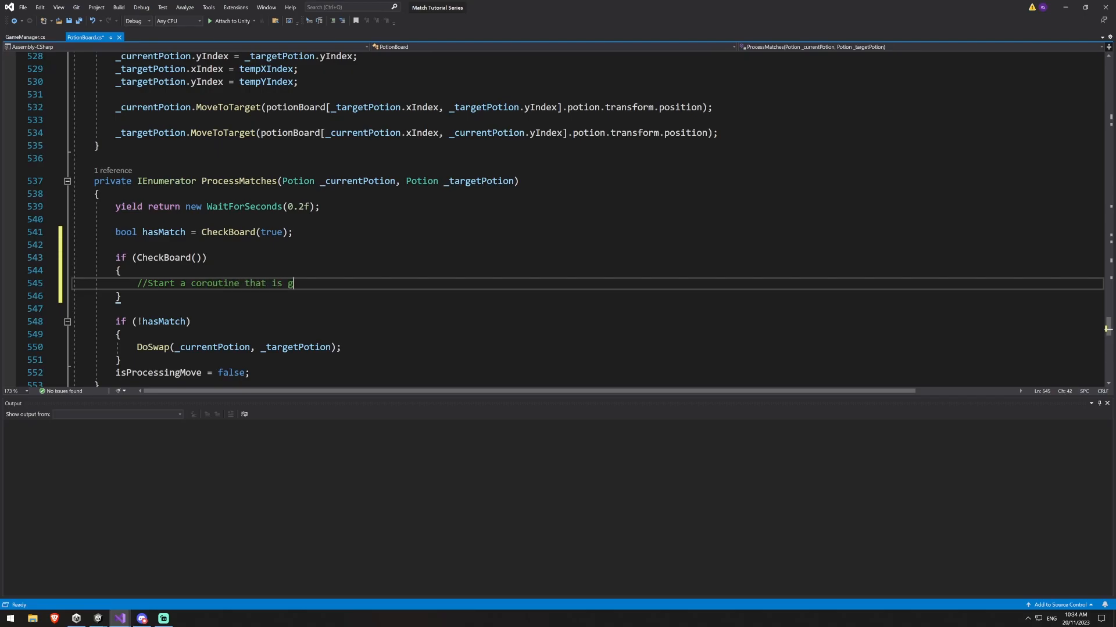
text(oing to process our matches in our turn.)
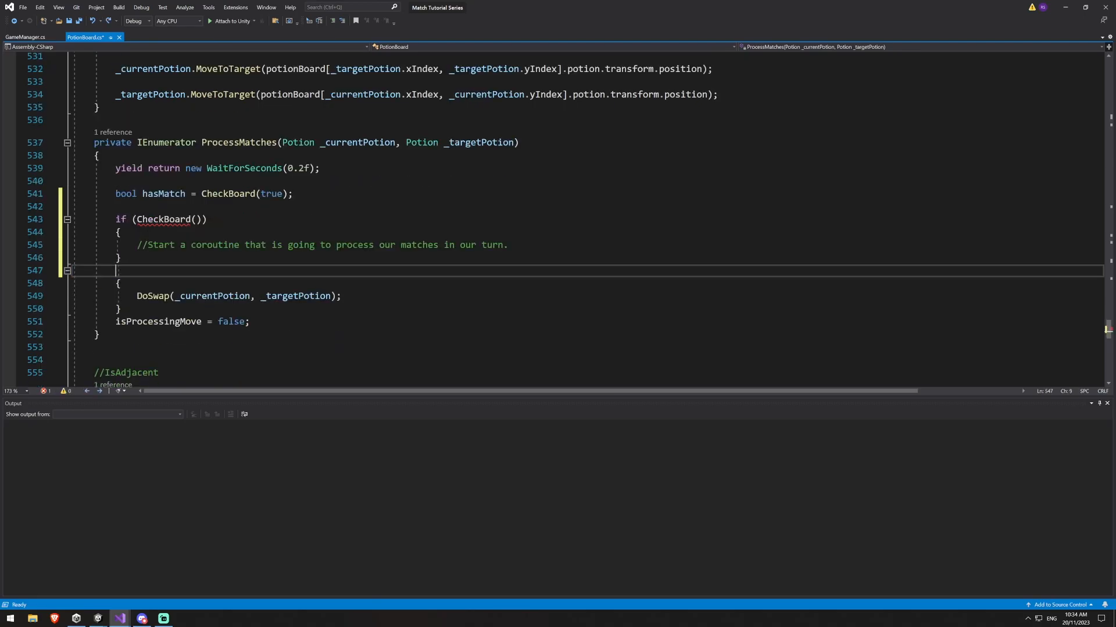
text(else)
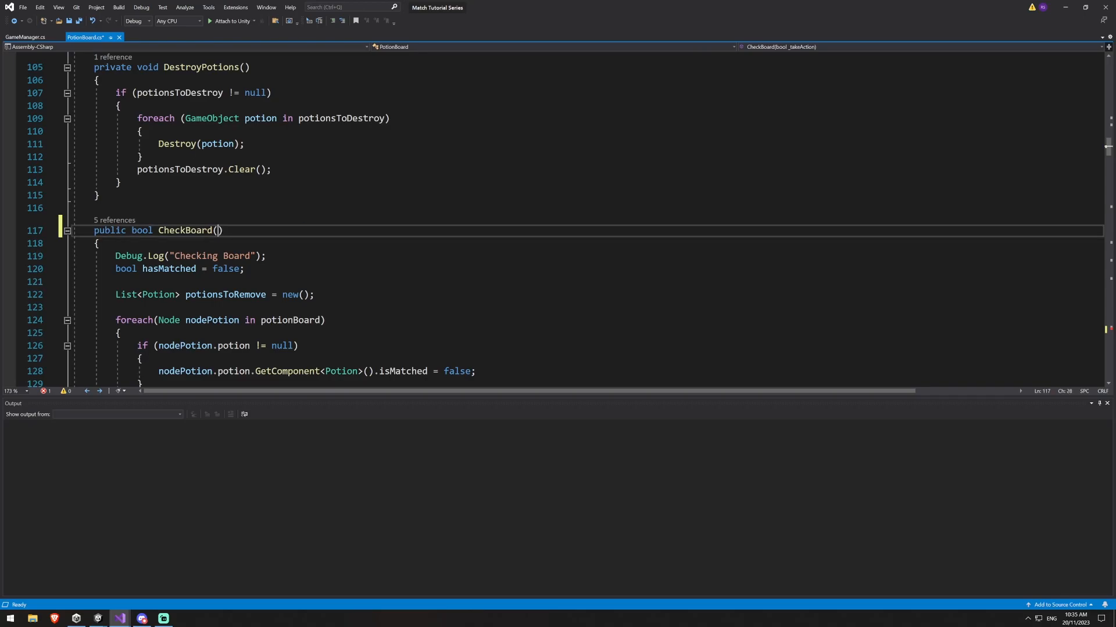
Remove the false argument so InitializeBoard calls CheckBoard() with no parameter
scroll(down, 3)
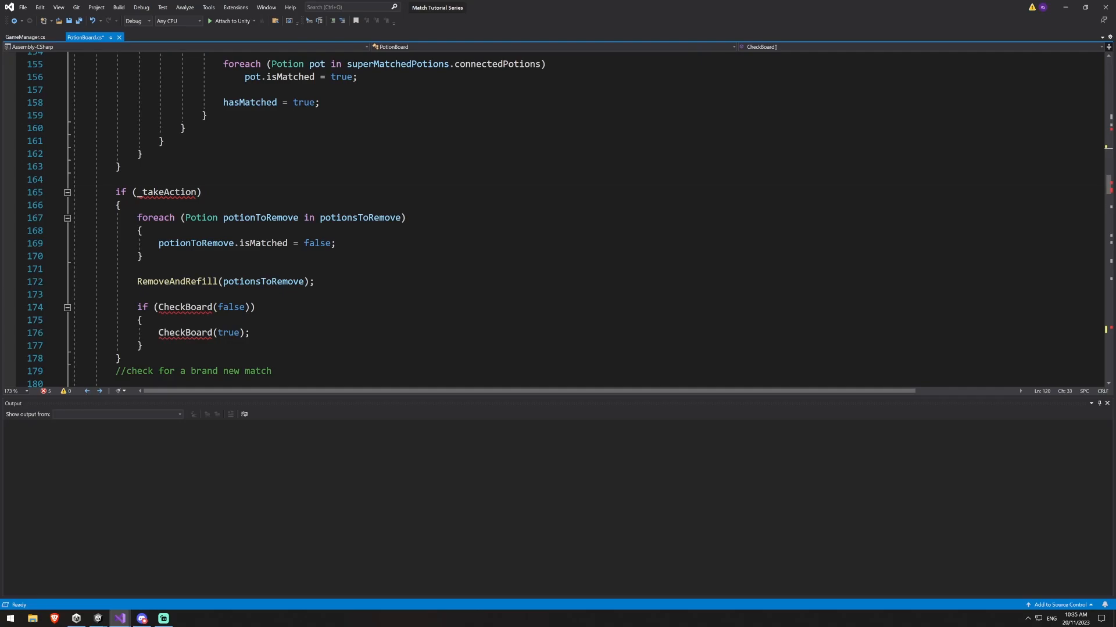
scroll(down, 3)
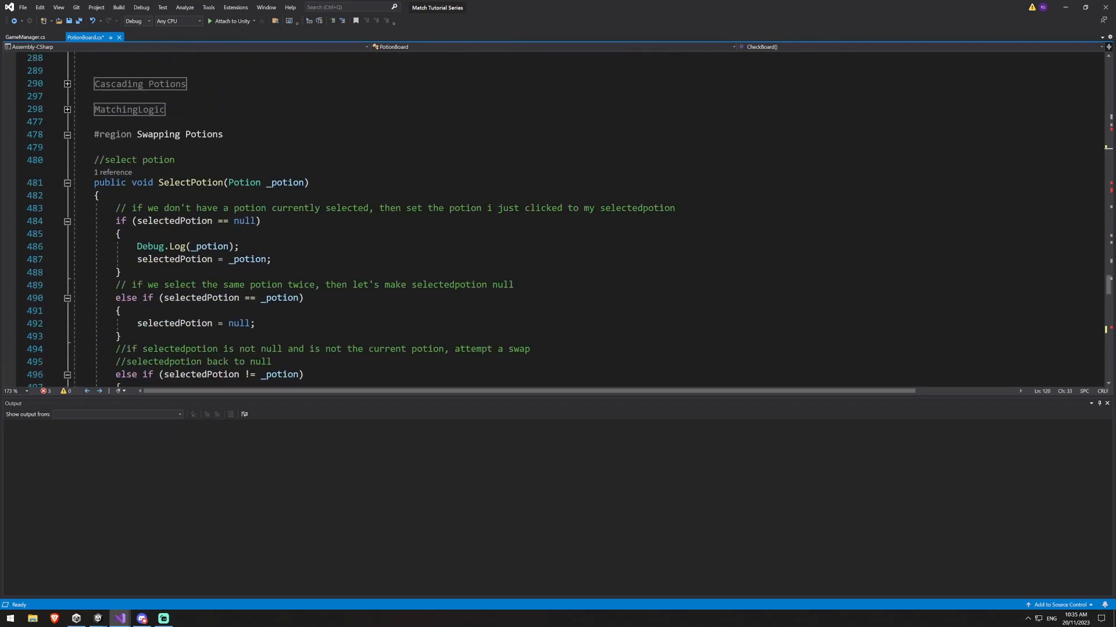
scroll(down, 3)
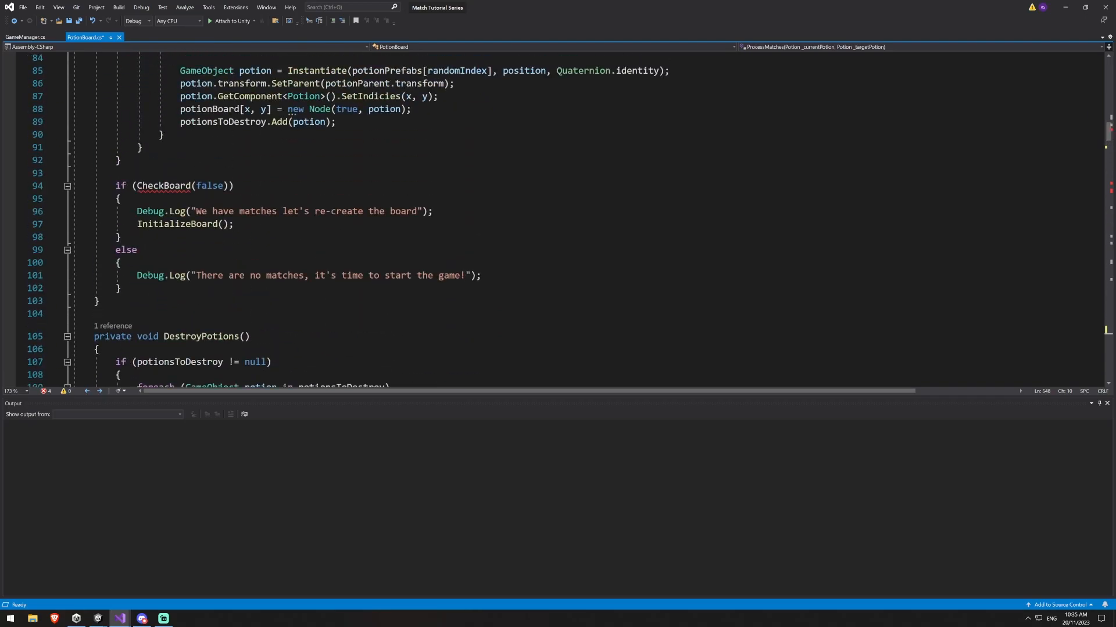
double_click(210, 185)
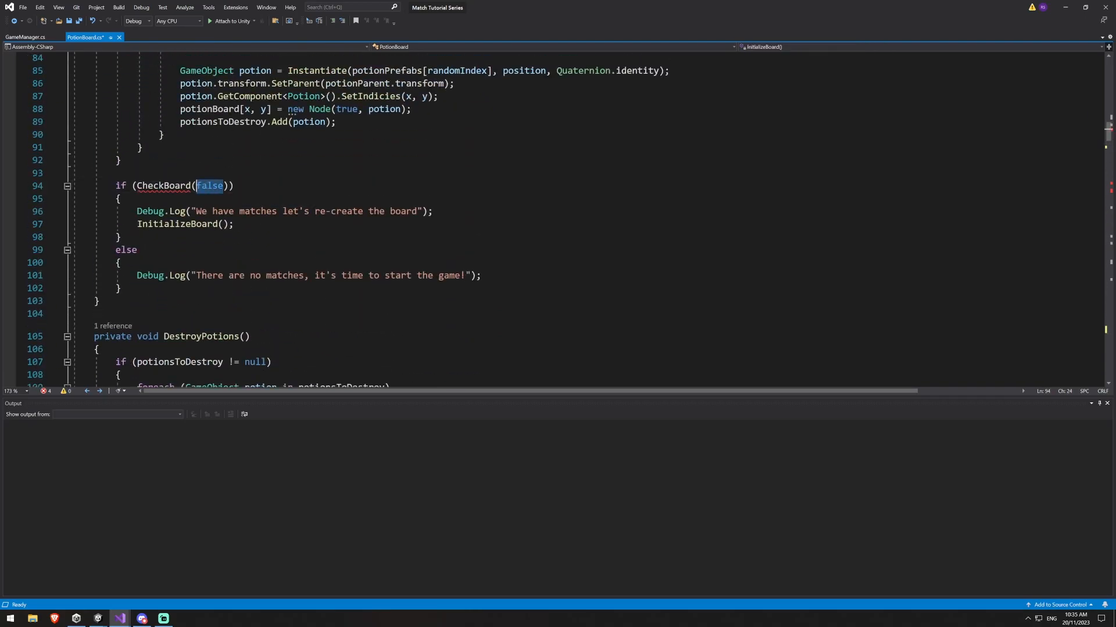
key(Delete)
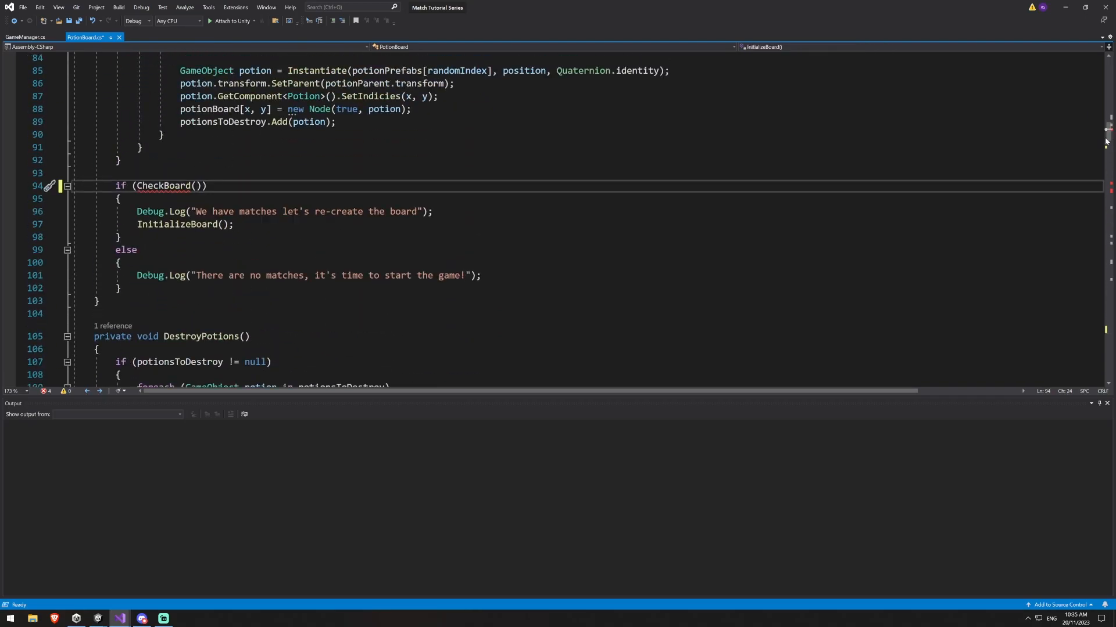
scroll(down, 3)
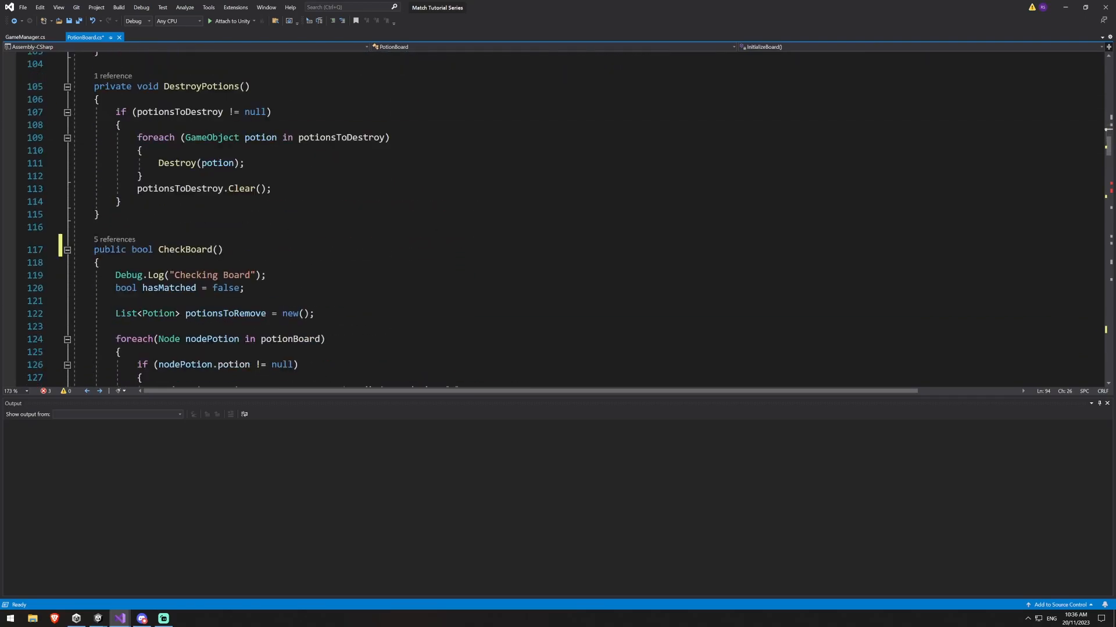
scroll(down, 3)
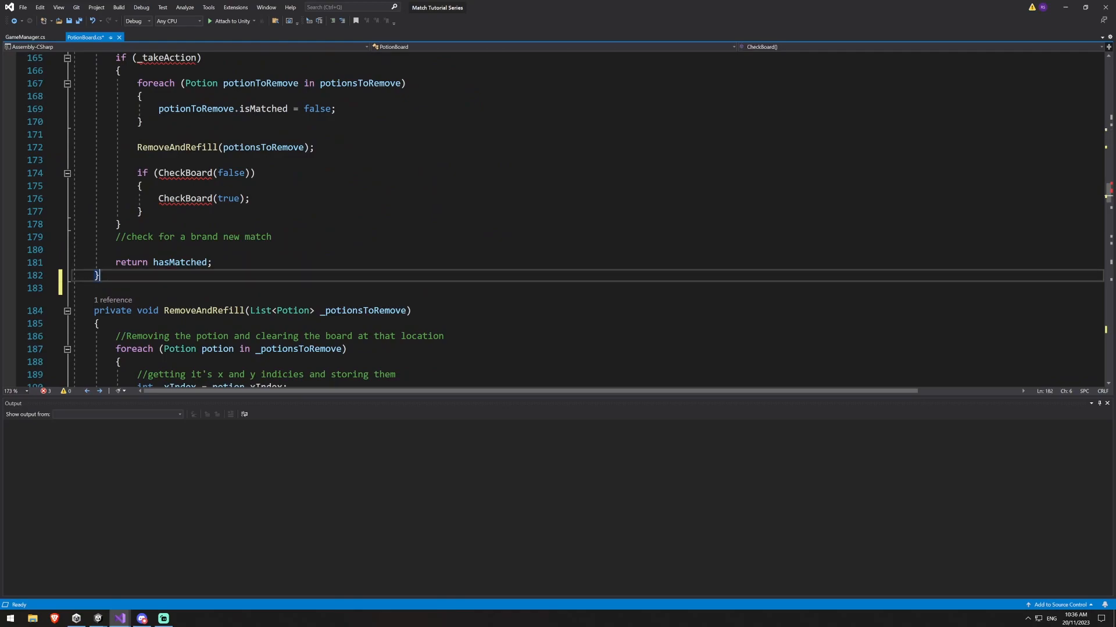
Declare public IEnumerator ProcessTurnOnMatchedBoard(bool _subtractMoves)
text(public I)
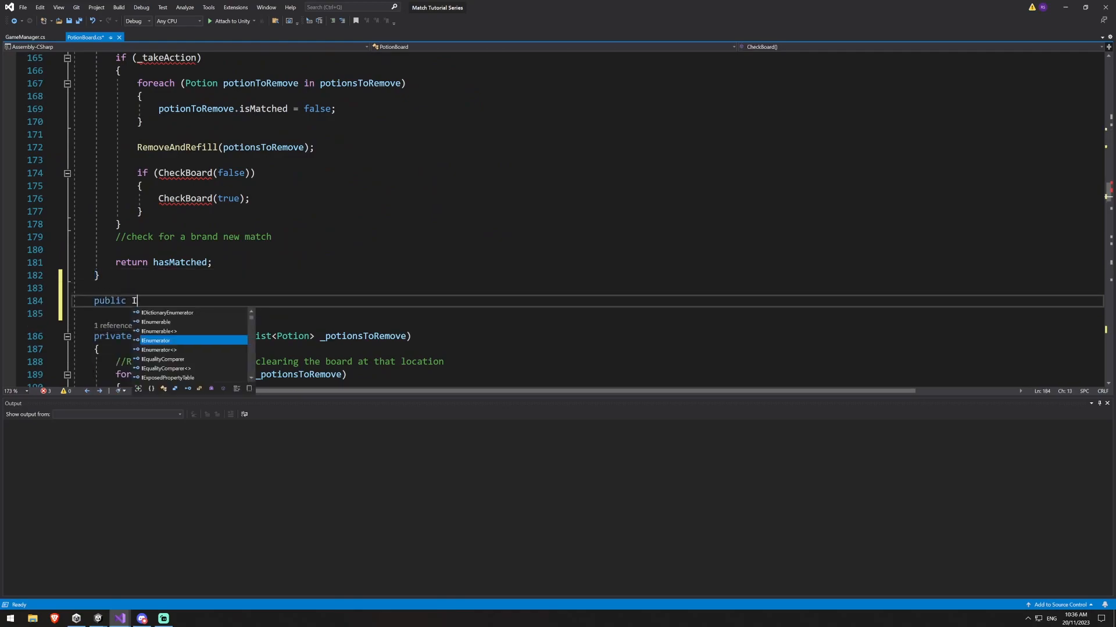
text(Enum)
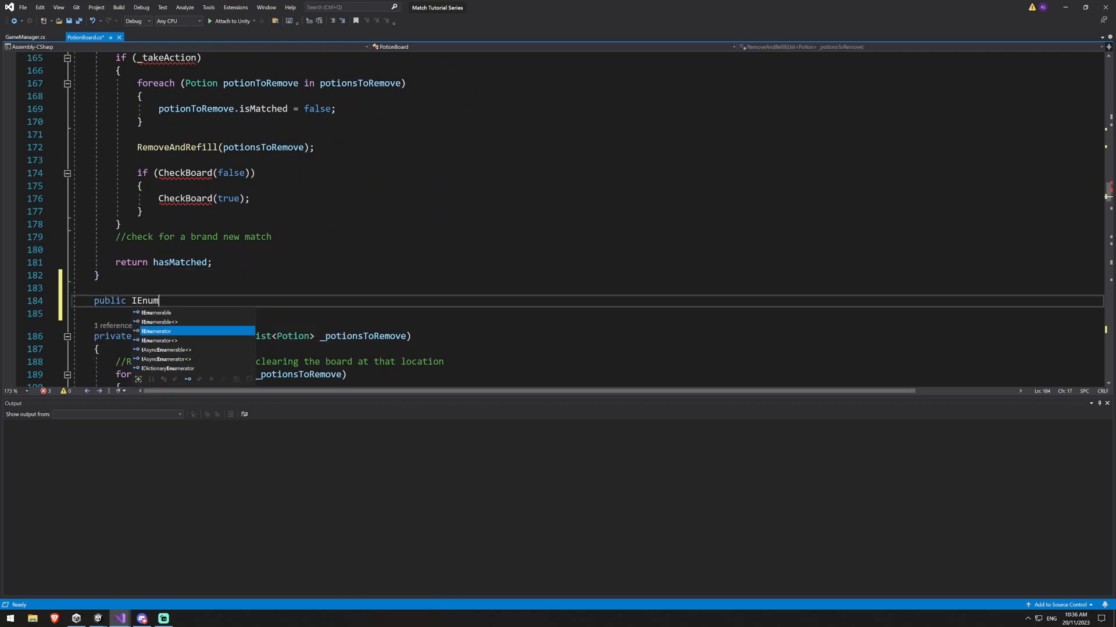
text(erator Pro)
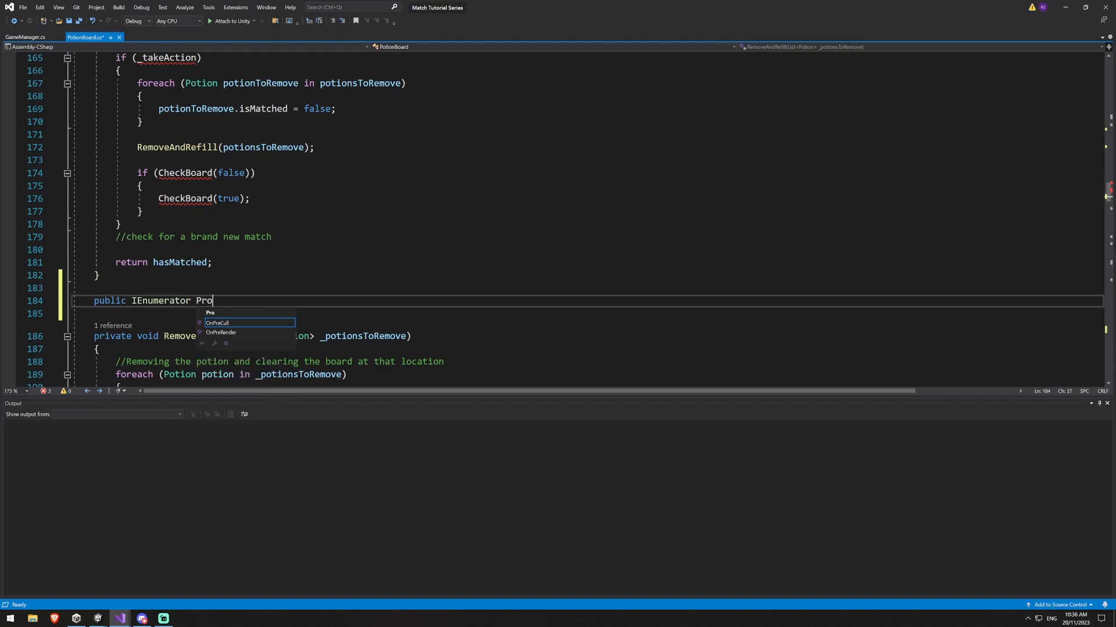
text(cessTurnOnMat)
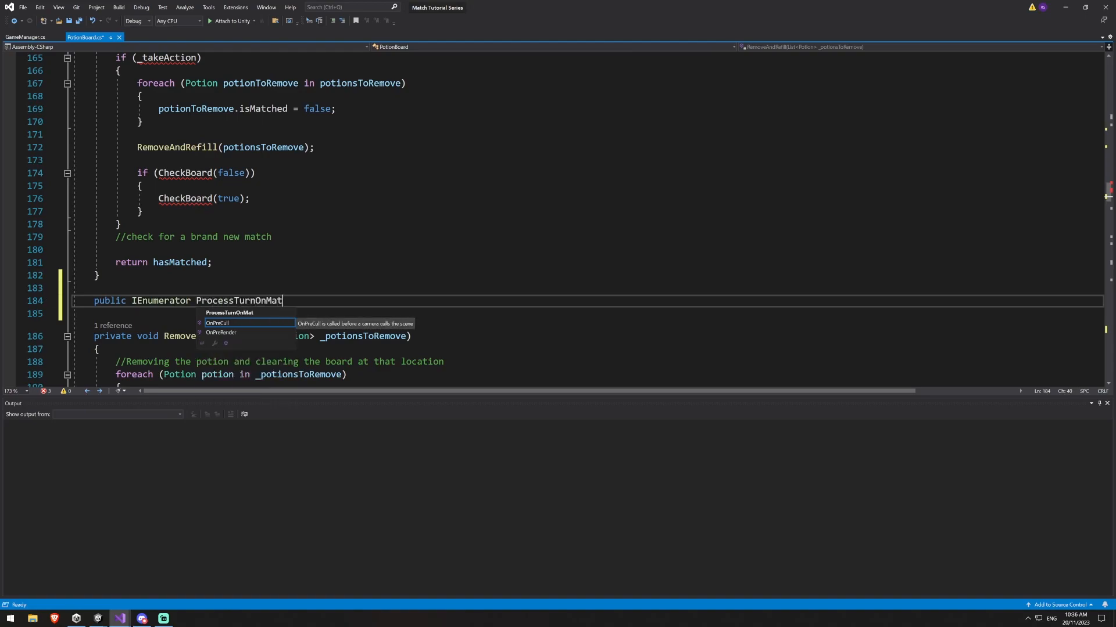
text(chedBoard())
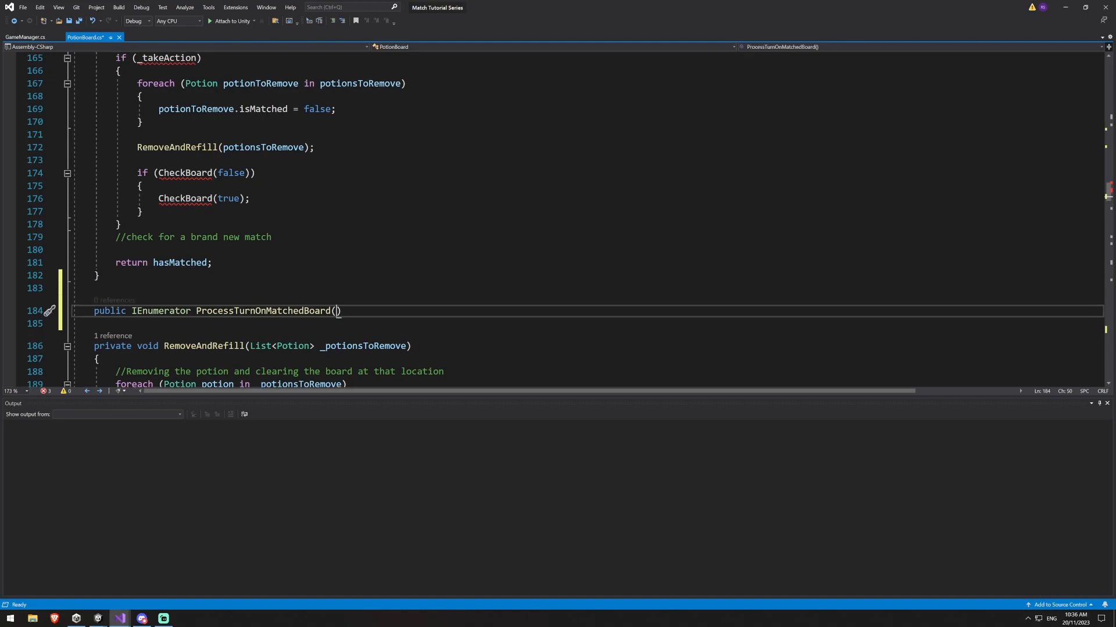
text(bool _s)
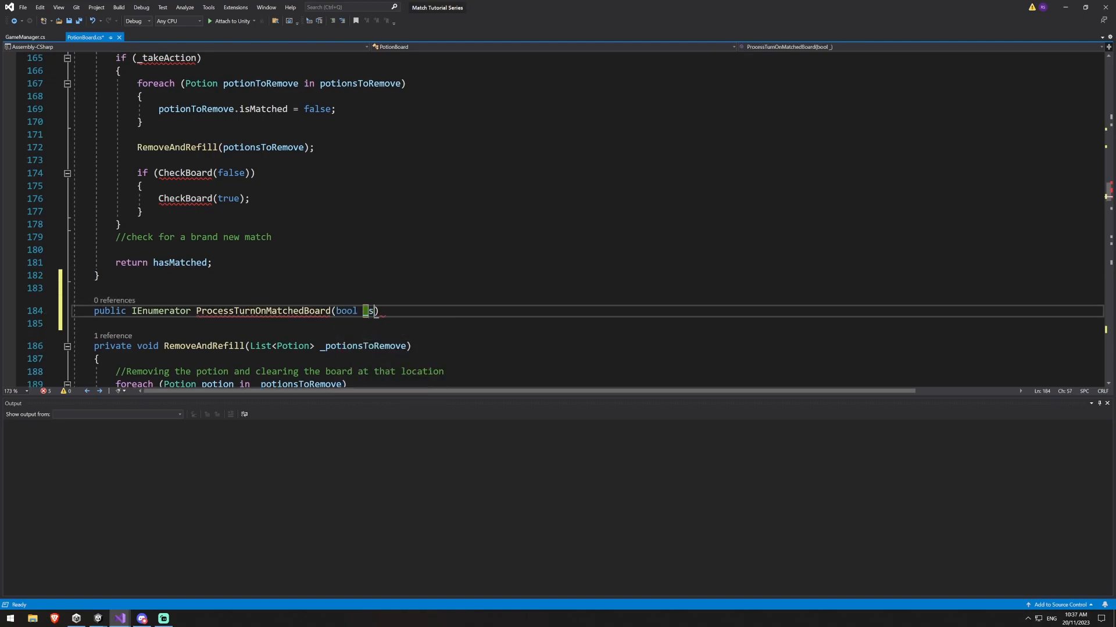
text(_subtractMoves)
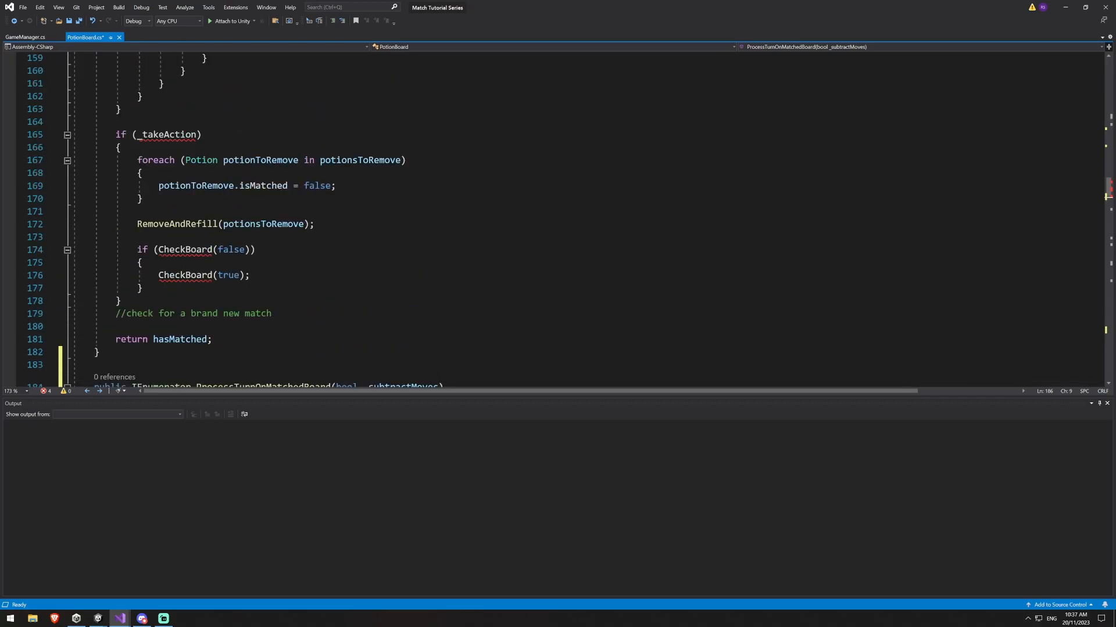
Move the matched-potion reset and RemoveAndRefill code from CheckBoard into the new coroutine
drag(137, 160, 142, 199)
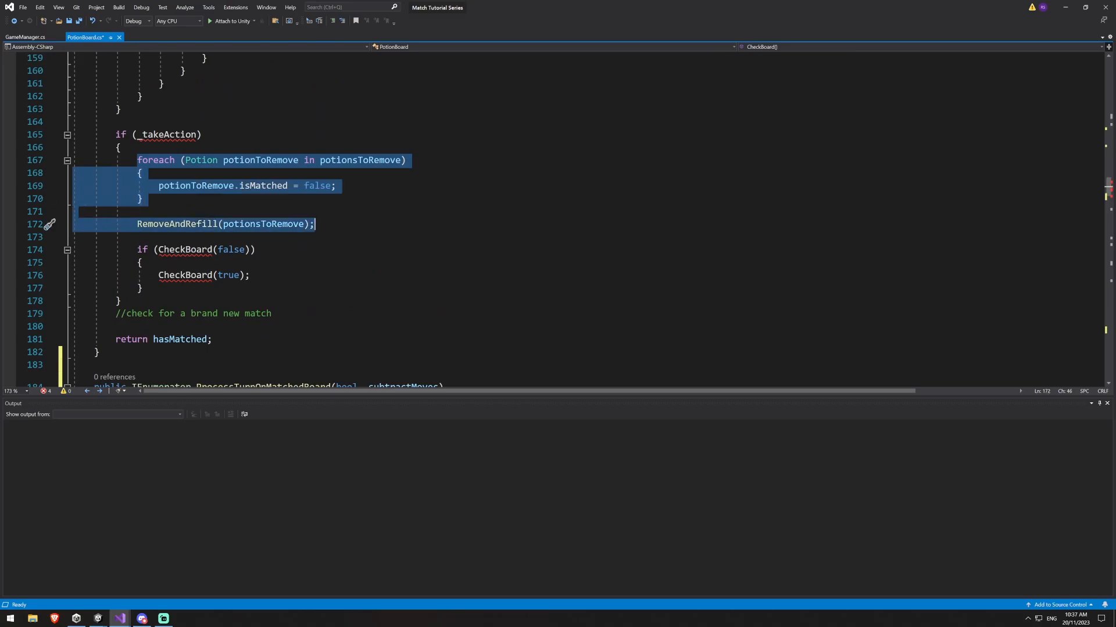
scroll(down, 3)
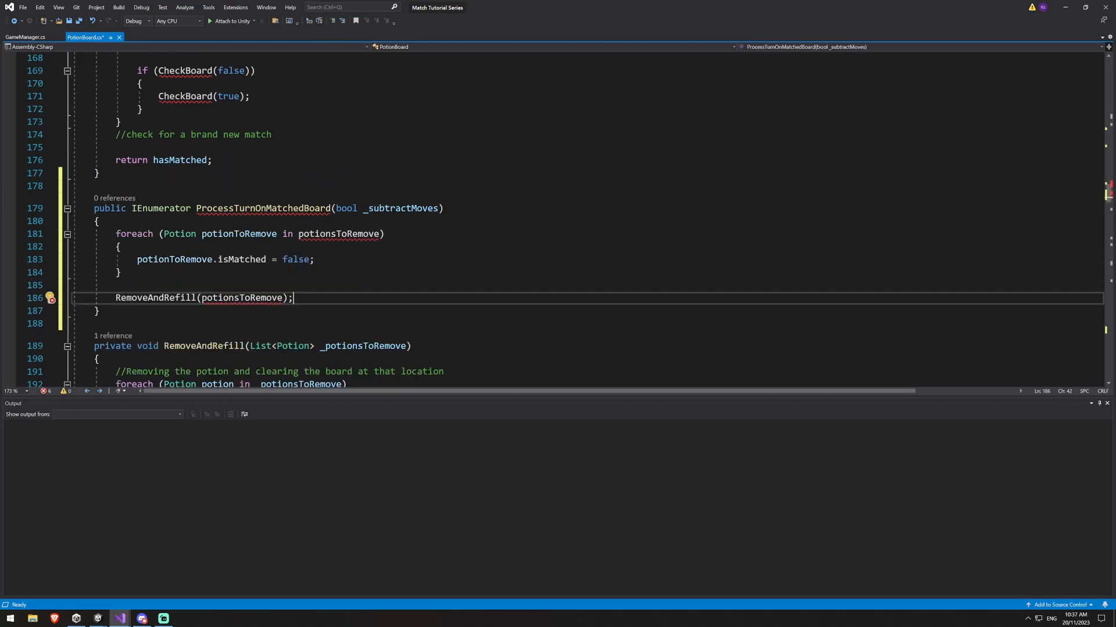
double_click(242, 297)
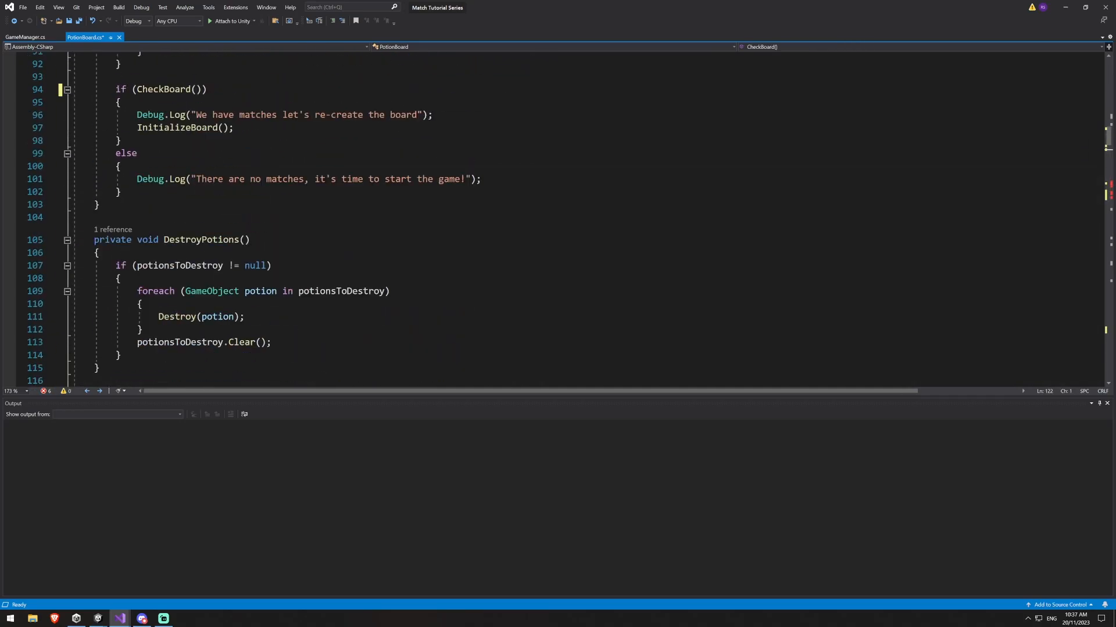
Add a [SerializeField] List<Potion> potionsToRemove = new(); field to PotionBoard
scroll(up, 3)
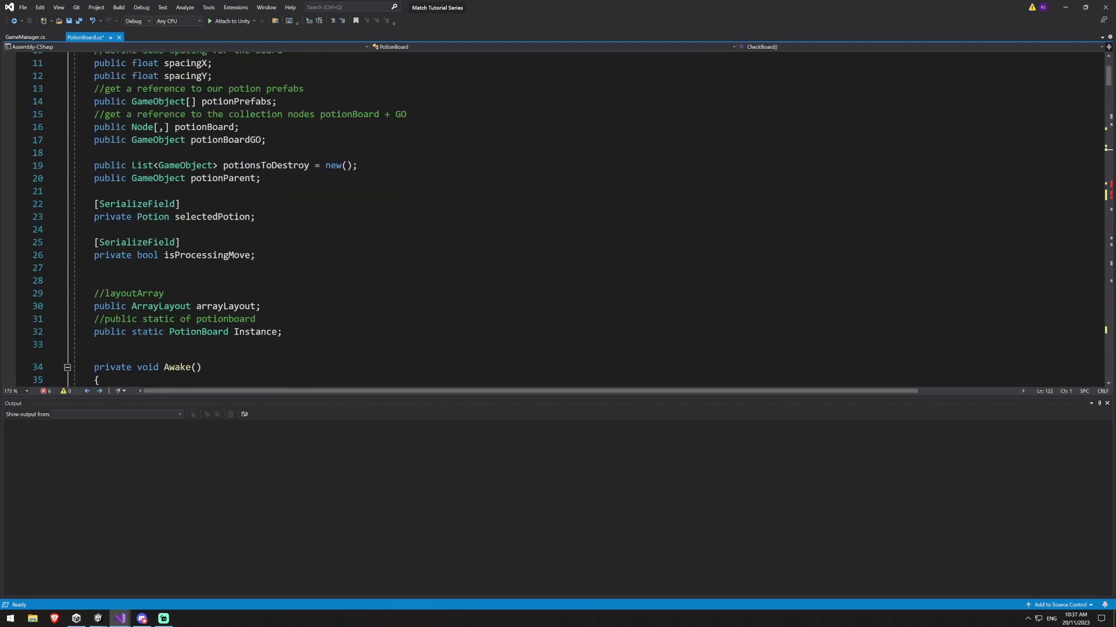
text(List<Potion> potionsToRemove = new();)
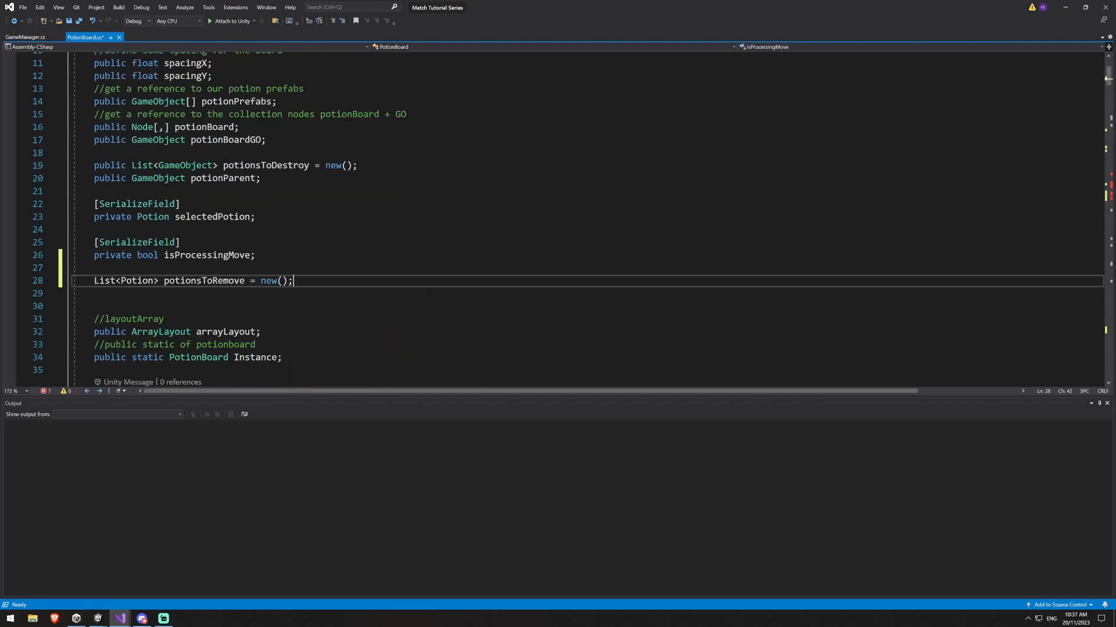
text([)
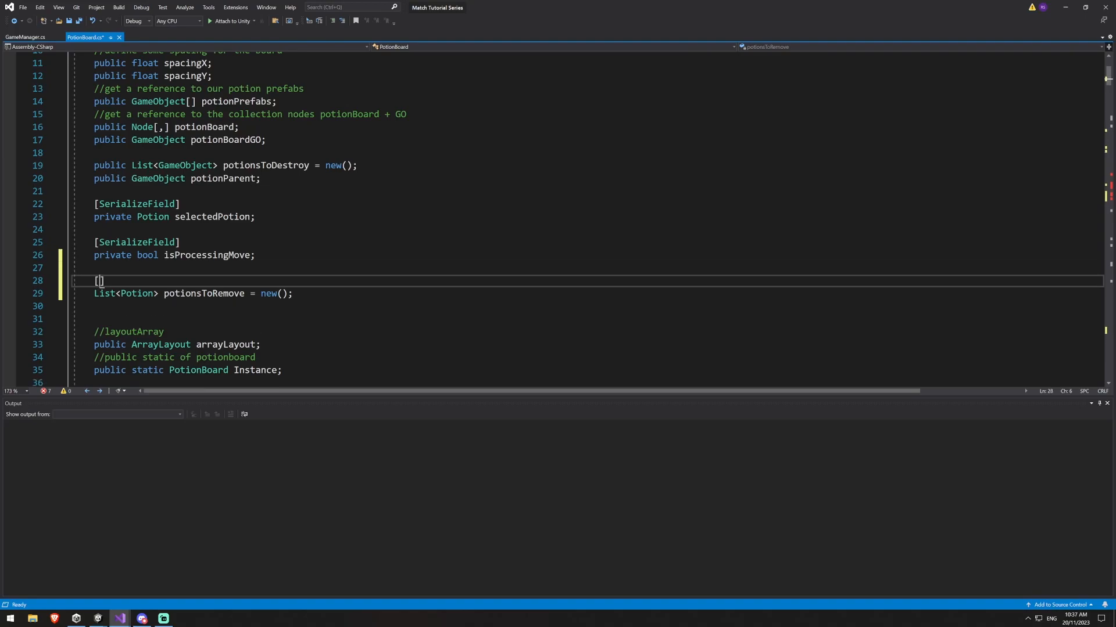
text(SerializeFiel)
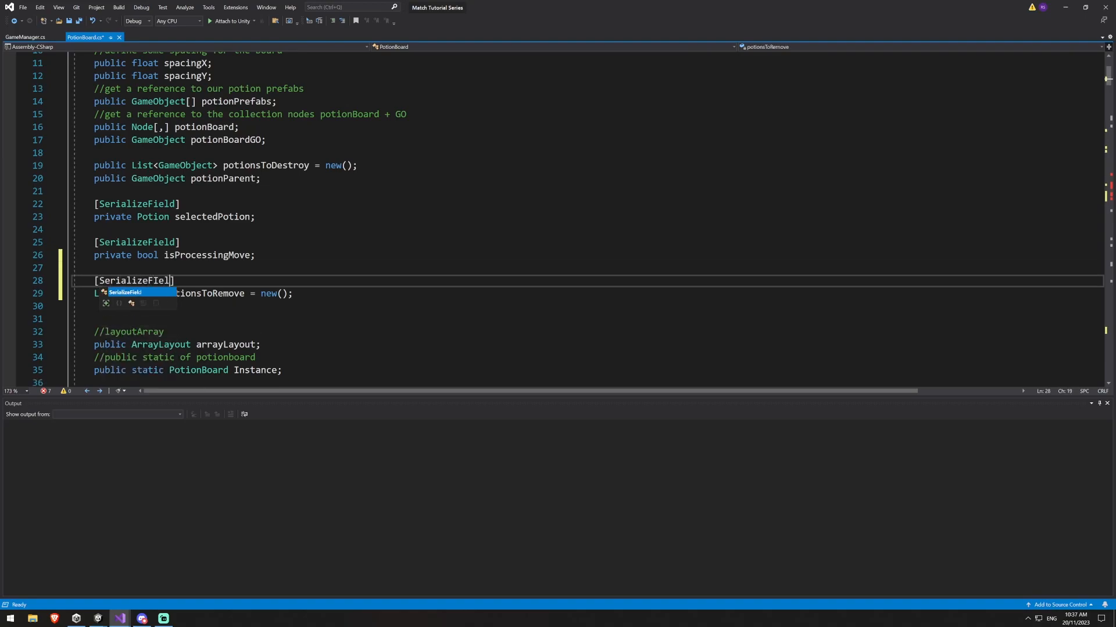
key(Tab)
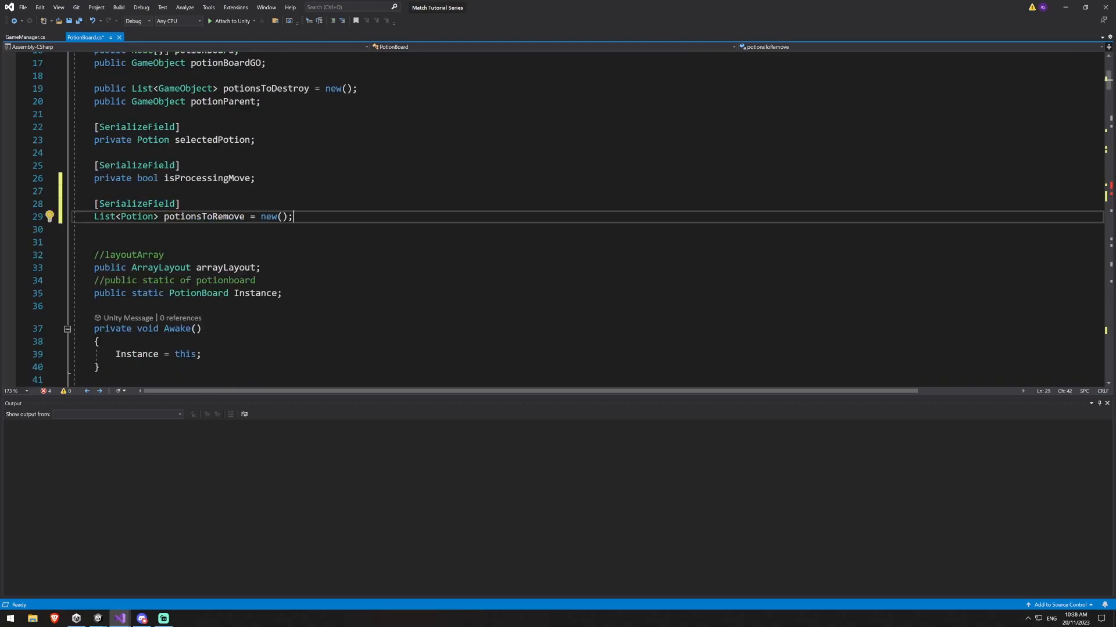
Replace CheckBoard's local list with potionsToRemove.Clear(); and save the script
scroll(down, 3)
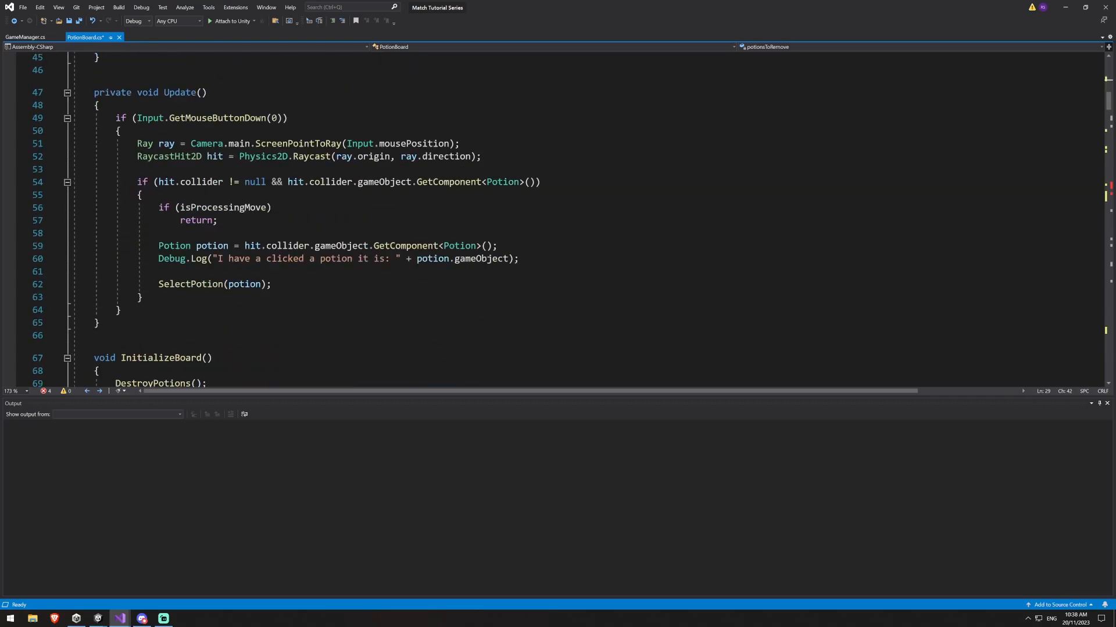
scroll(down, 3)
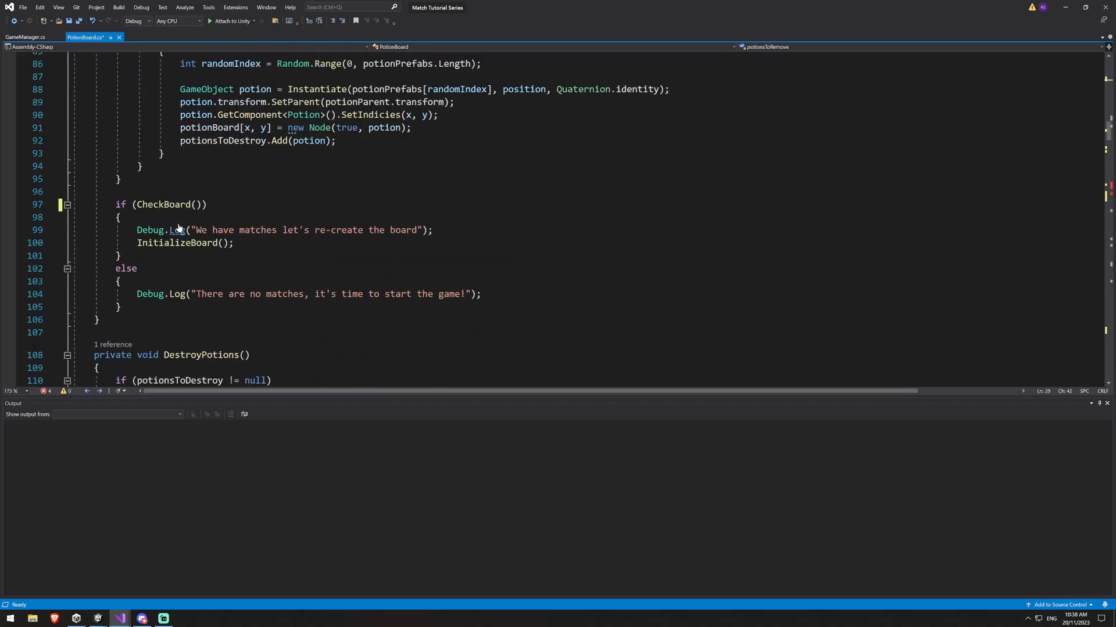
scroll(down, 3)
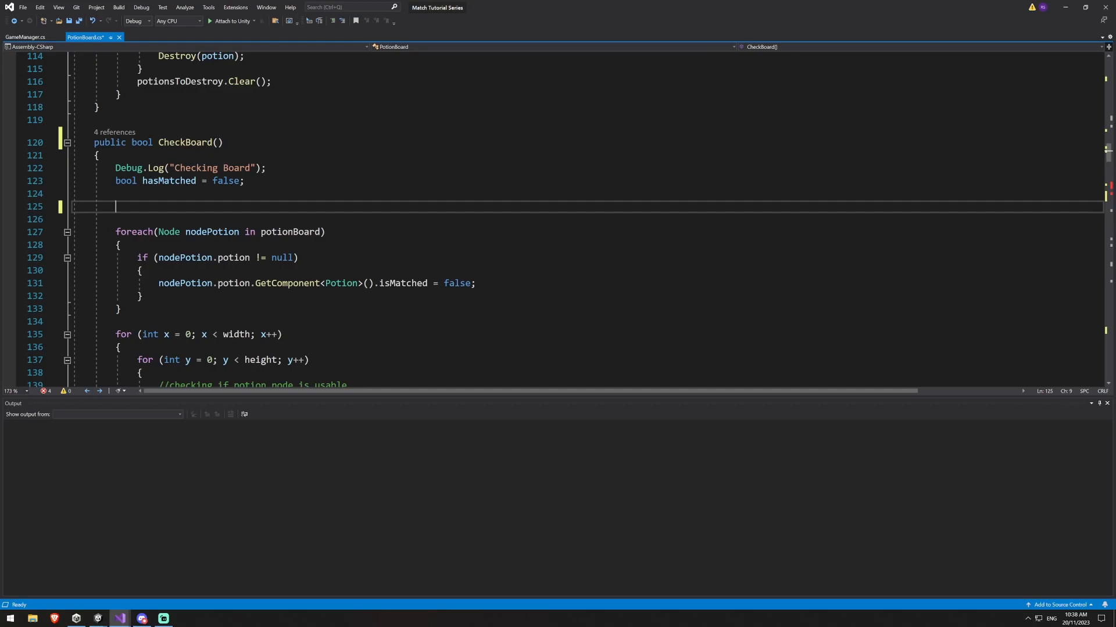
text(potion)
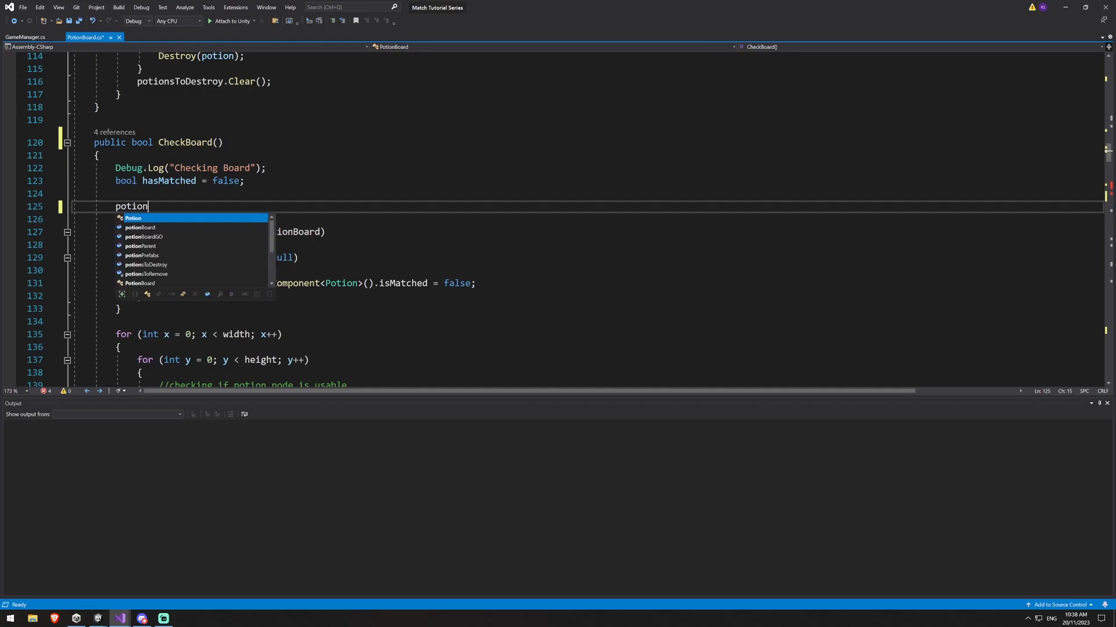
text(potionsToRemove.cl)
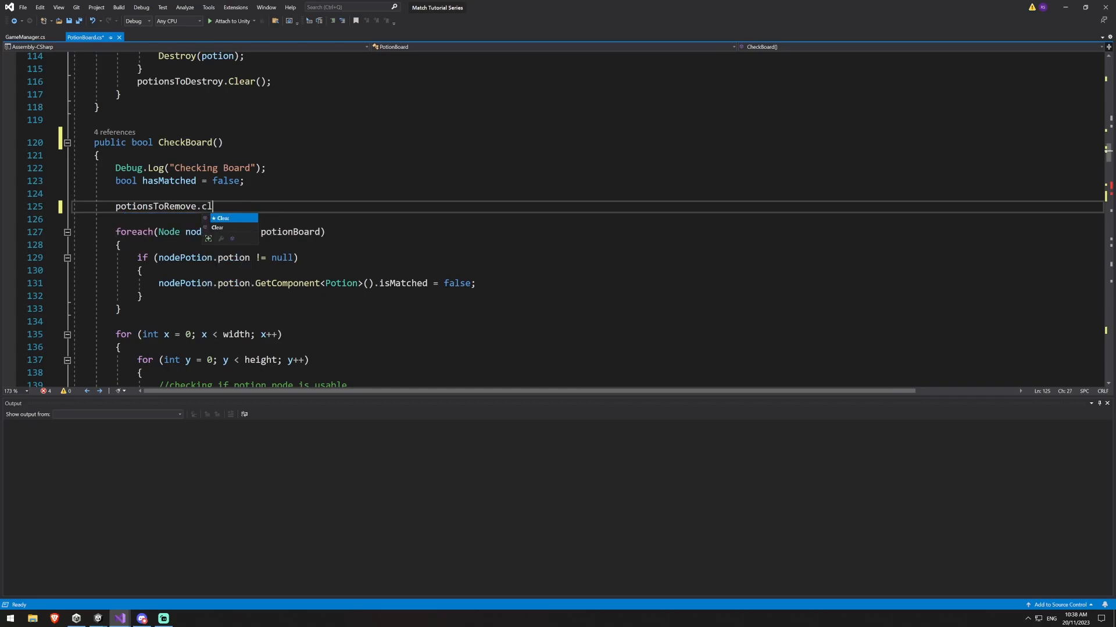
key(Tab)
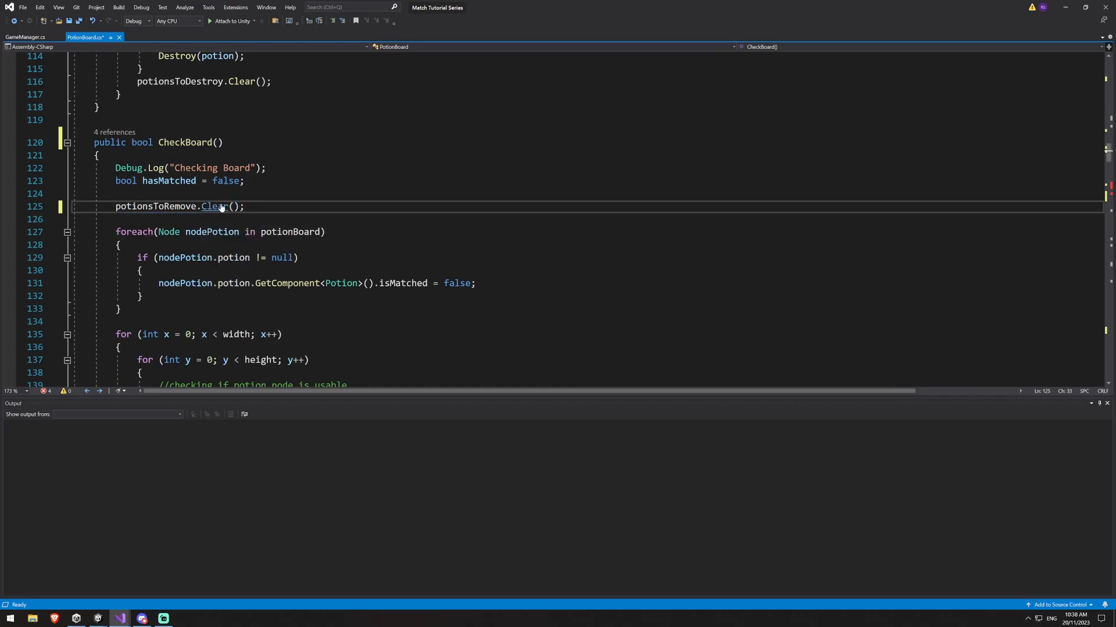
key(Ctrl+S)
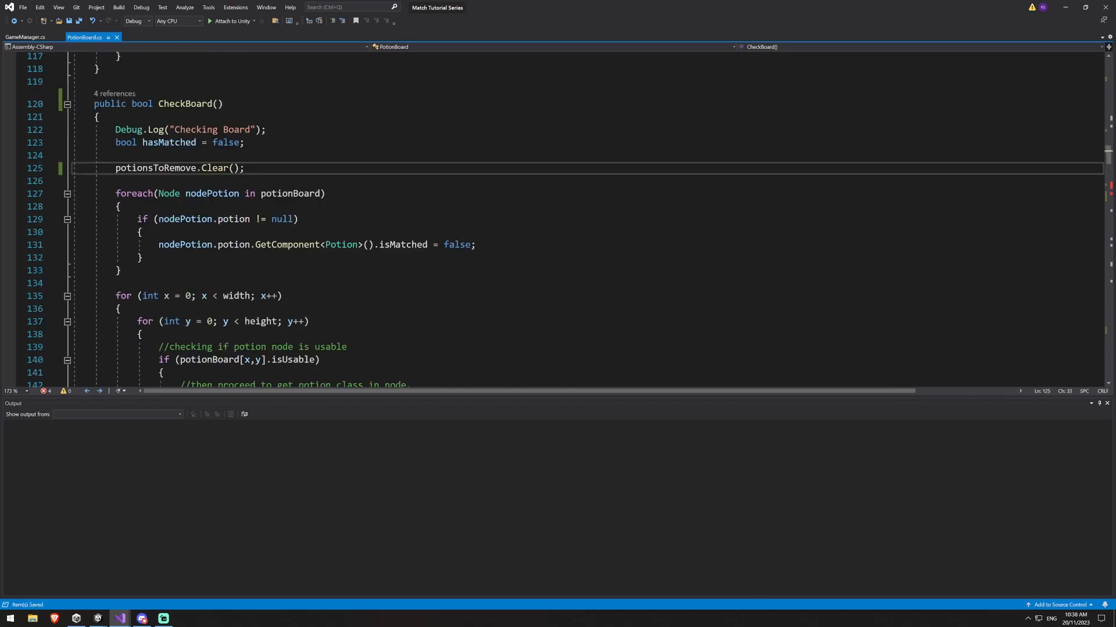
scroll(down, 3)
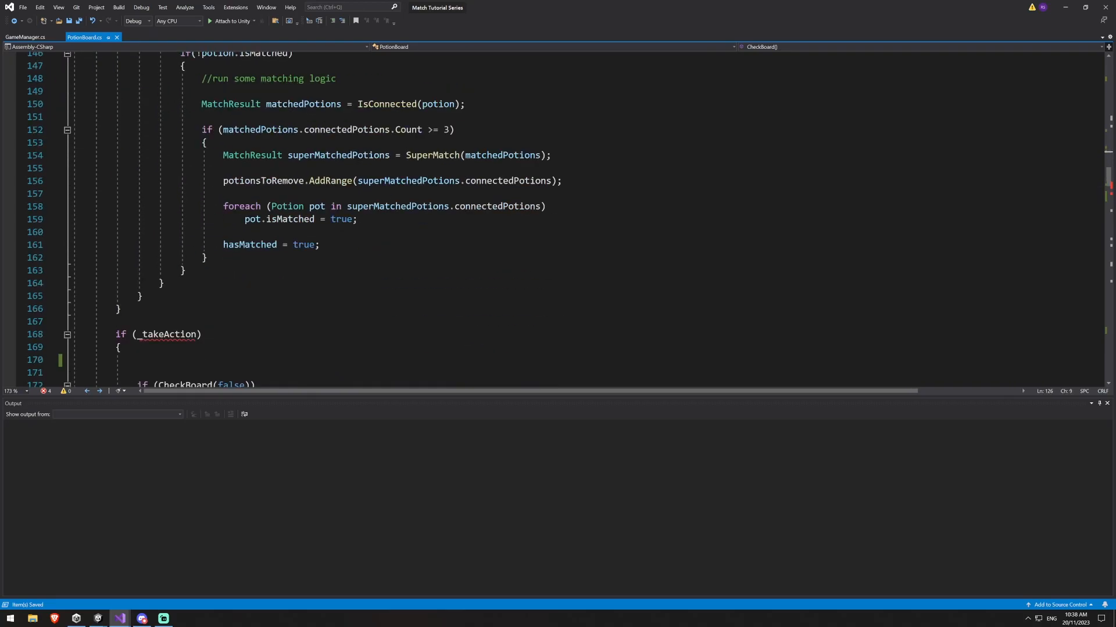
scroll(down, 3)
text(RemoveAndRefill(potionsToRemove);)
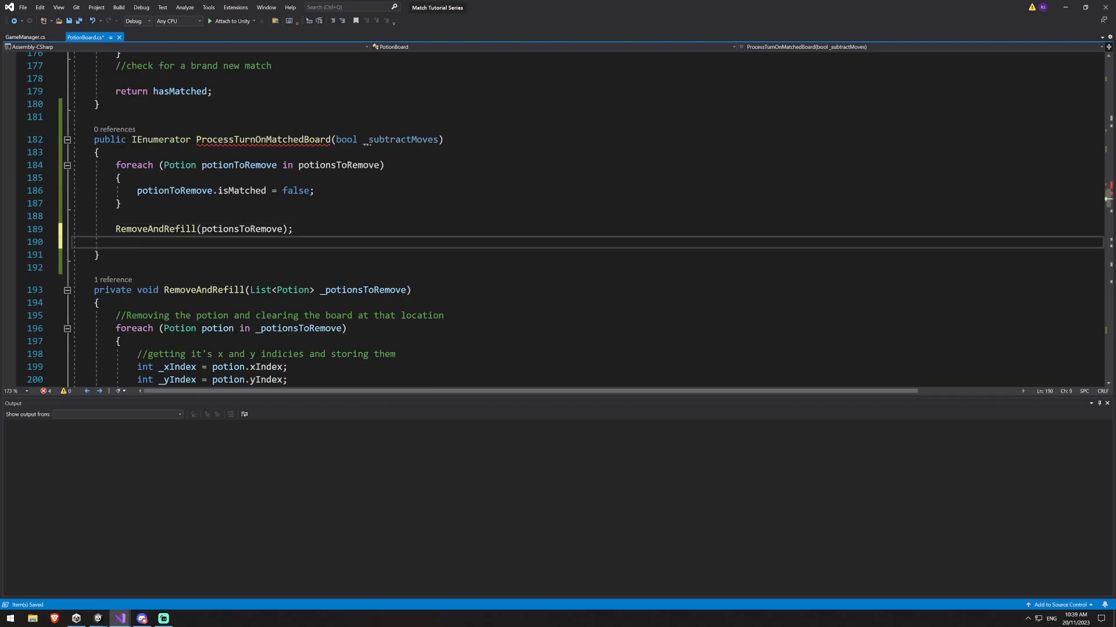
Call GameManager.Instance.ProcessTurn(potionsToRemove.Count, _subtractMoves) after RemoveAndRefill
text(Game)
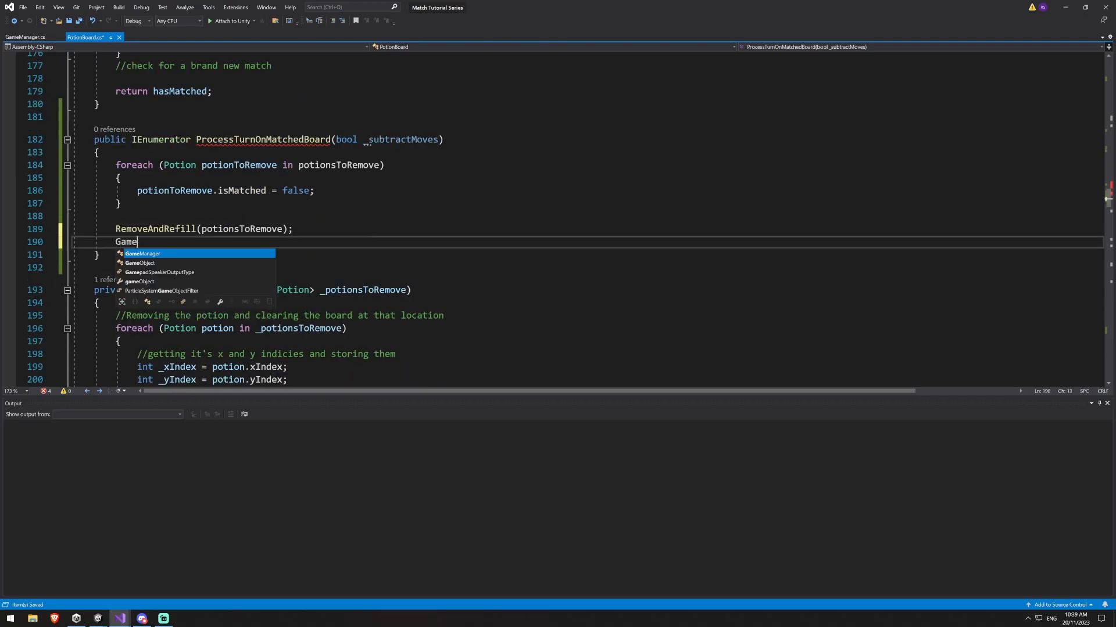
text(Manager.Instance.)
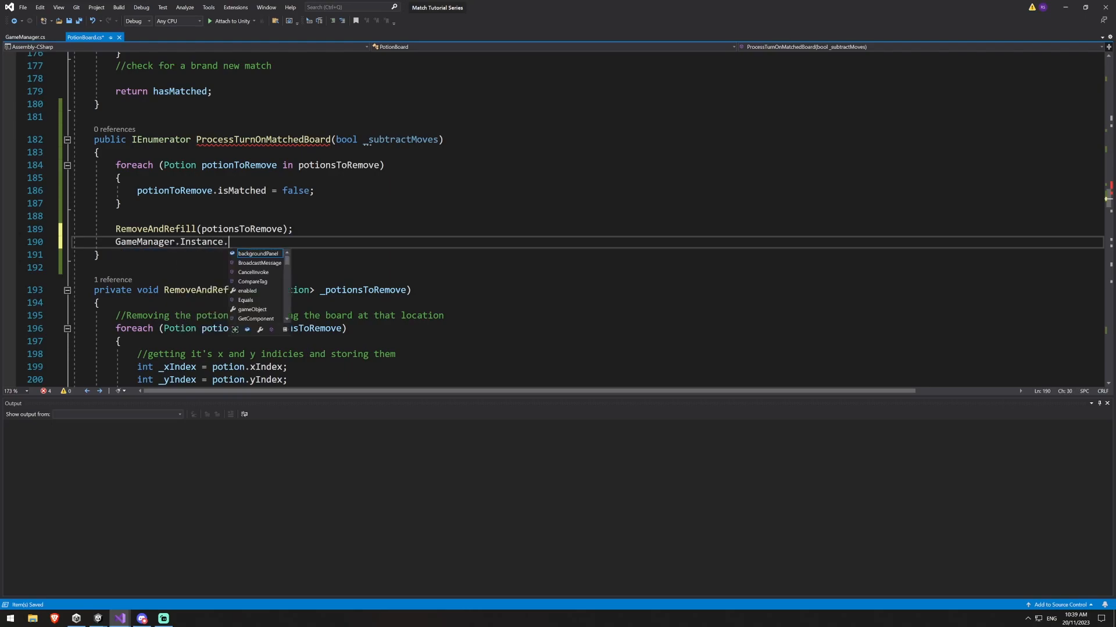
text(Proces)
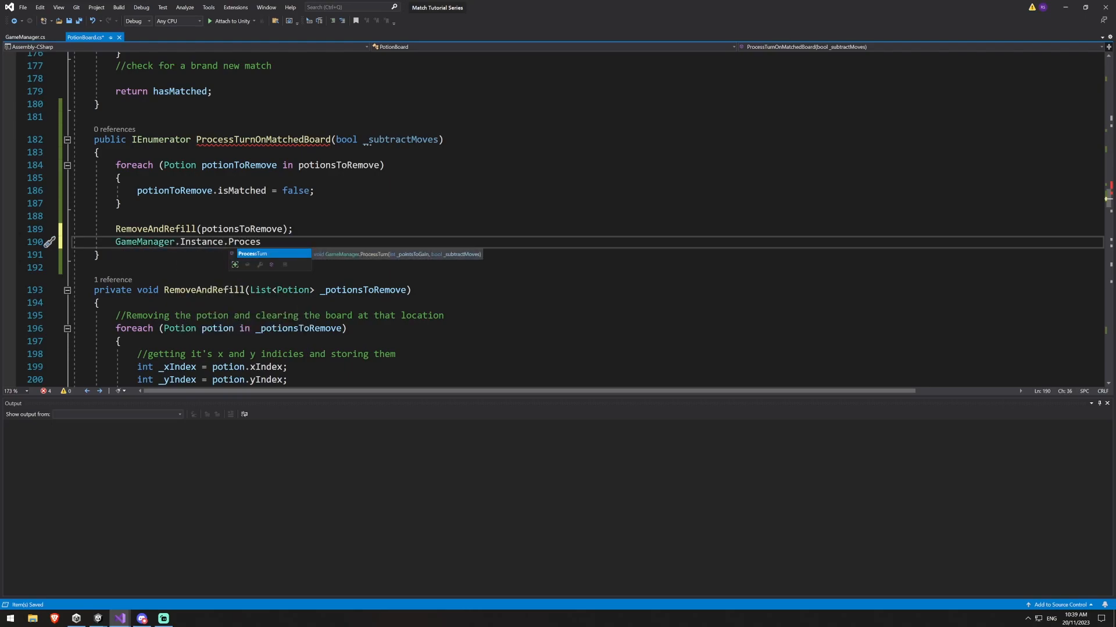
text(Turn)
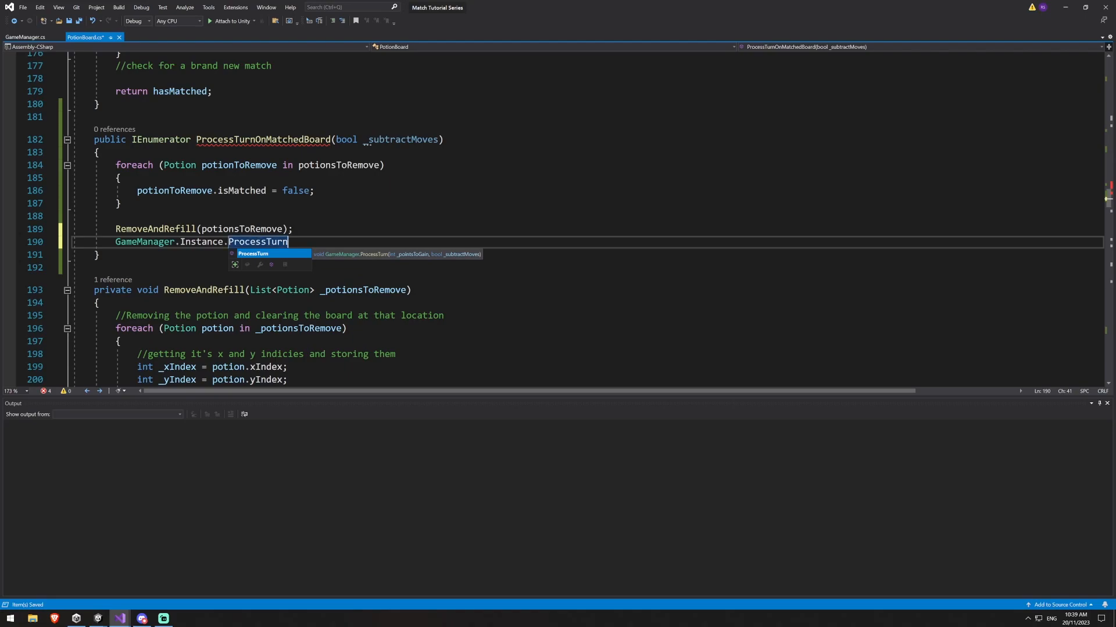
text((potionsToRemove.Count)
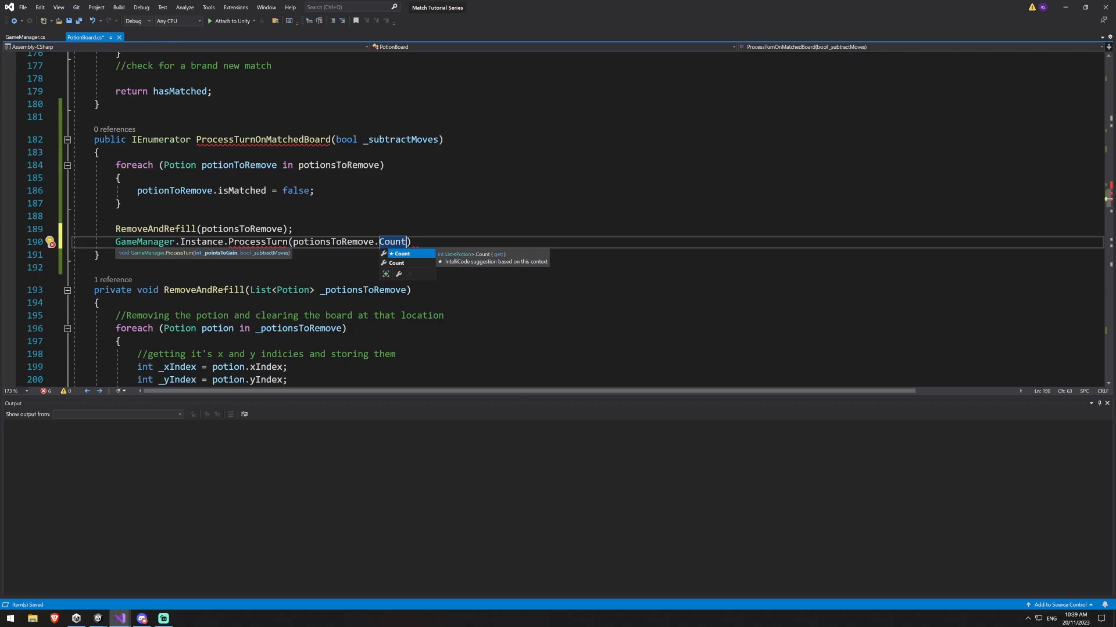
text(,)
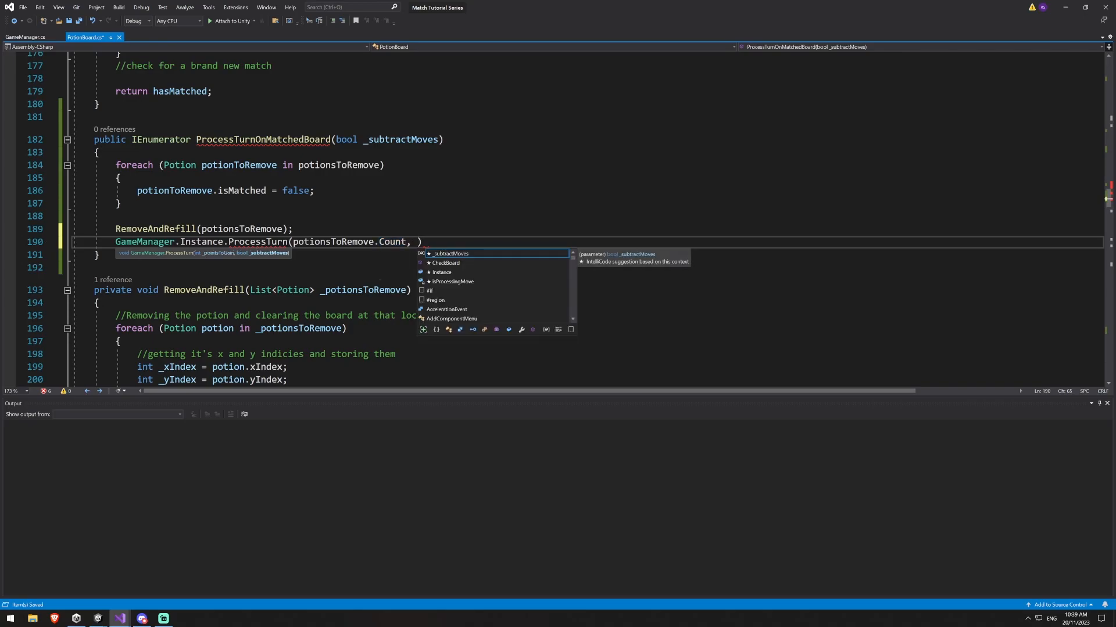
text(_subtractMoves)
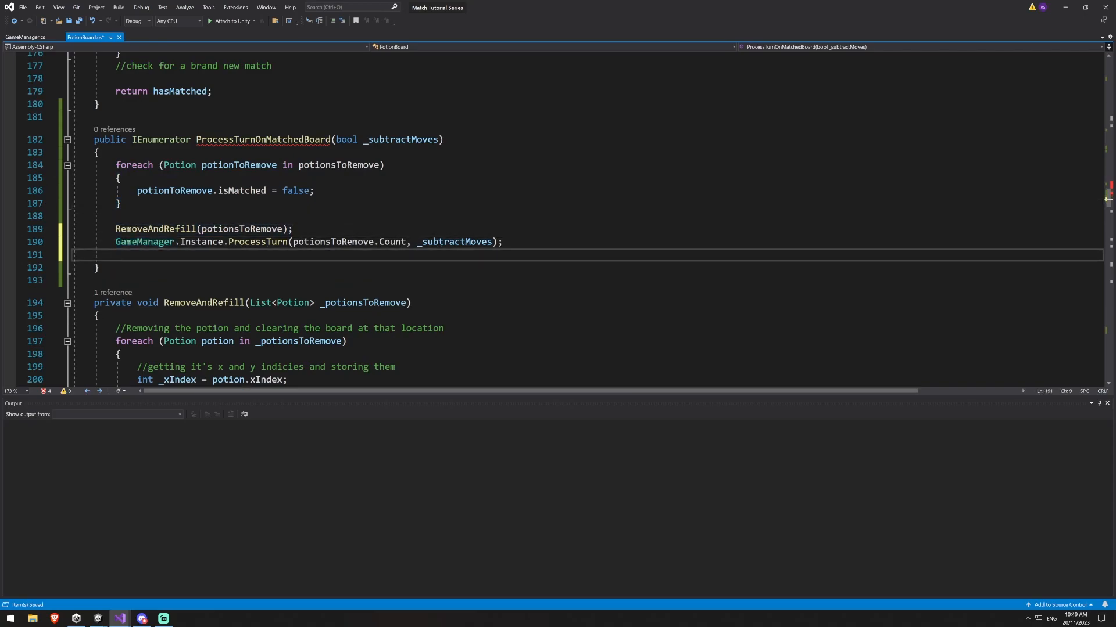
Add yield return new WaitForSeconds(0.4f); after the ProcessTurn call
text(yield retu)
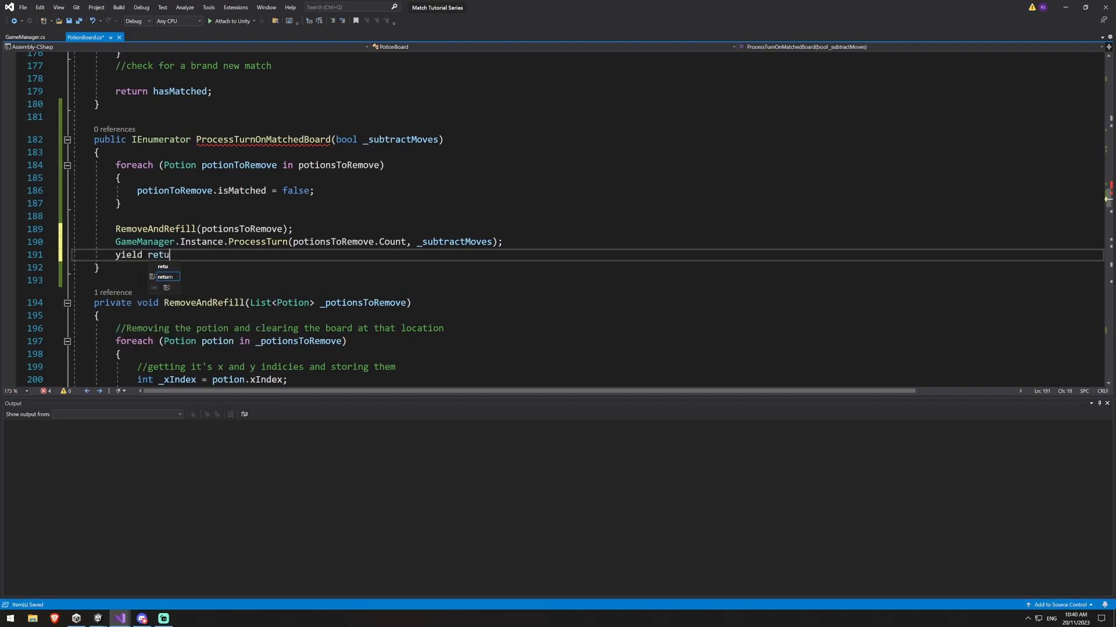
text(rn new WaitForSeconds(0.)
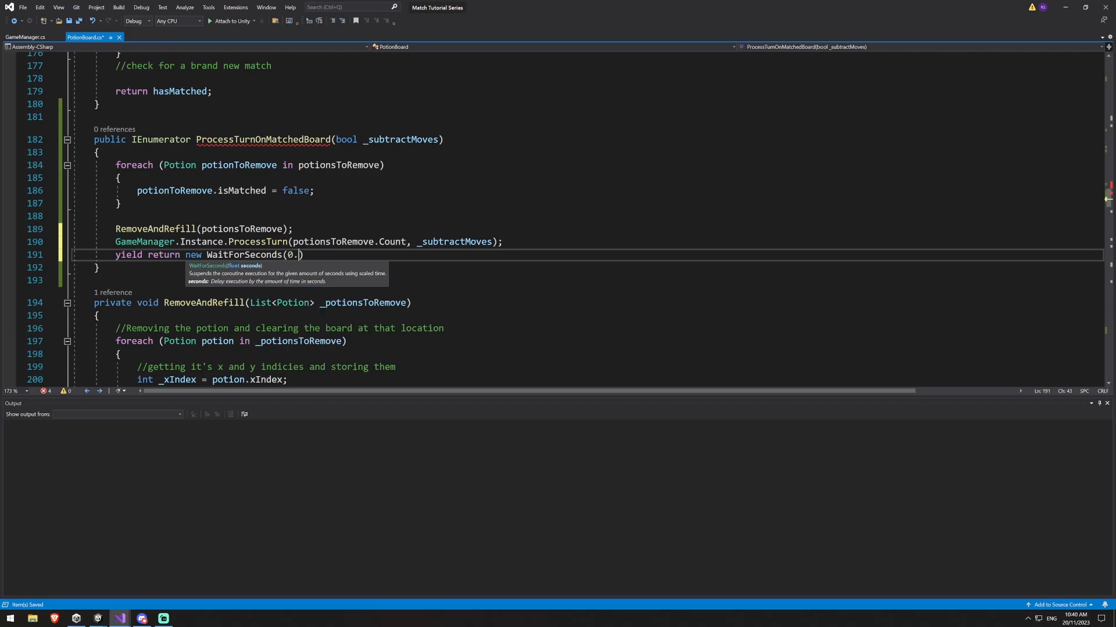
text(4f);)
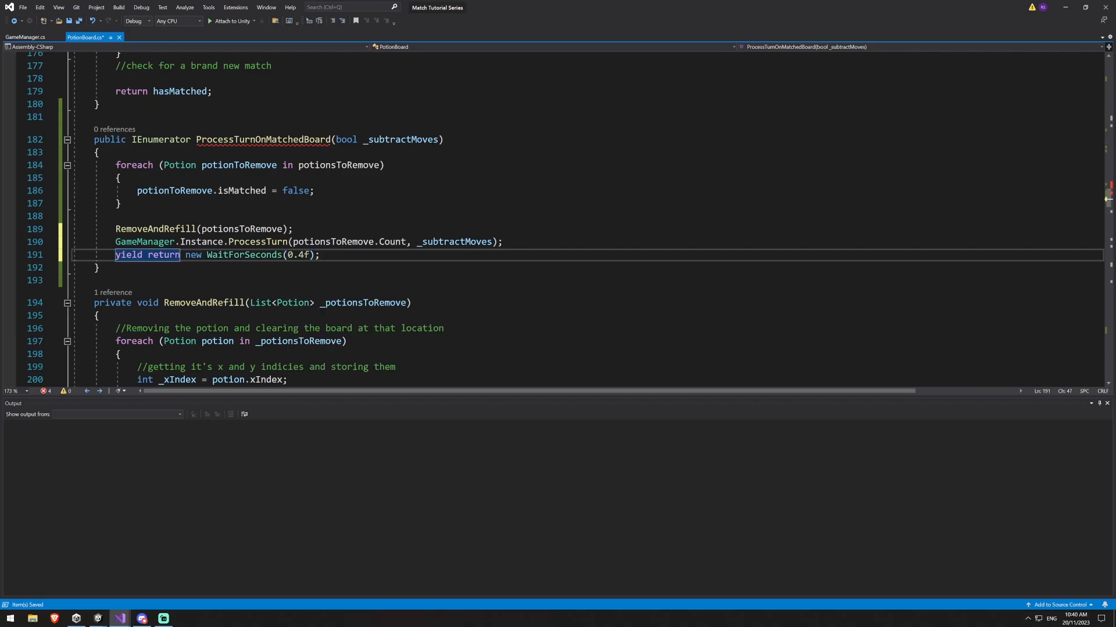
click(319, 255)
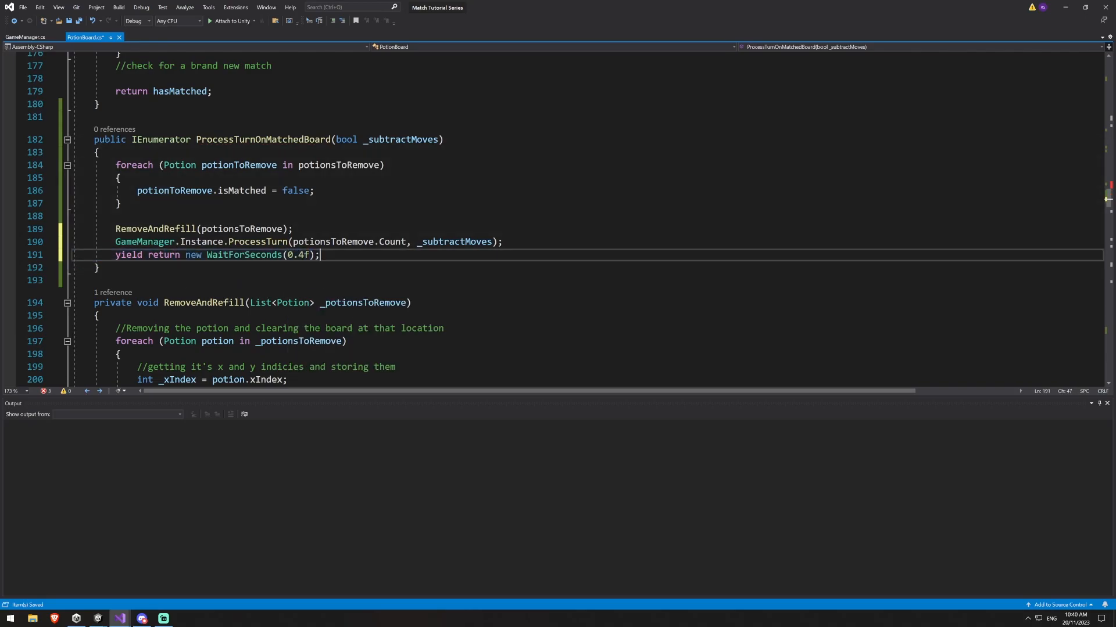
double_click(129, 254)
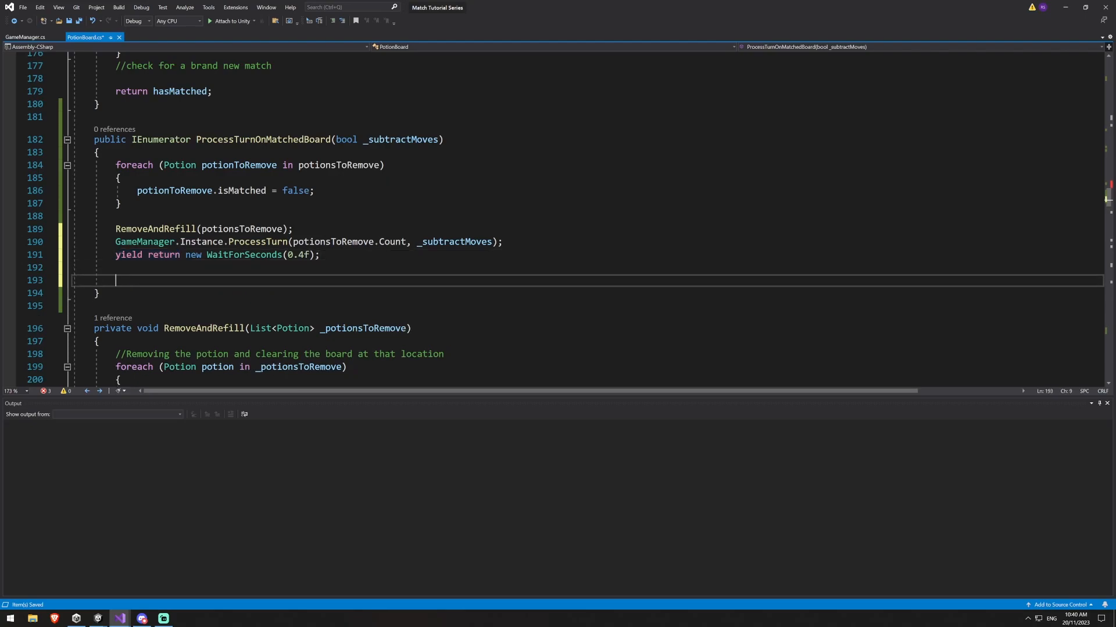
Add if (CheckBoard()) { StartCoroutine(ProcessTurnOnMatchedBoard(false)); } for cascade matches
text(if ()
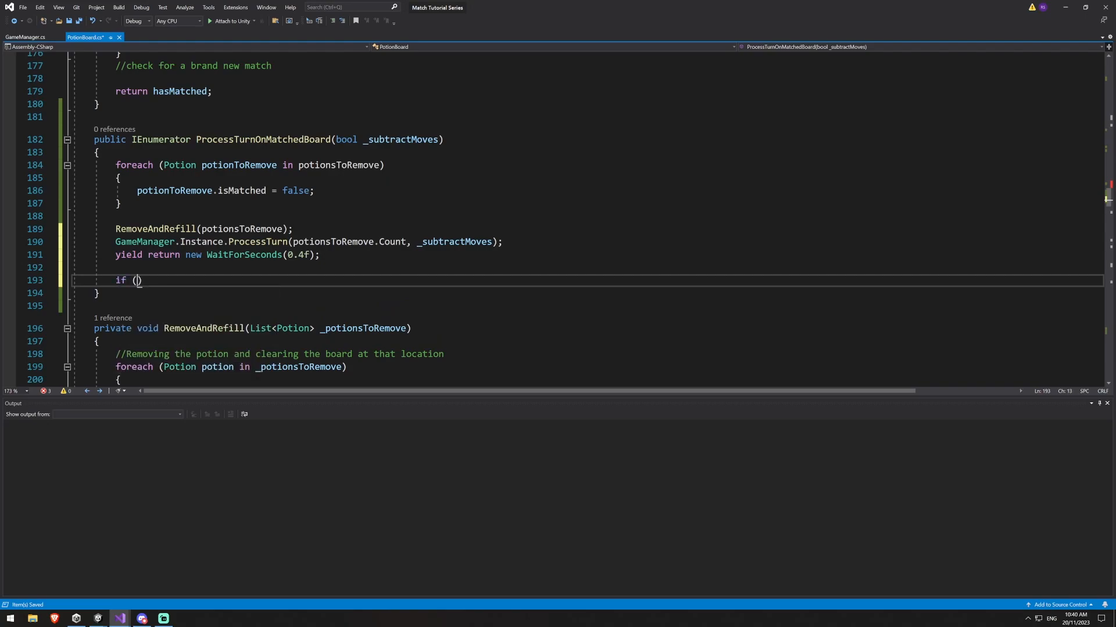
text(CheckBoard())
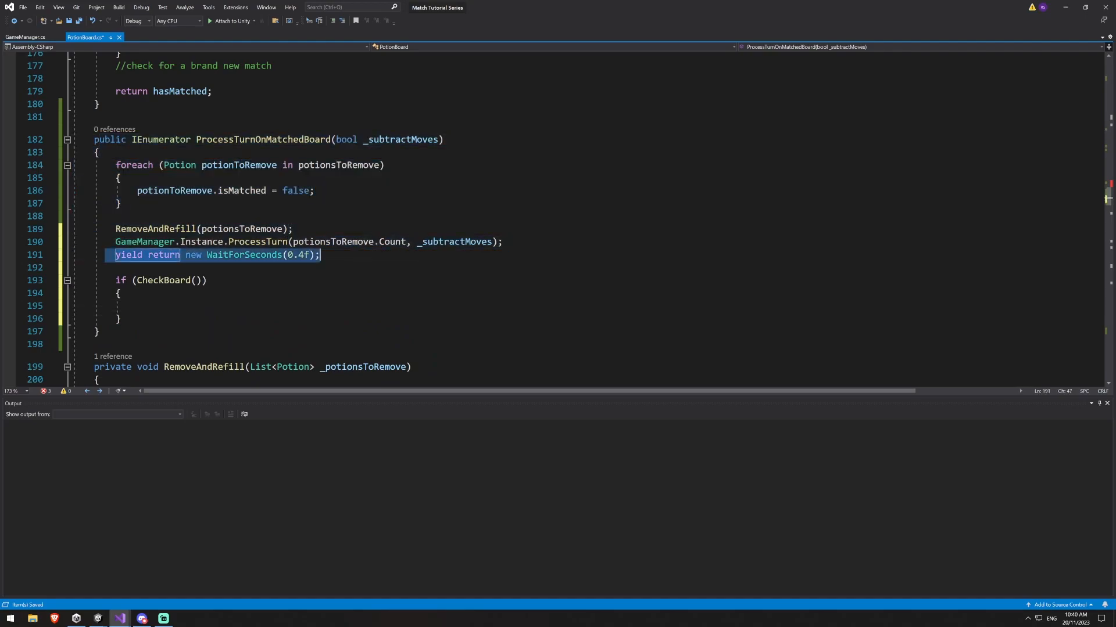
click(162, 280)
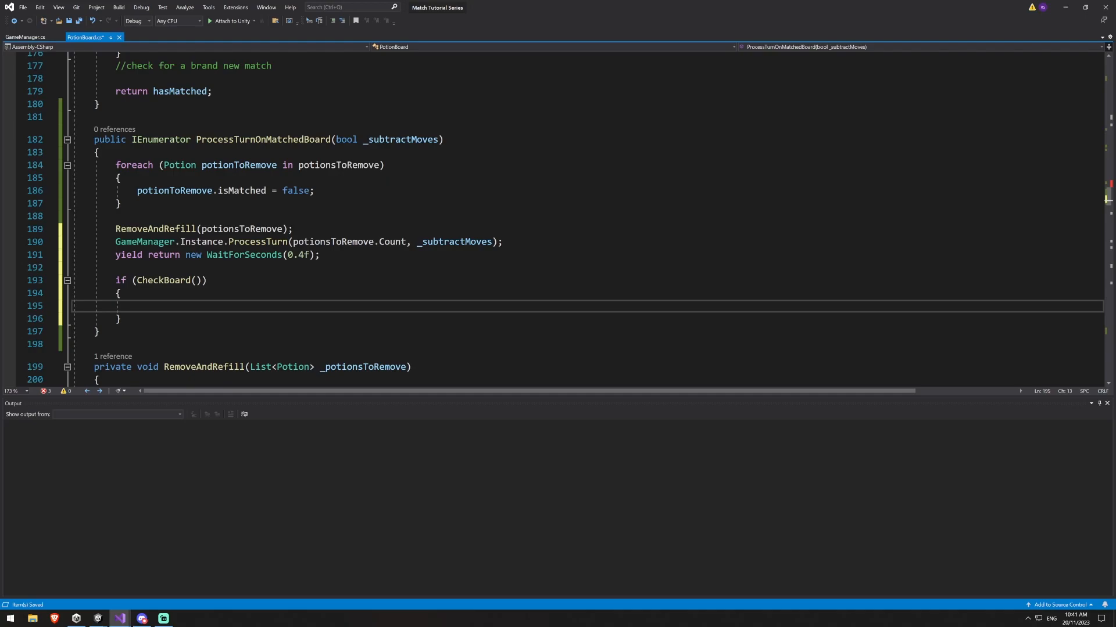
text(Start)
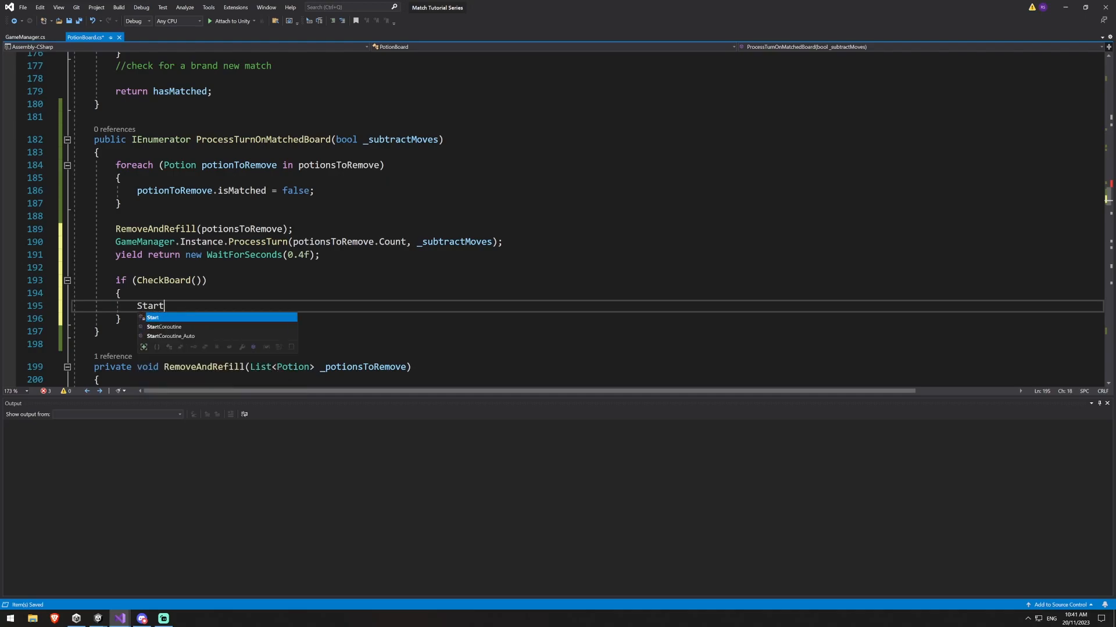
text(Coroutine()
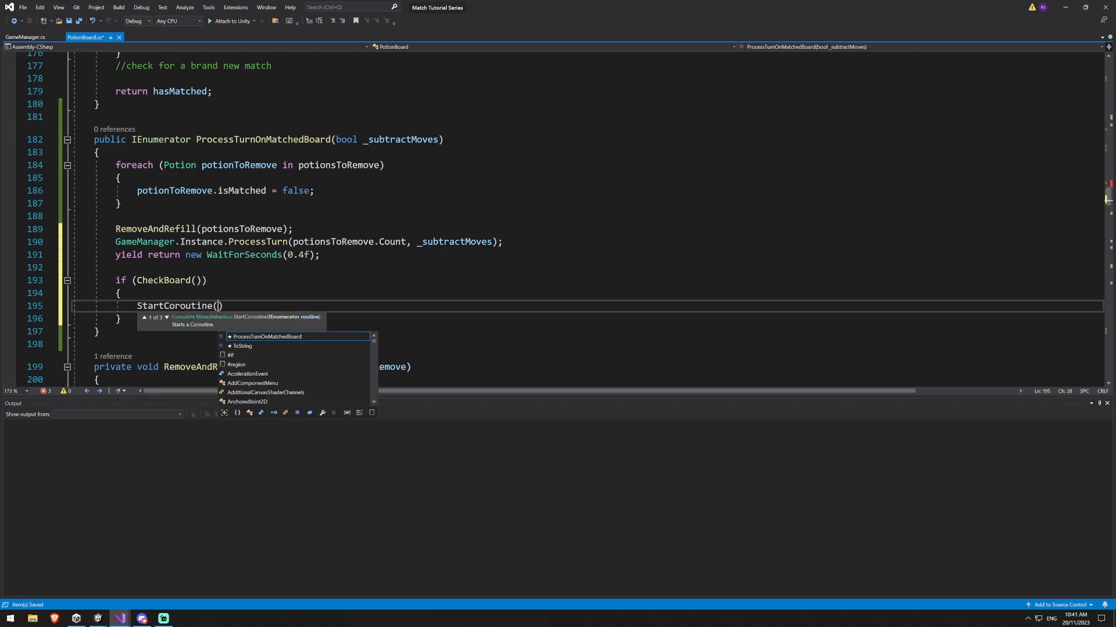
text(ProcessT)
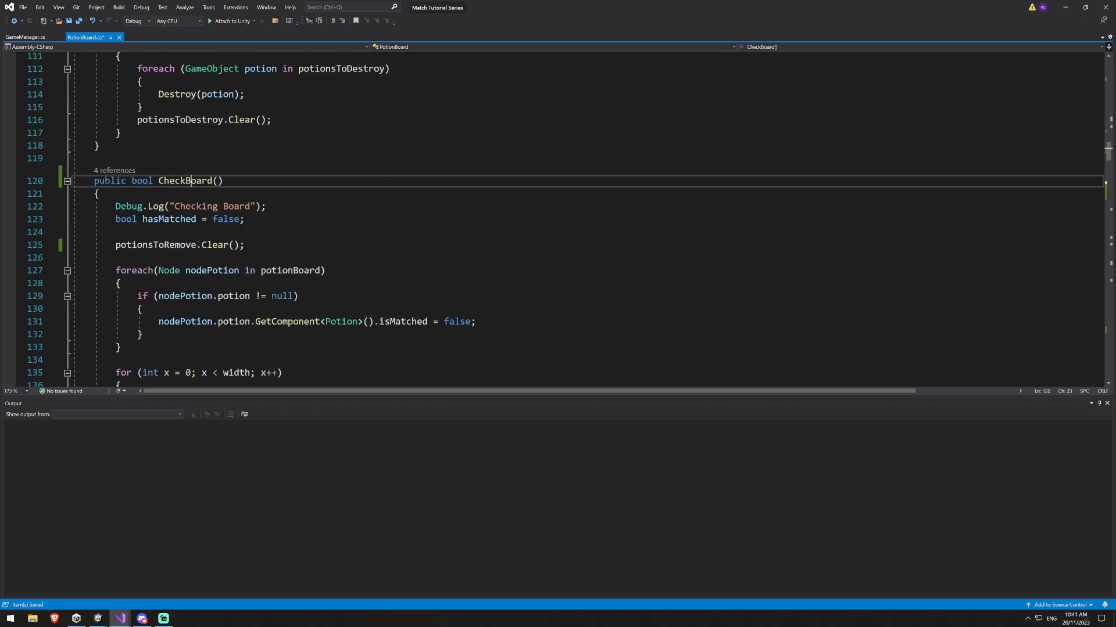
Scroll through CheckBoard and the ProcessTurnOnMatchedBoard name down toward ProcessMatches
scroll(down, 3)
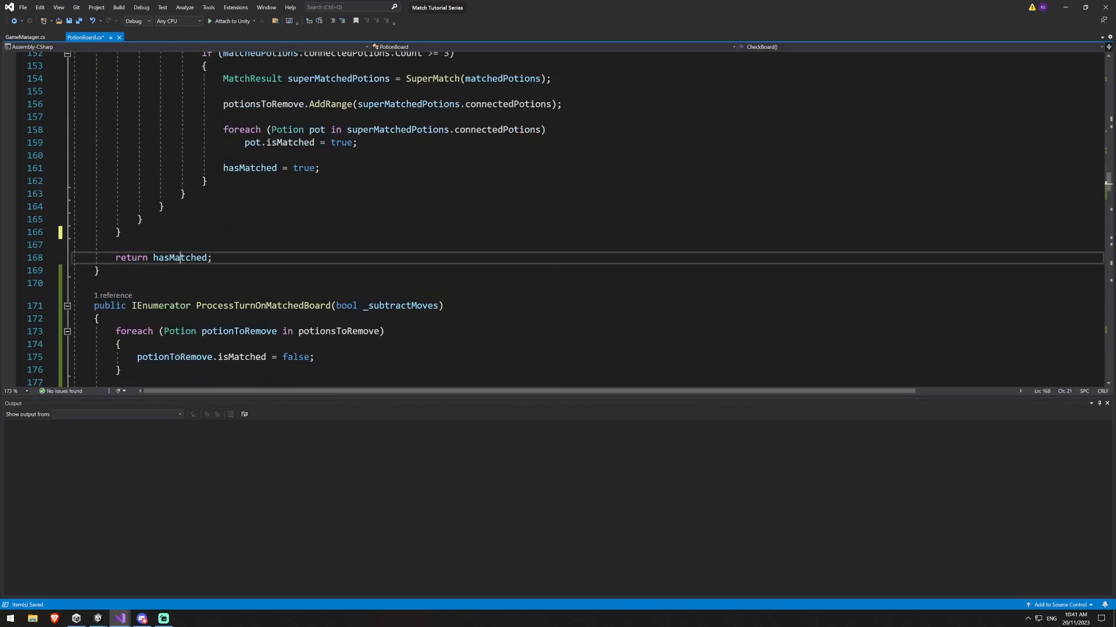
scroll(down, 3)
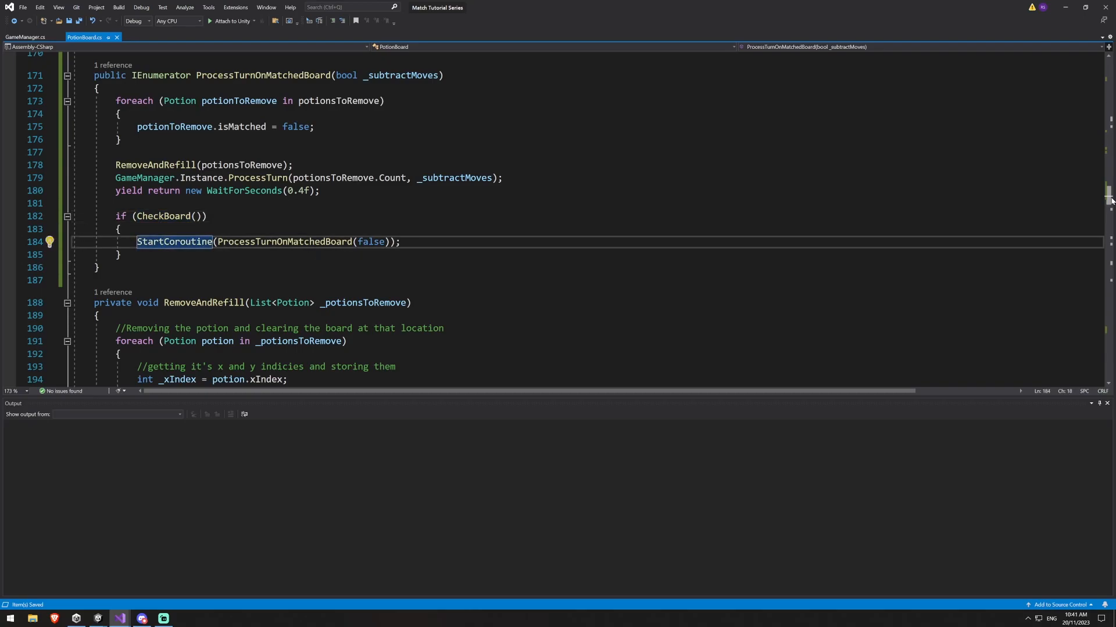
double_click(262, 74)
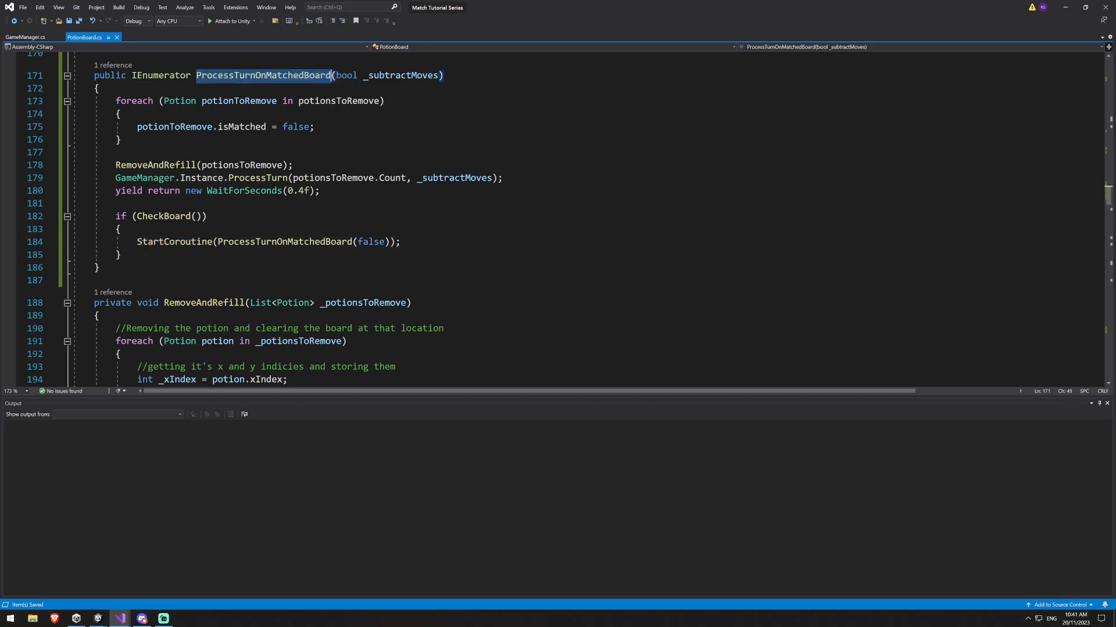
scroll(down, 3)
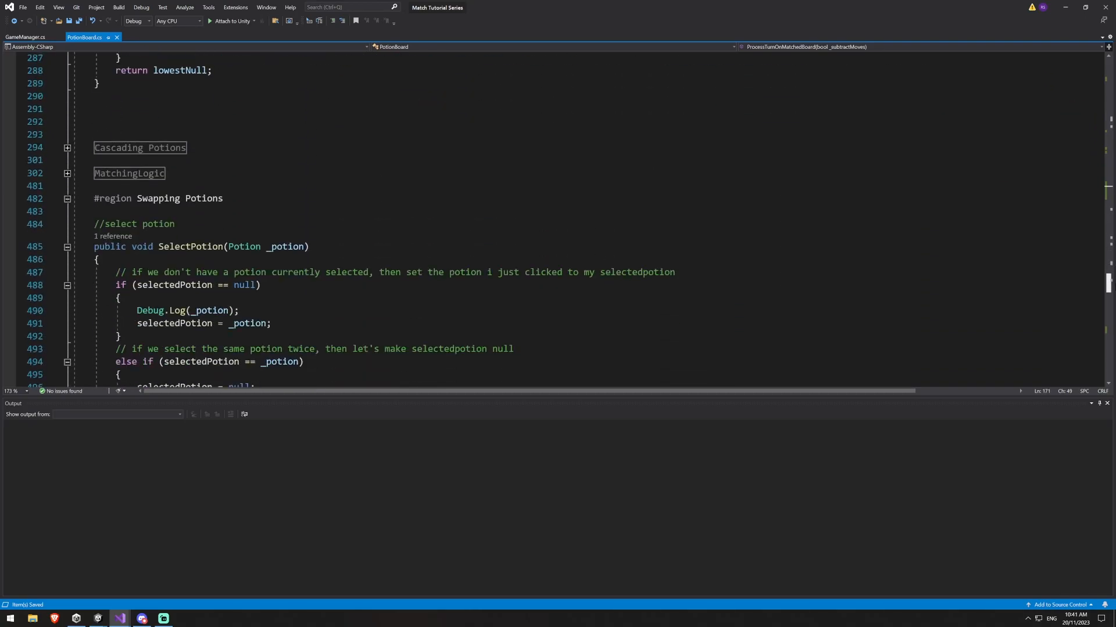
scroll(down, 3)
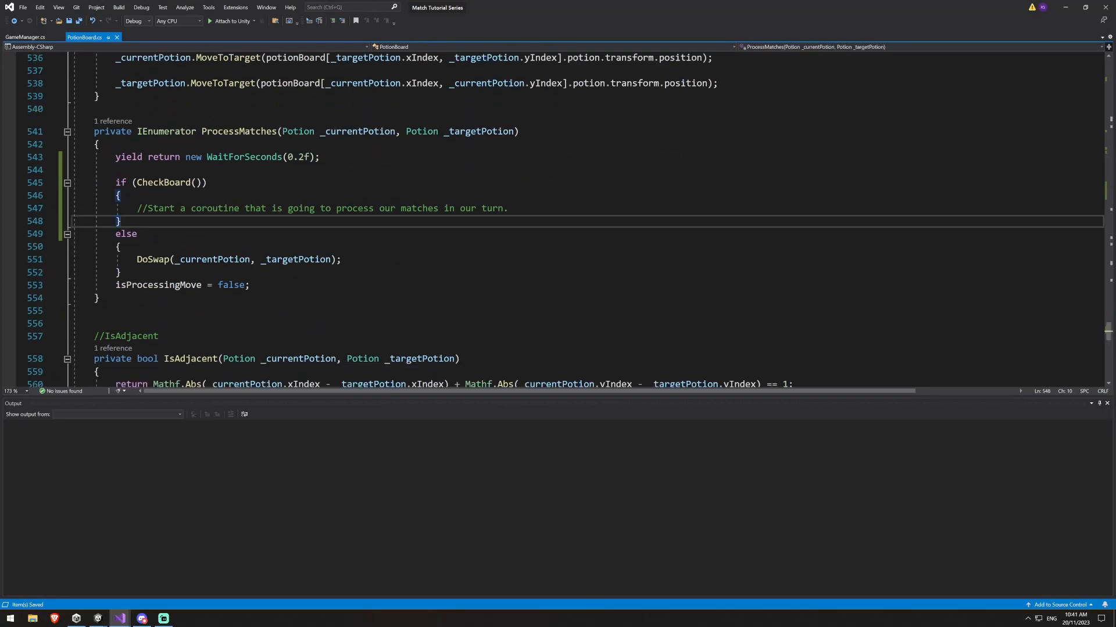
Call StartCoroutine(ProcessTurnOnMatchedBoard(true)) inside if (CheckBoard()), then move to SelectPotion in Update
text(StartCoroutine(ProcessTurnOnMatchedBoard(true)
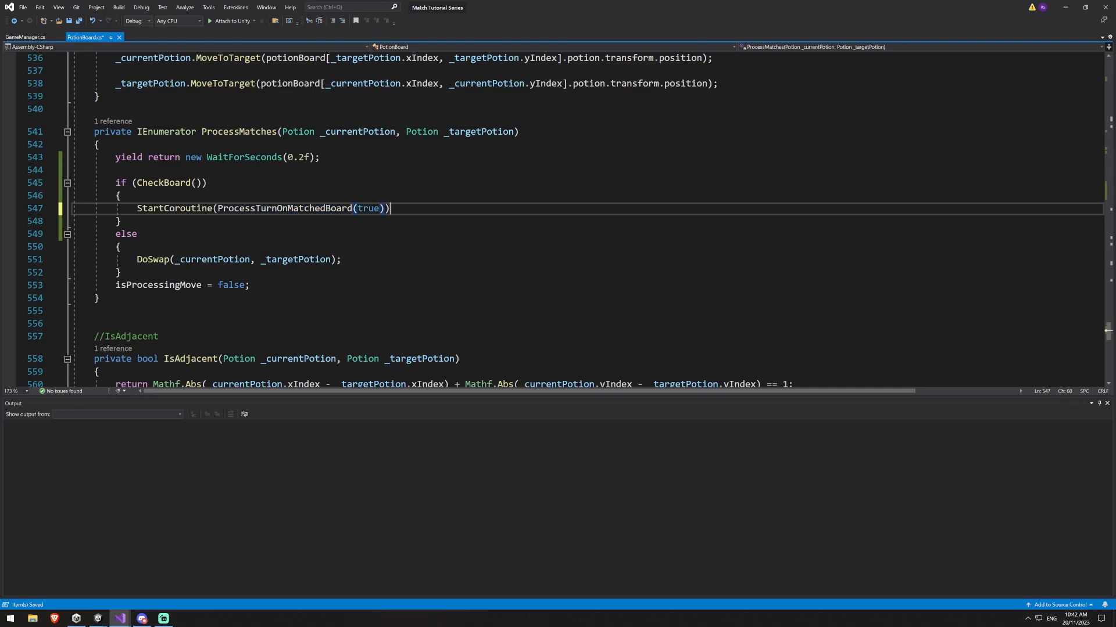
text(;)
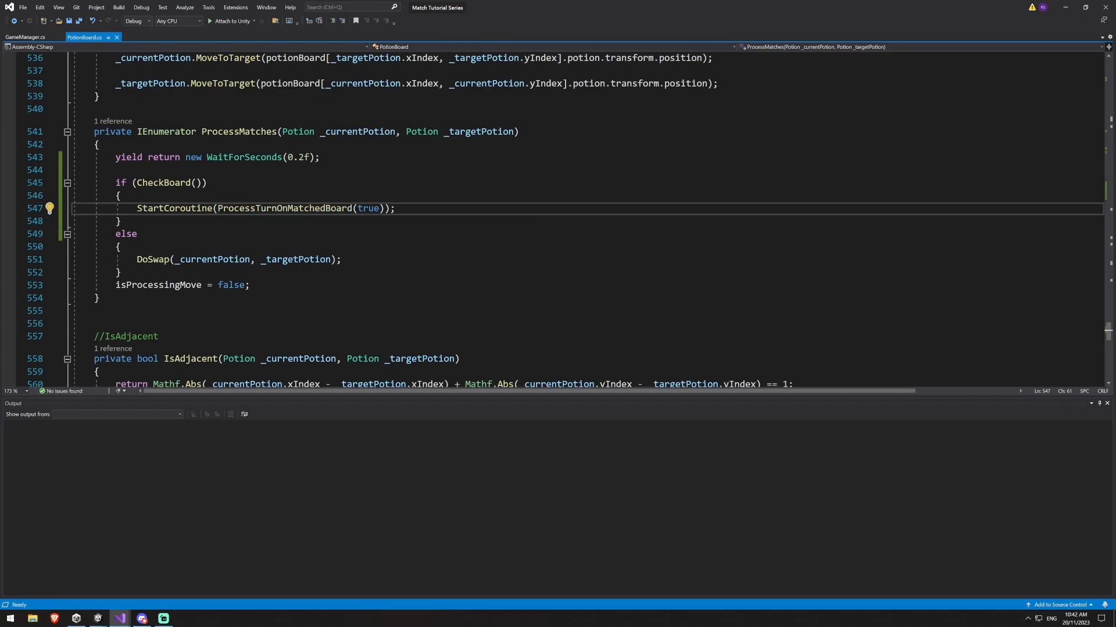
text(SelectPotion(potion);)
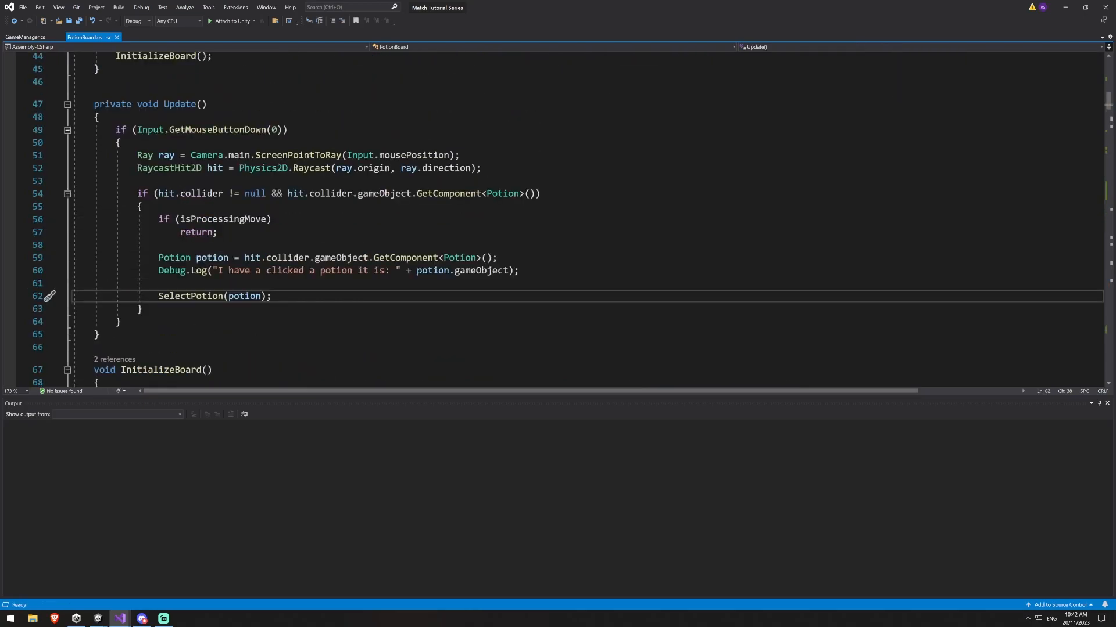
Make ProcessTurnOnMatchedBoard an IEnumerator that calls ProcessTurn, waits 0.4f, and restarts itself if CheckBoard() is true
click(270, 219)
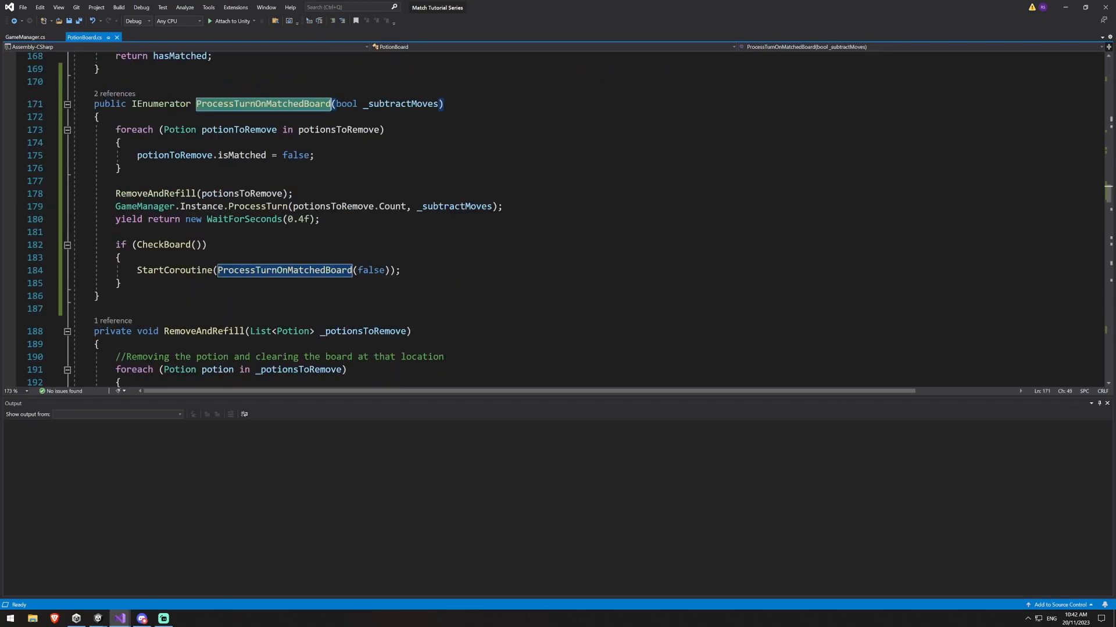
drag(124, 129, 120, 167)
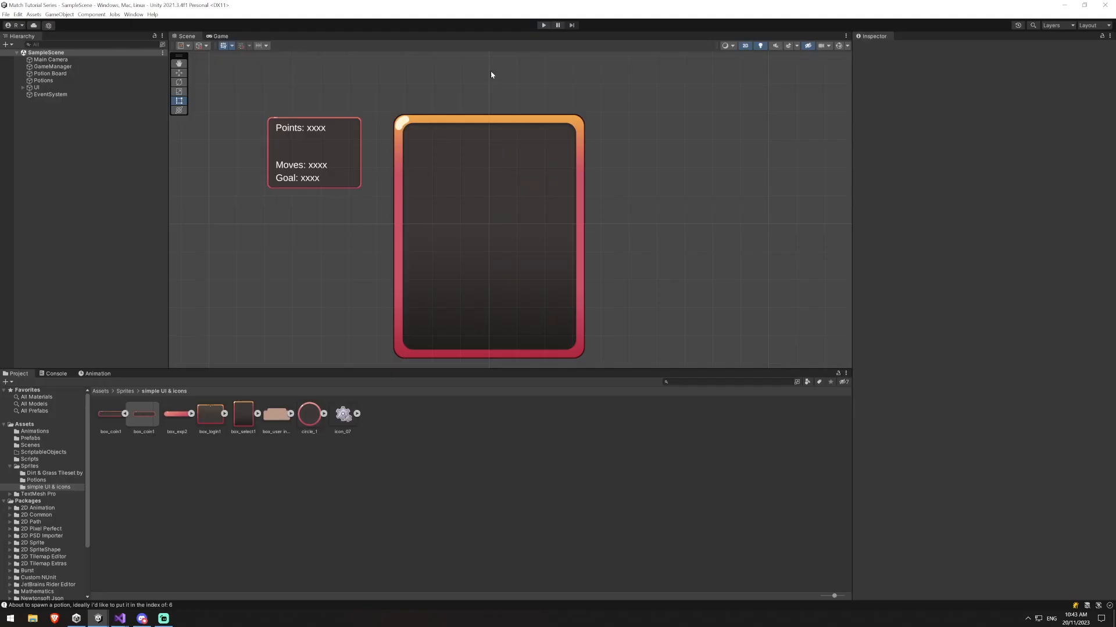
Play the game past the 30-point goal to the Victory screen, then use Back to Menu to reload a fresh board
click(543, 25)
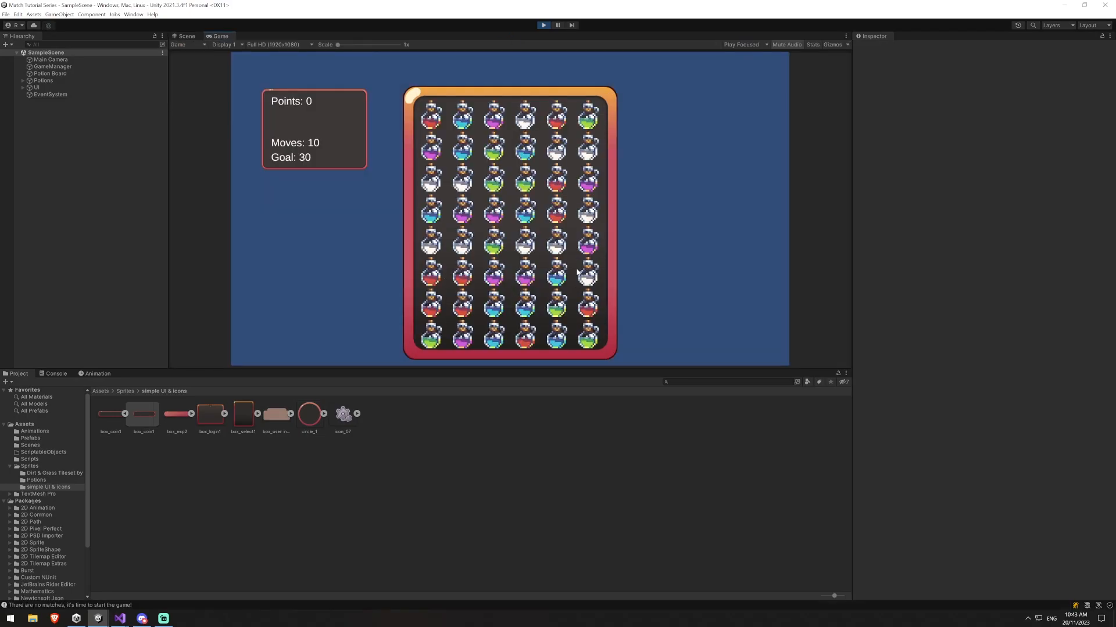
mouse_move(322, 103)
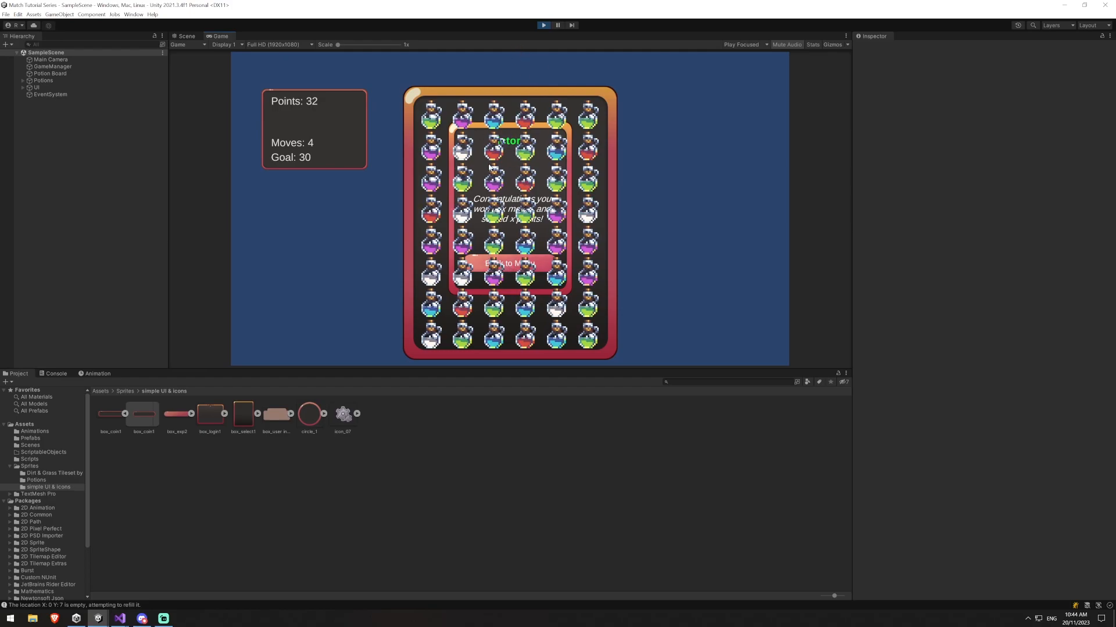
click(23, 87)
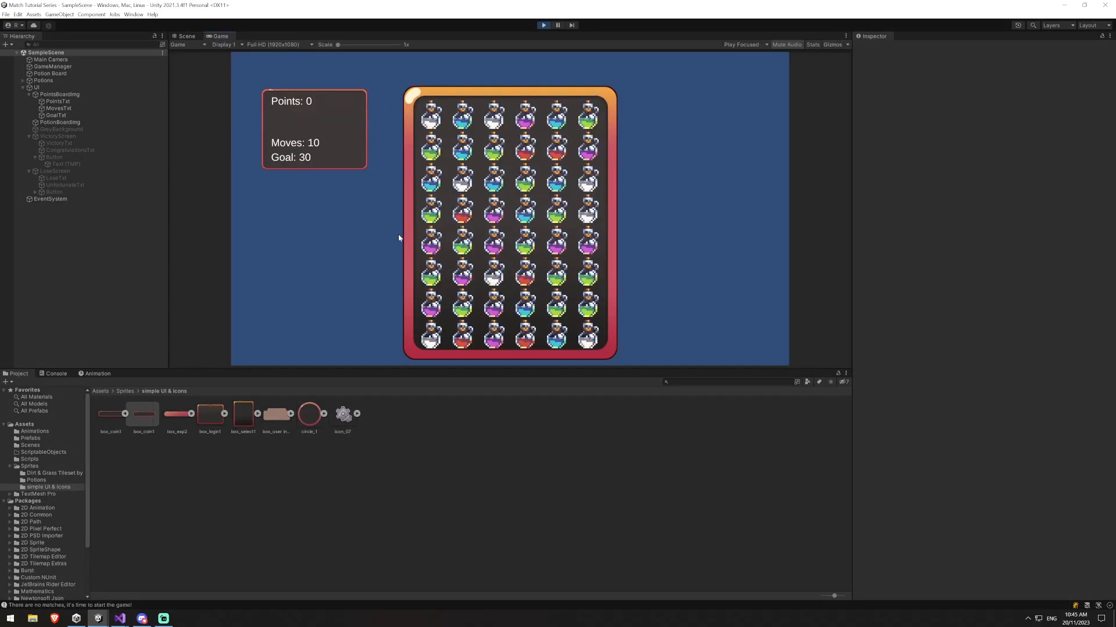
Stop Play mode and return to the potionParent field in PotionBoard.cs
click(36, 81)
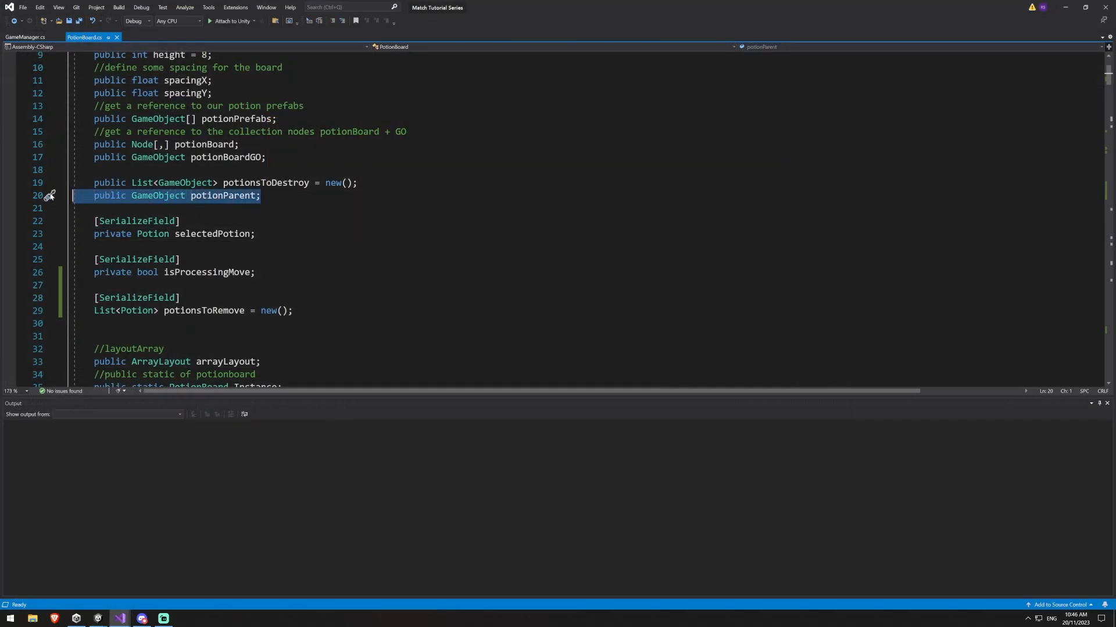
In GameManager's victory branch after victoryPanel.SetActive(true), begin PotionBoard.Instance.potionParent
click(20, 30)
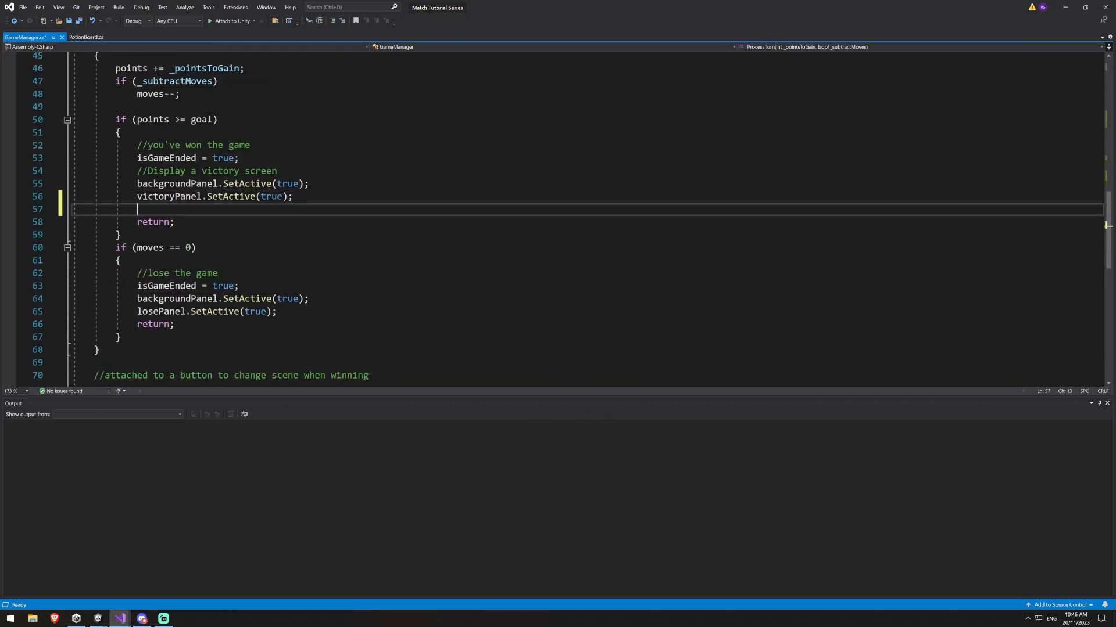
text(PotionBoard)
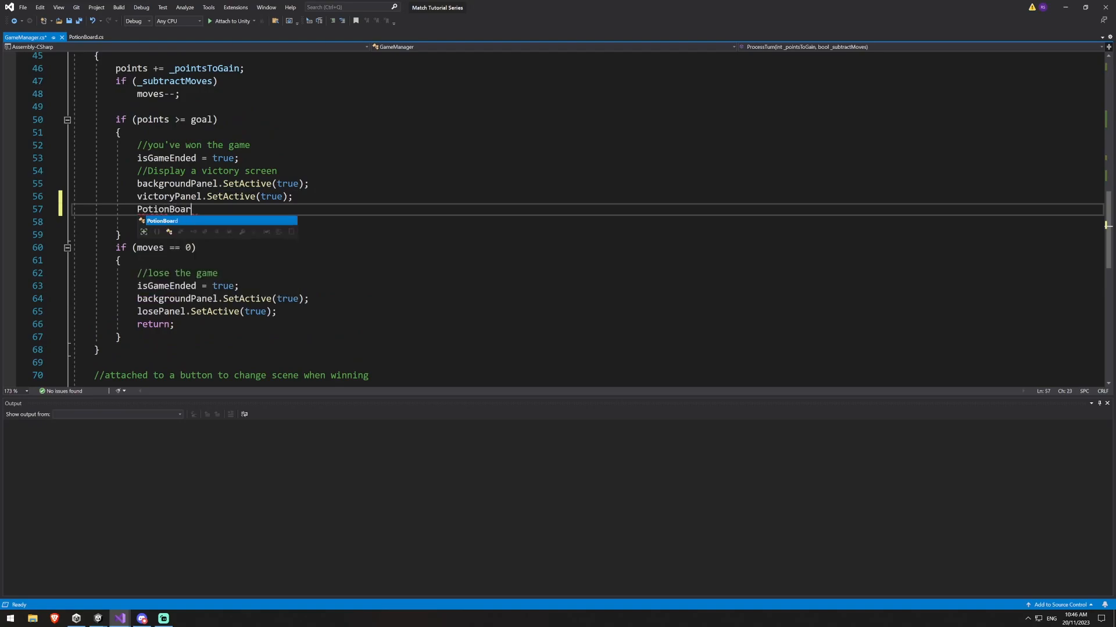
text(.Instance.po)
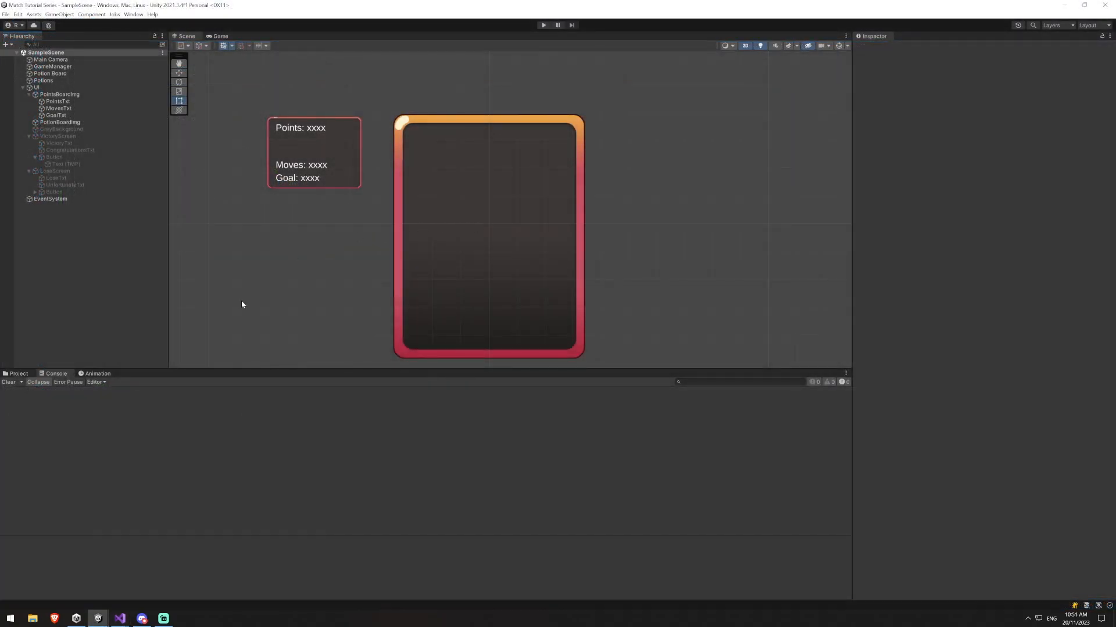
At the top of CheckBoard add if (GameManager.Instance.isGameEnded) return false; and save the script
click(118, 618)
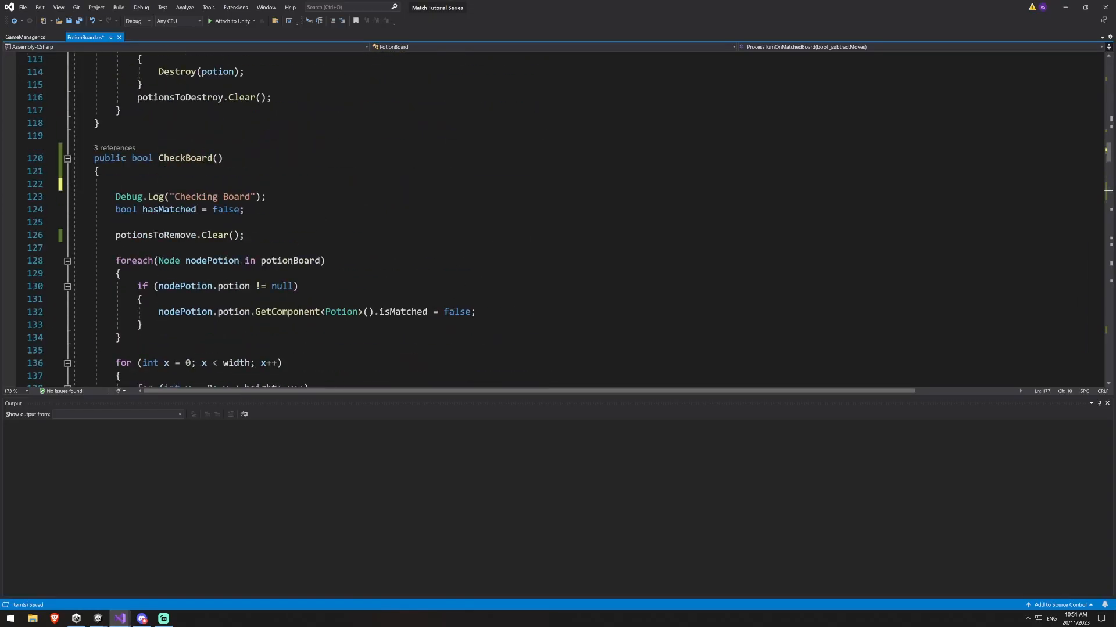
scroll(up, 3)
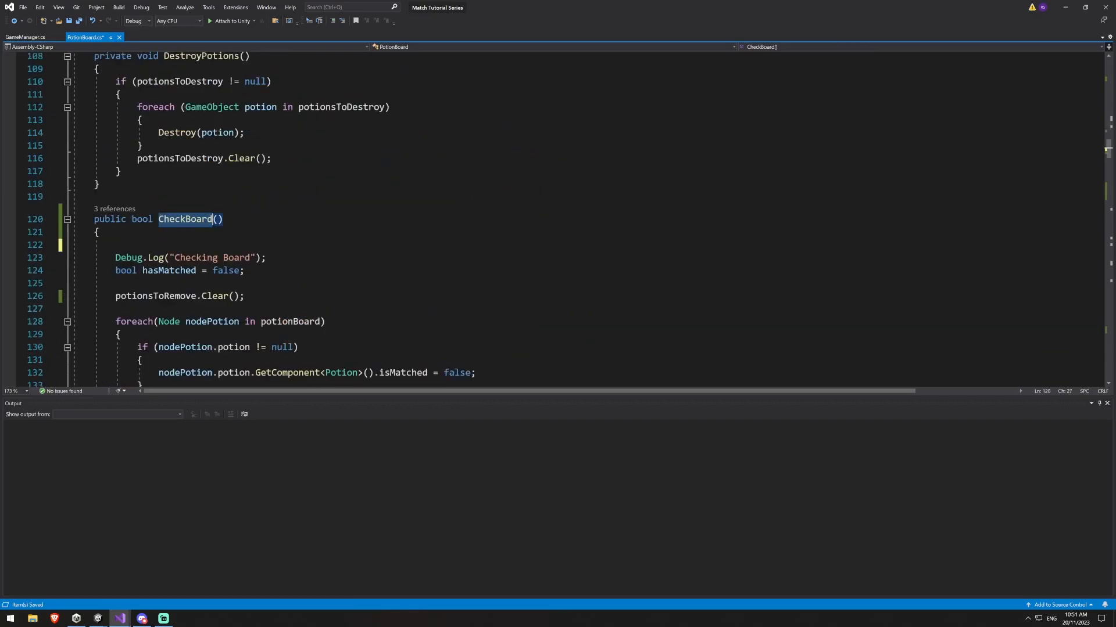
text(if (GameManager.Instance.isGameEnded)
text(return false;)
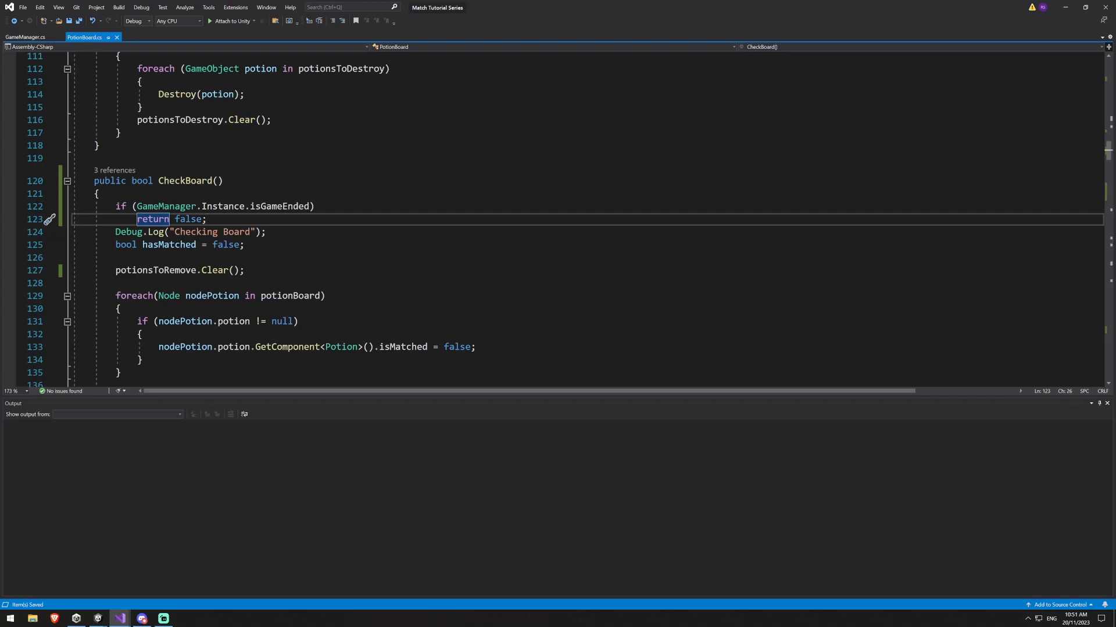
key(Alt+Tab)
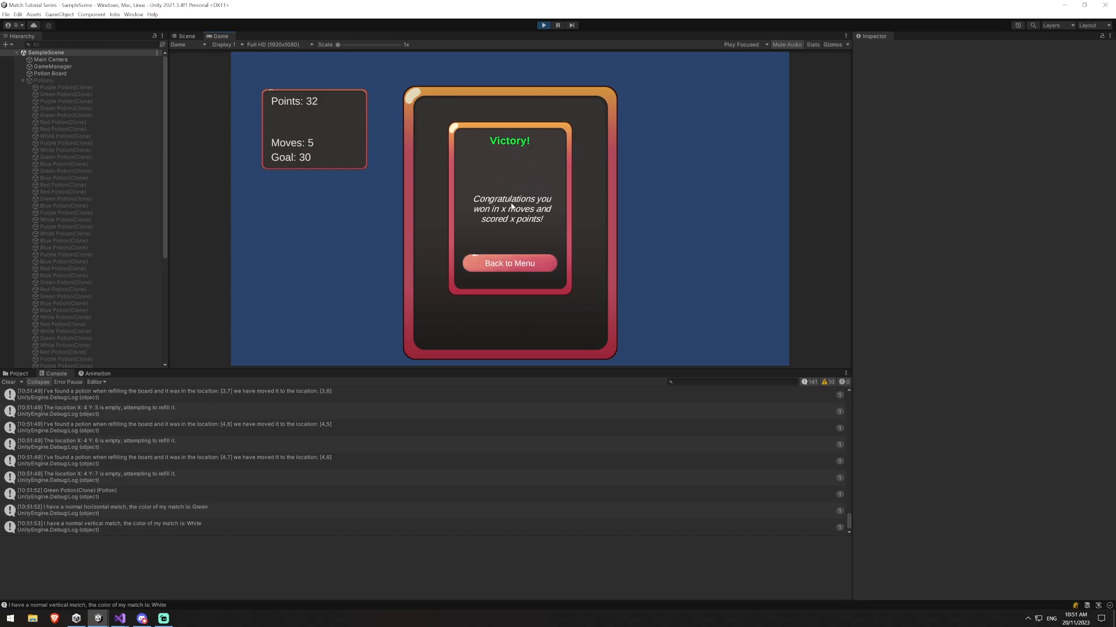
mouse_move(521, 228)
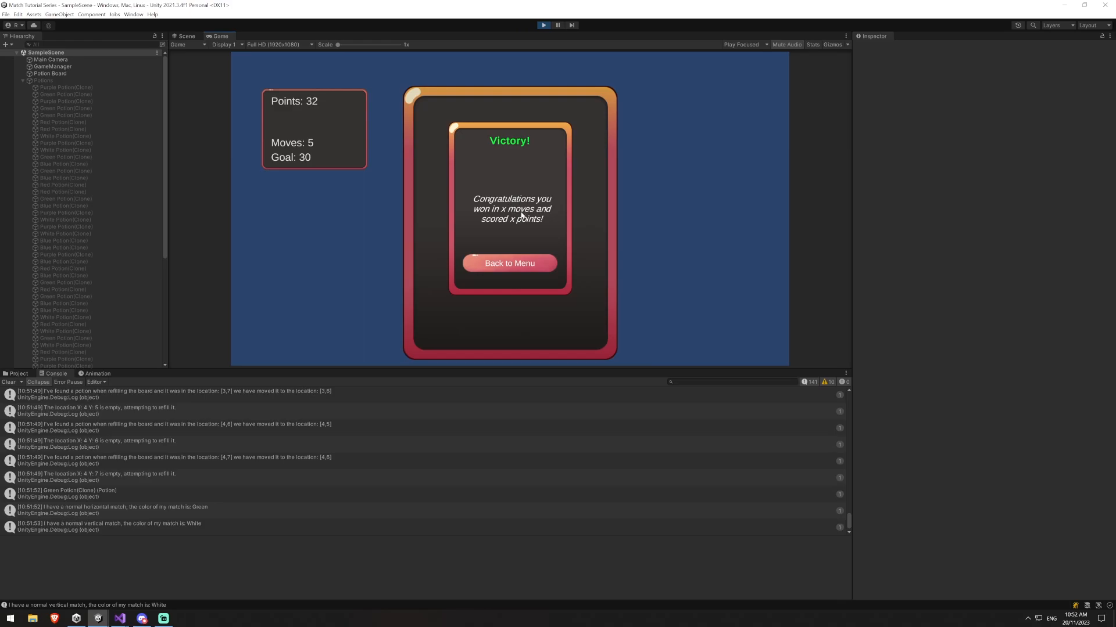
mouse_move(637, 472)
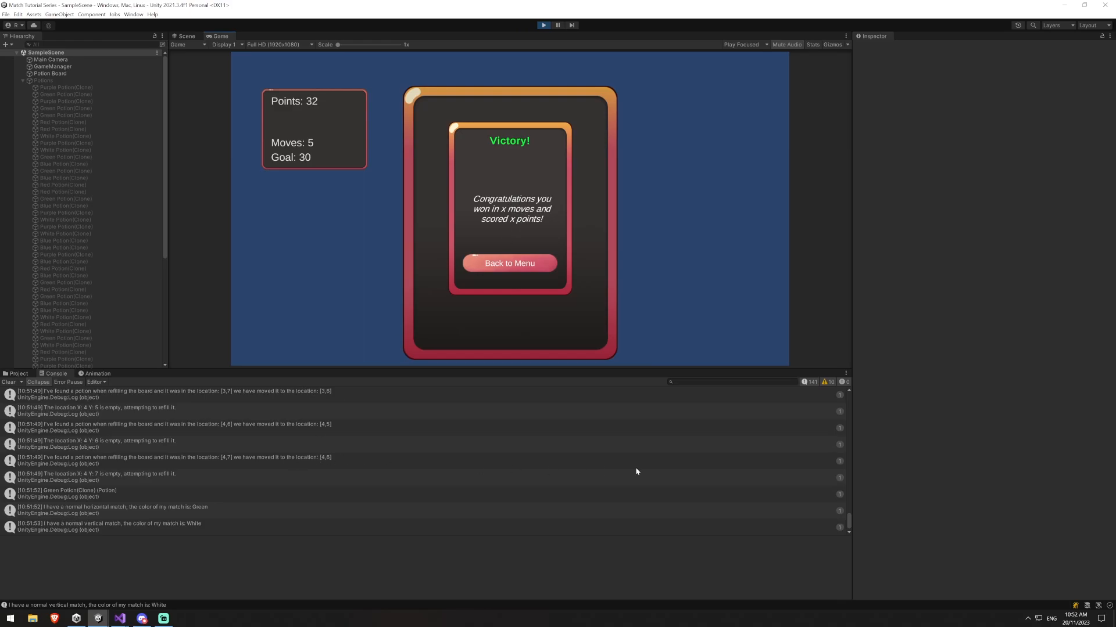
mouse_move(181, 489)
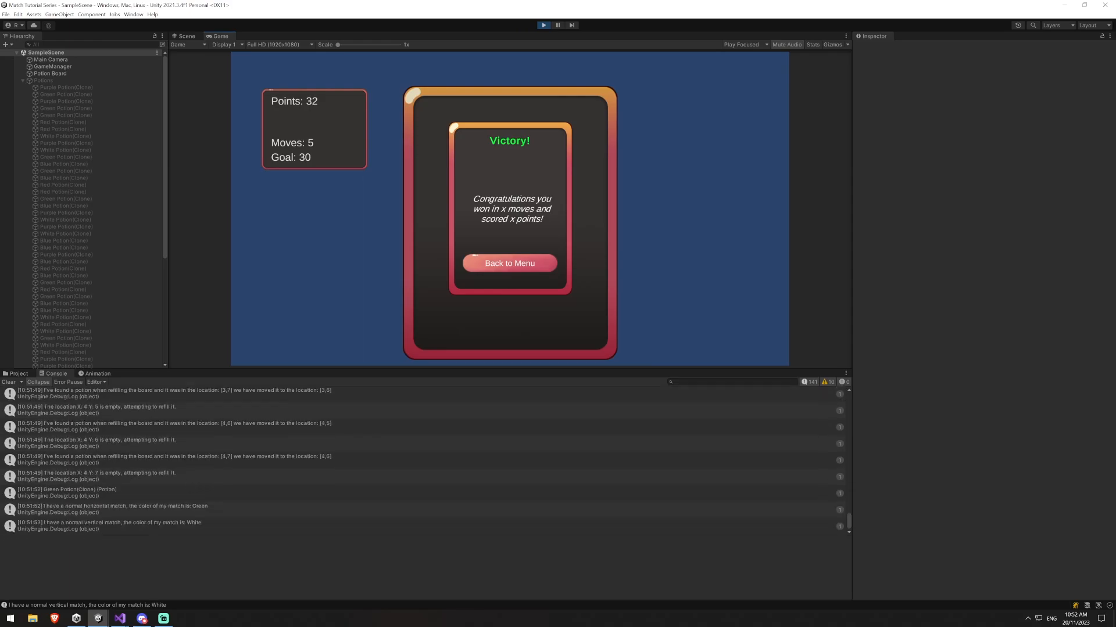
Clear the Console log while the Victory screen shows 32 points with potions hidden
click(7, 383)
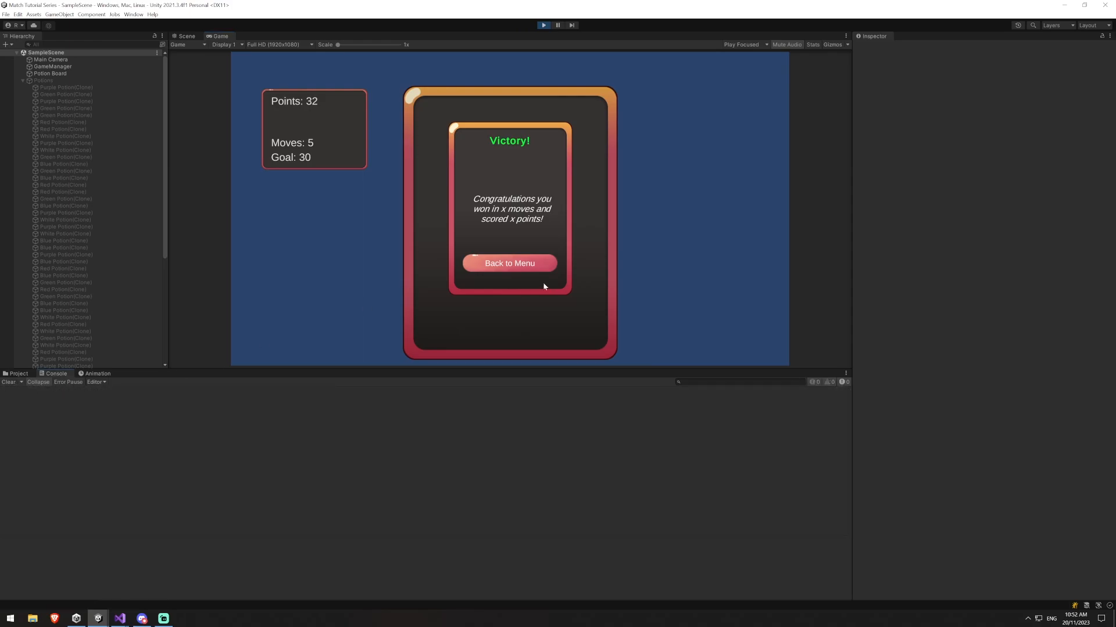
mouse_move(513, 267)
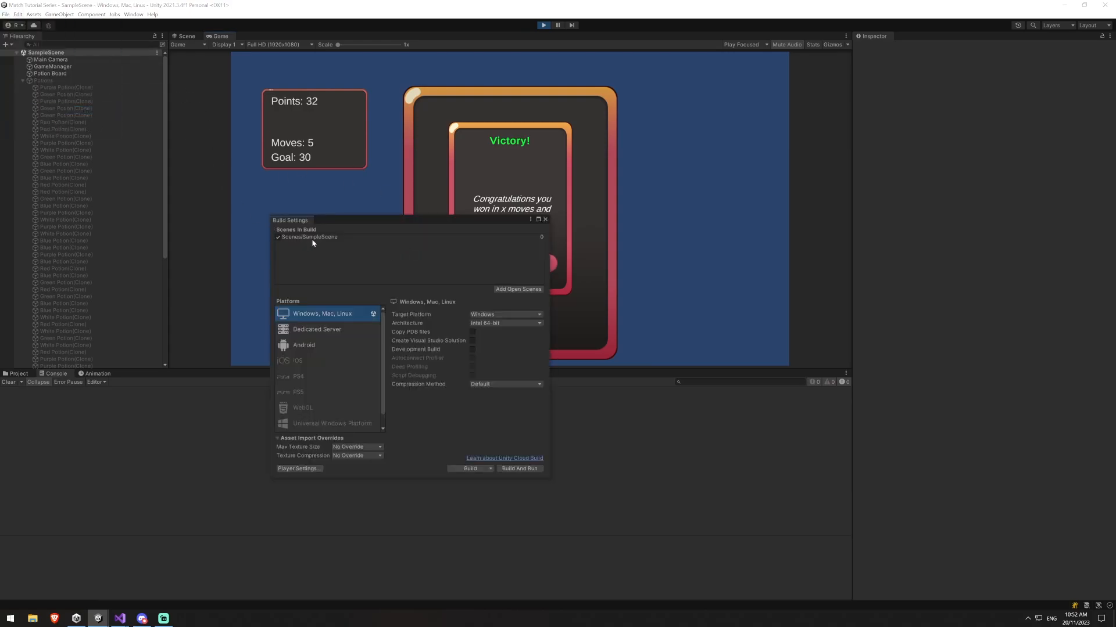
Confirm Scenes/SampleScene is in Build Settings, close it, and restart from the Victory screen to a fresh board
click(310, 237)
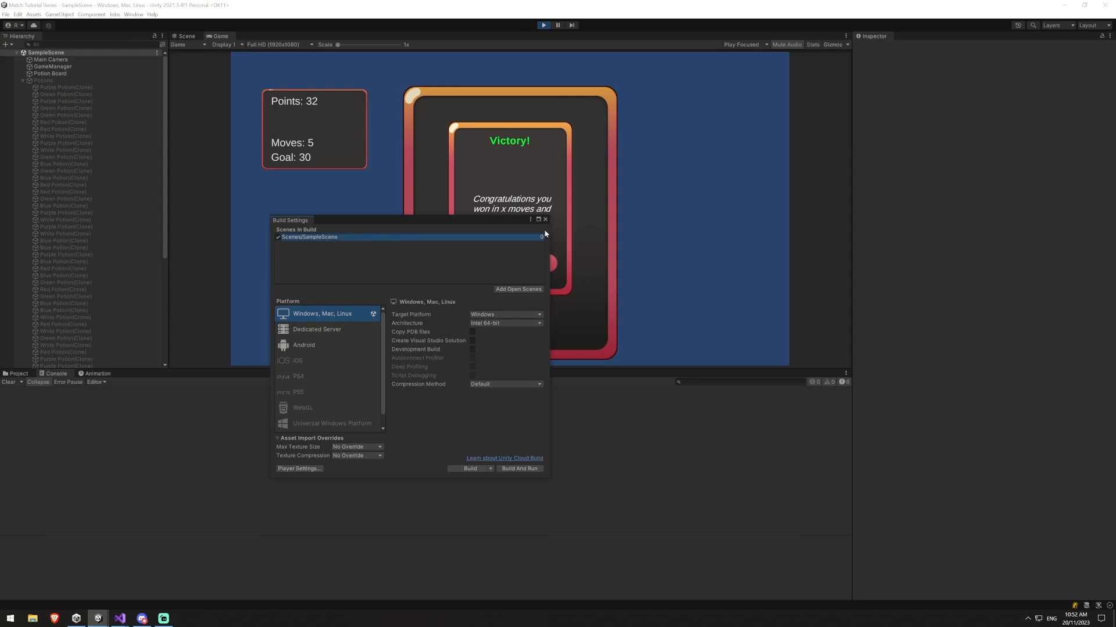
click(545, 219)
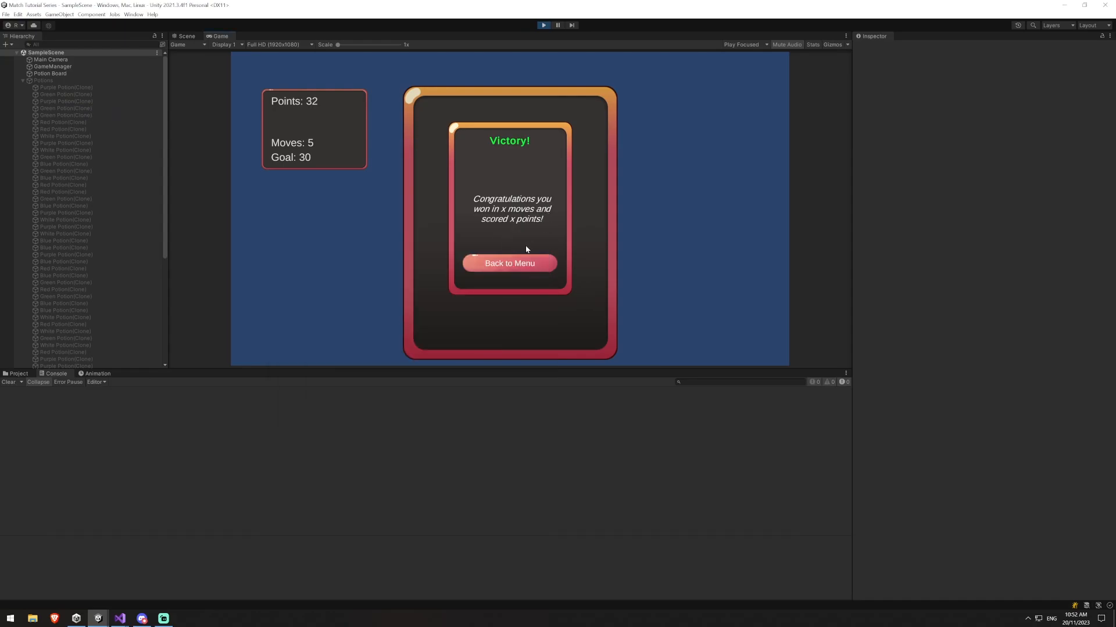
click(509, 262)
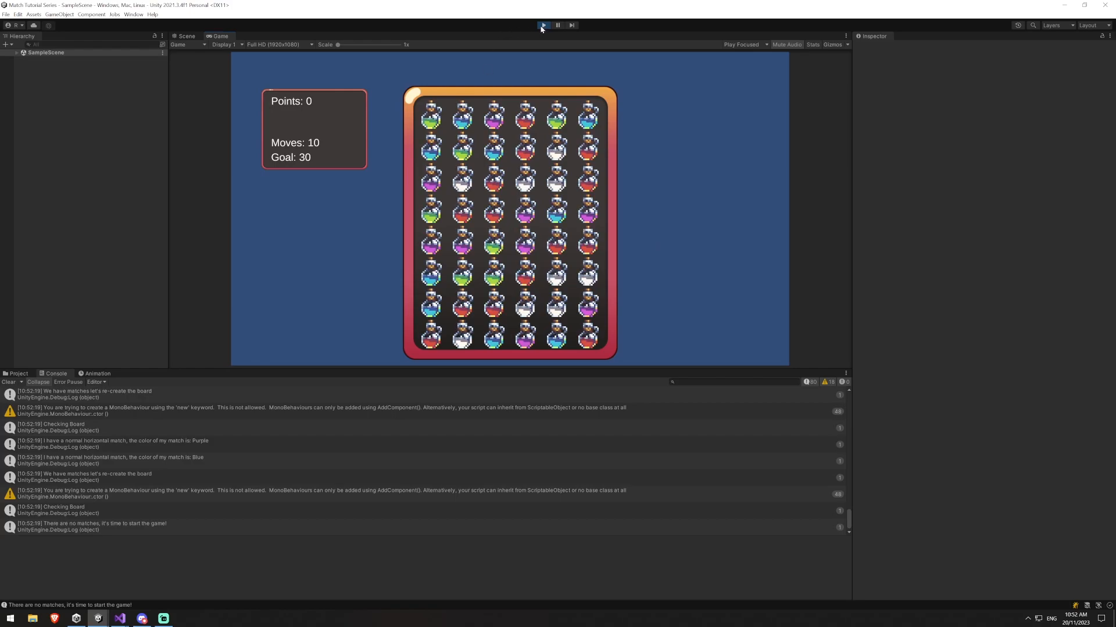
Replay until moves hit zero to reach the Lose screen, then restart via Back to Menu and end the playtest
click(544, 26)
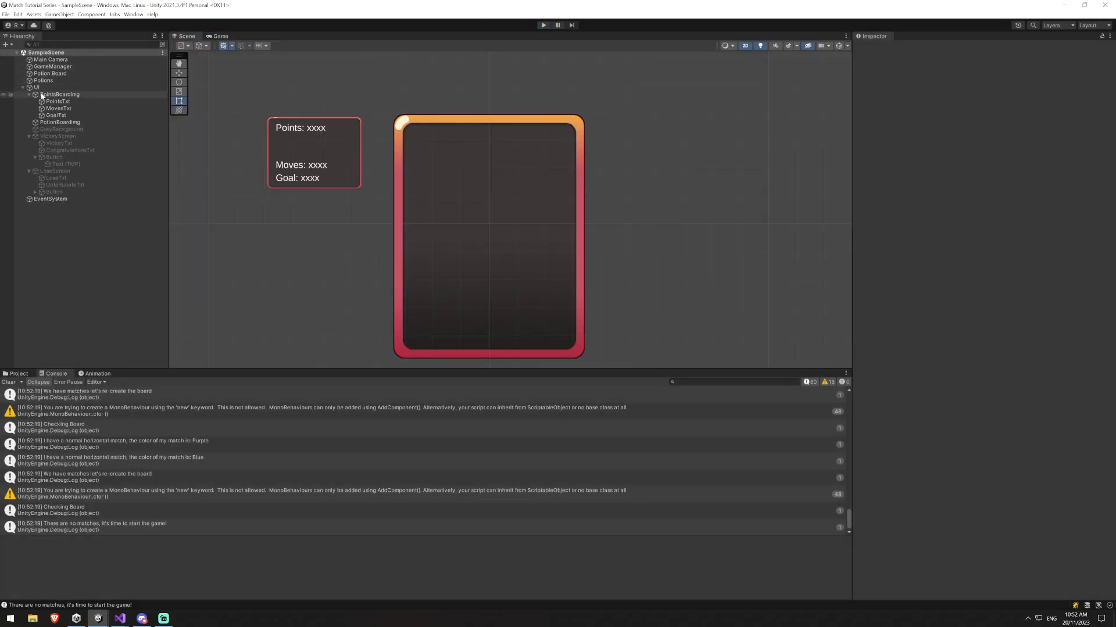
click(47, 66)
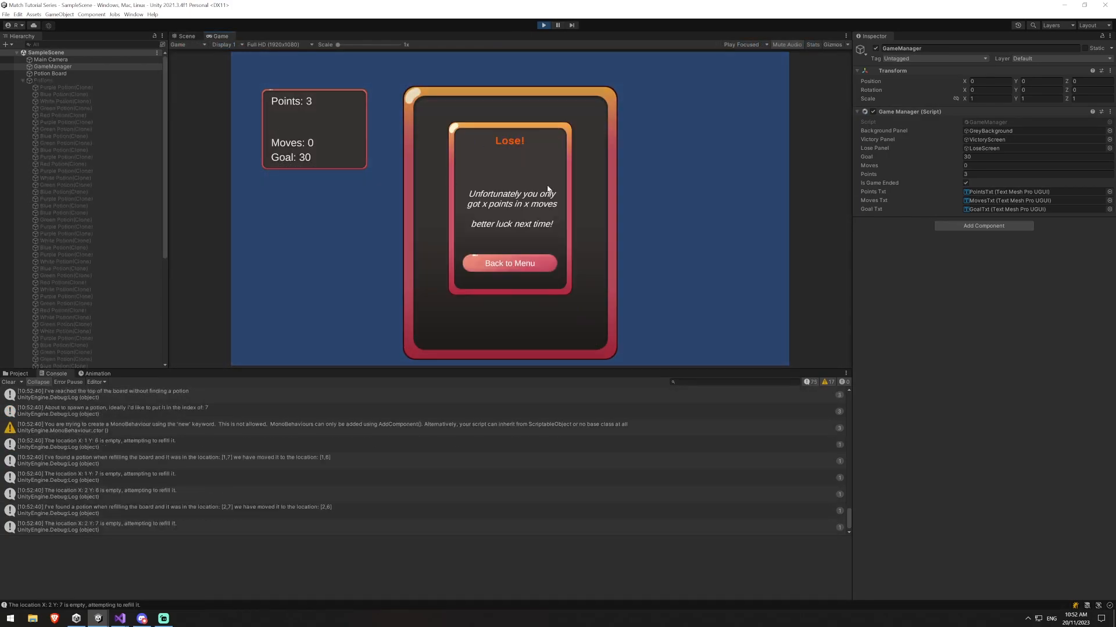
mouse_move(499, 213)
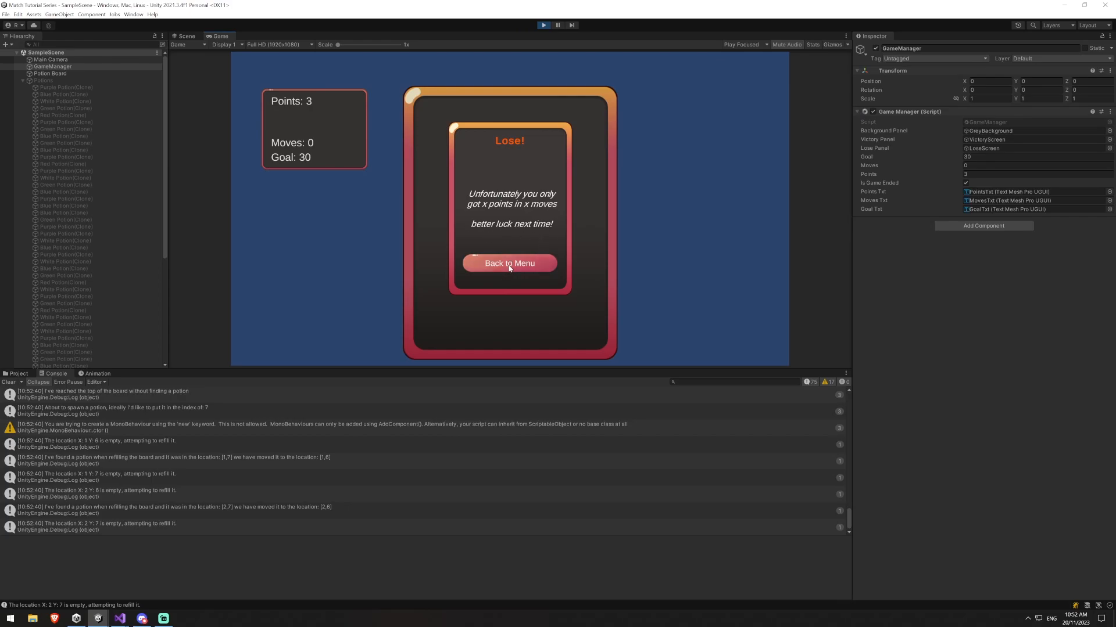
click(508, 262)
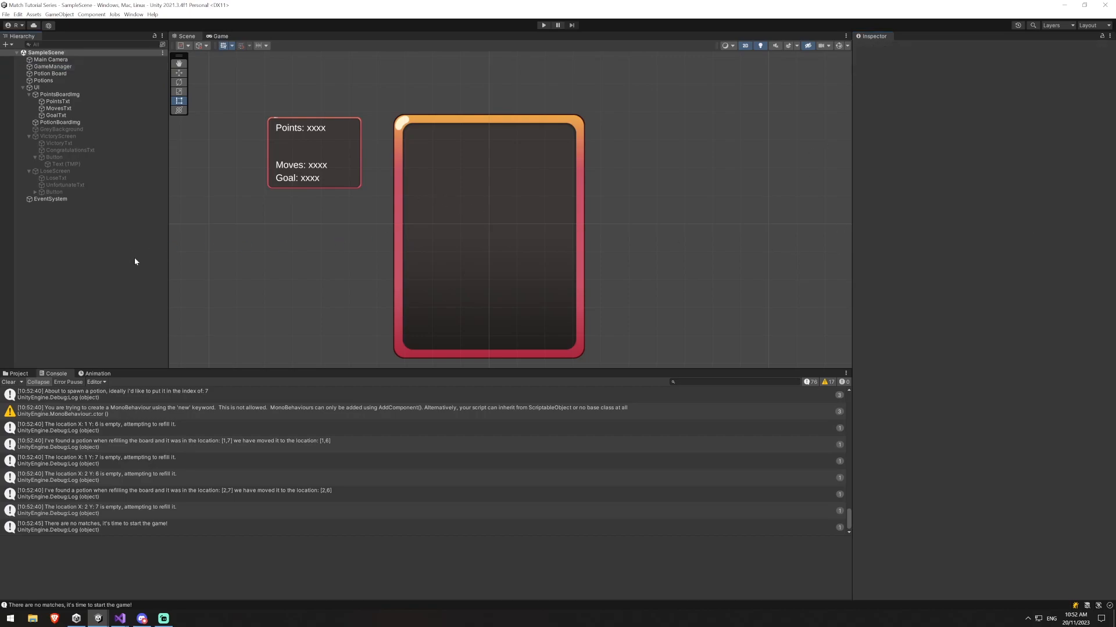
mouse_move(162, 277)
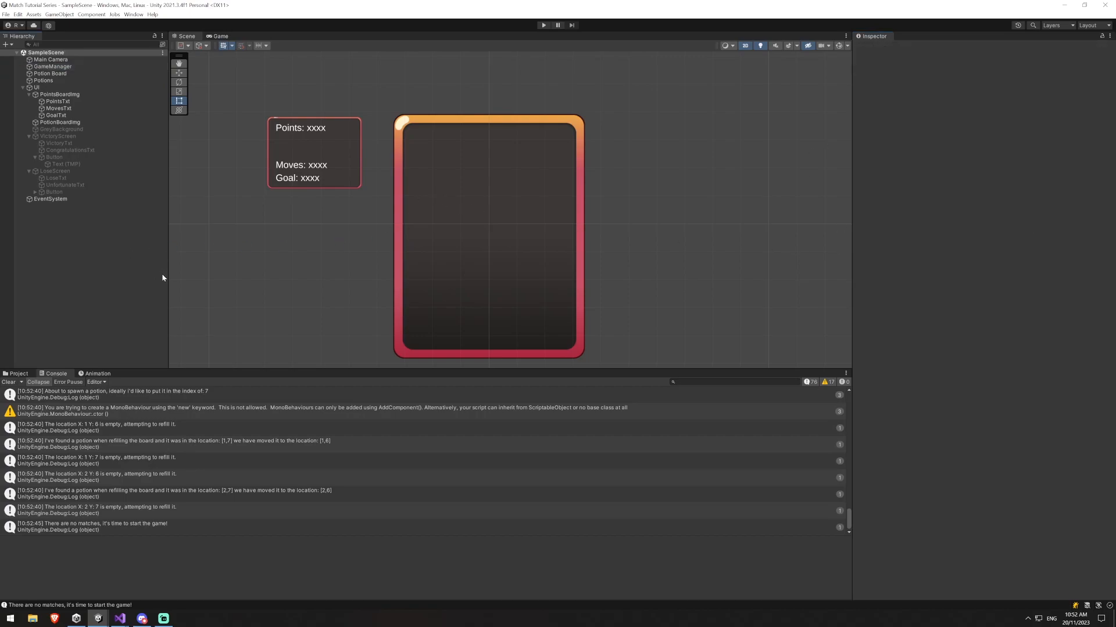